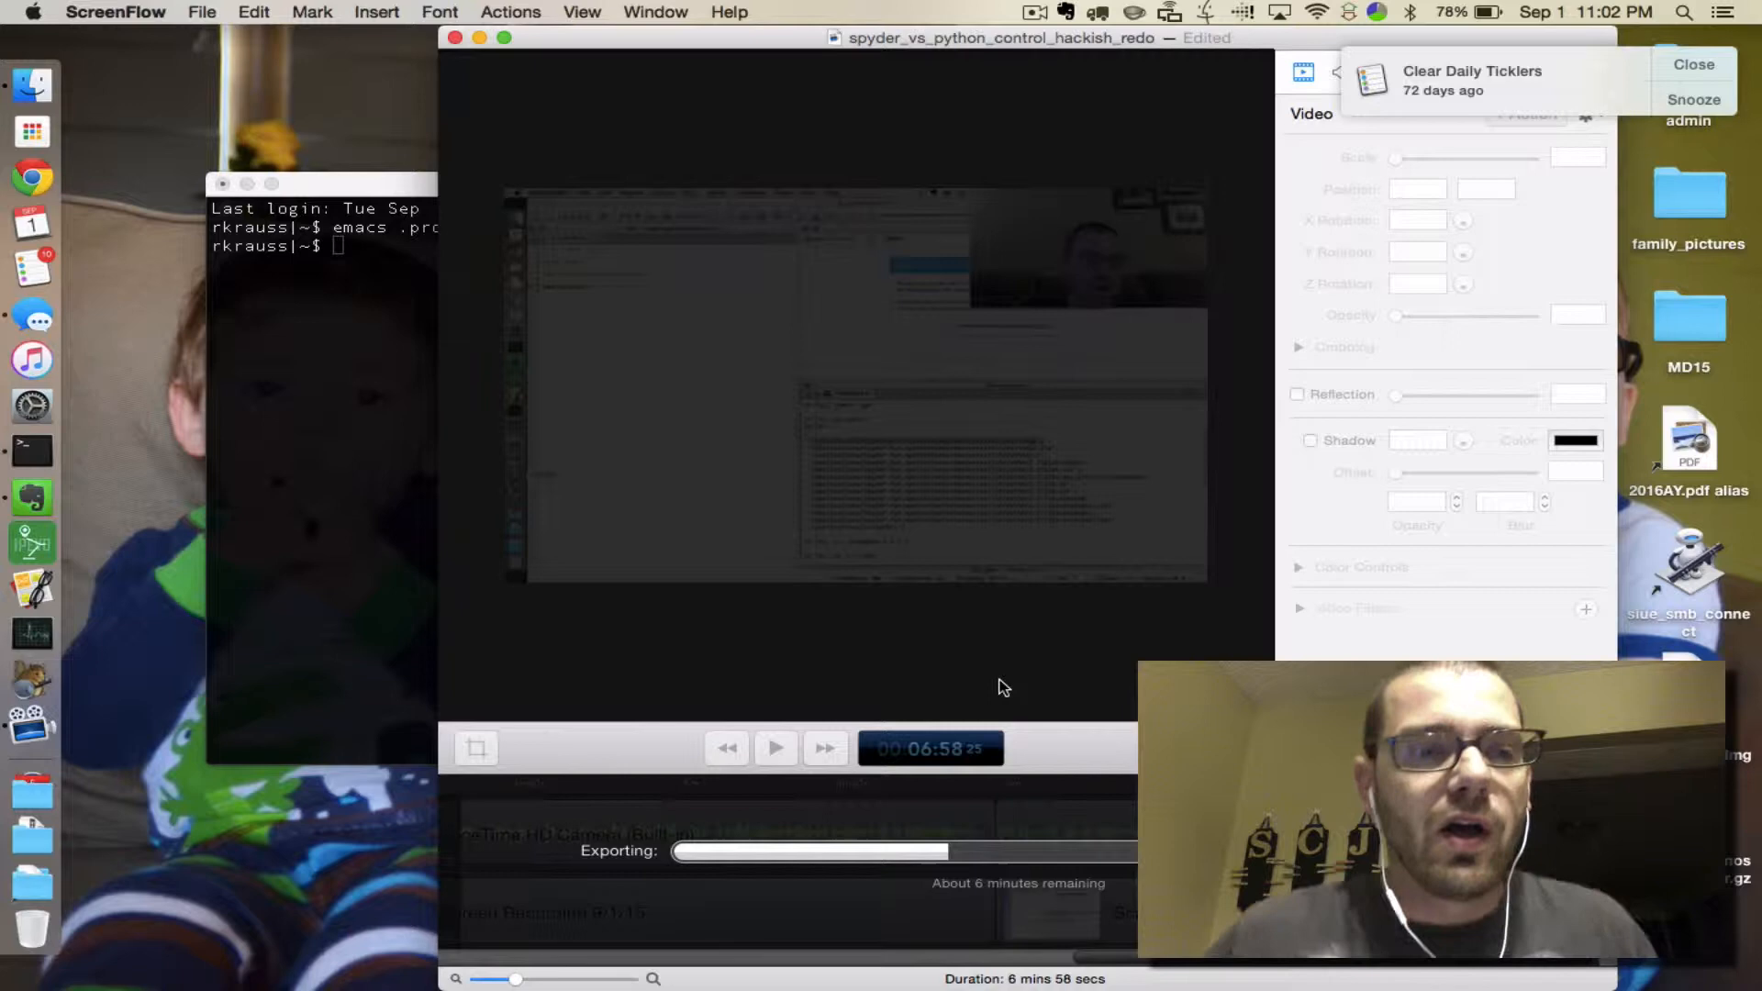
pyautogui.moveTo(30, 86)
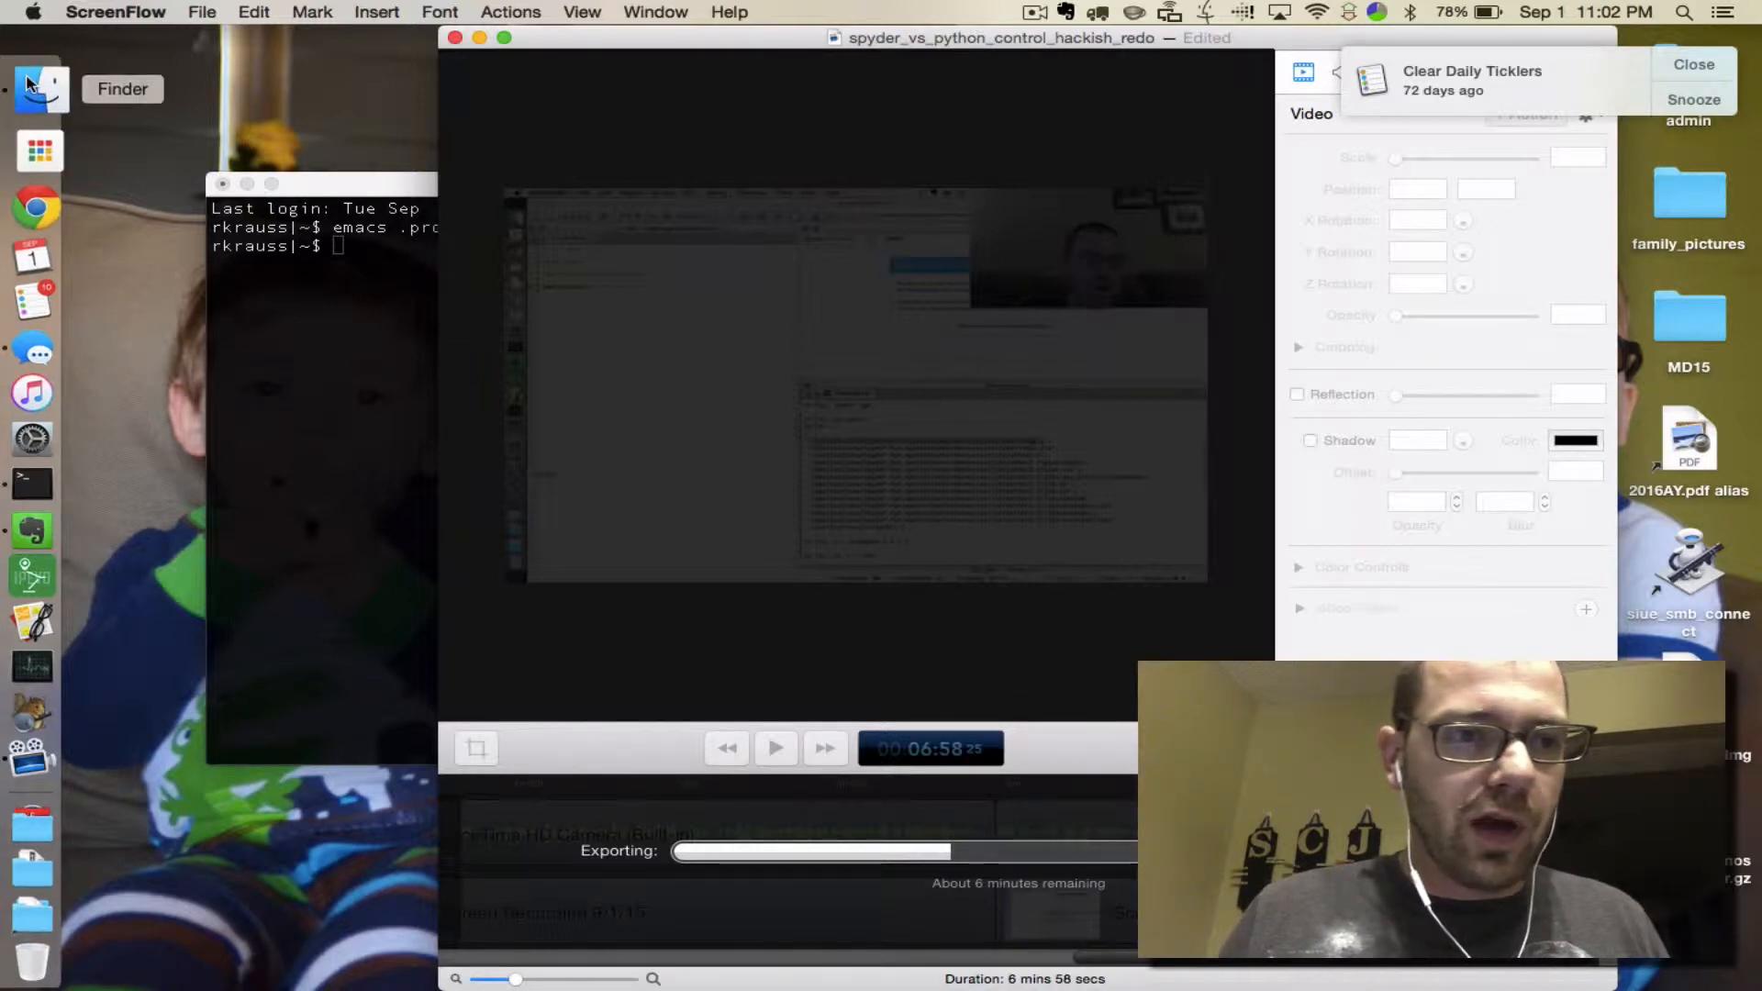
# Step: Open a new Finder window on the home folder from the Dock
pyautogui.click(31, 85)
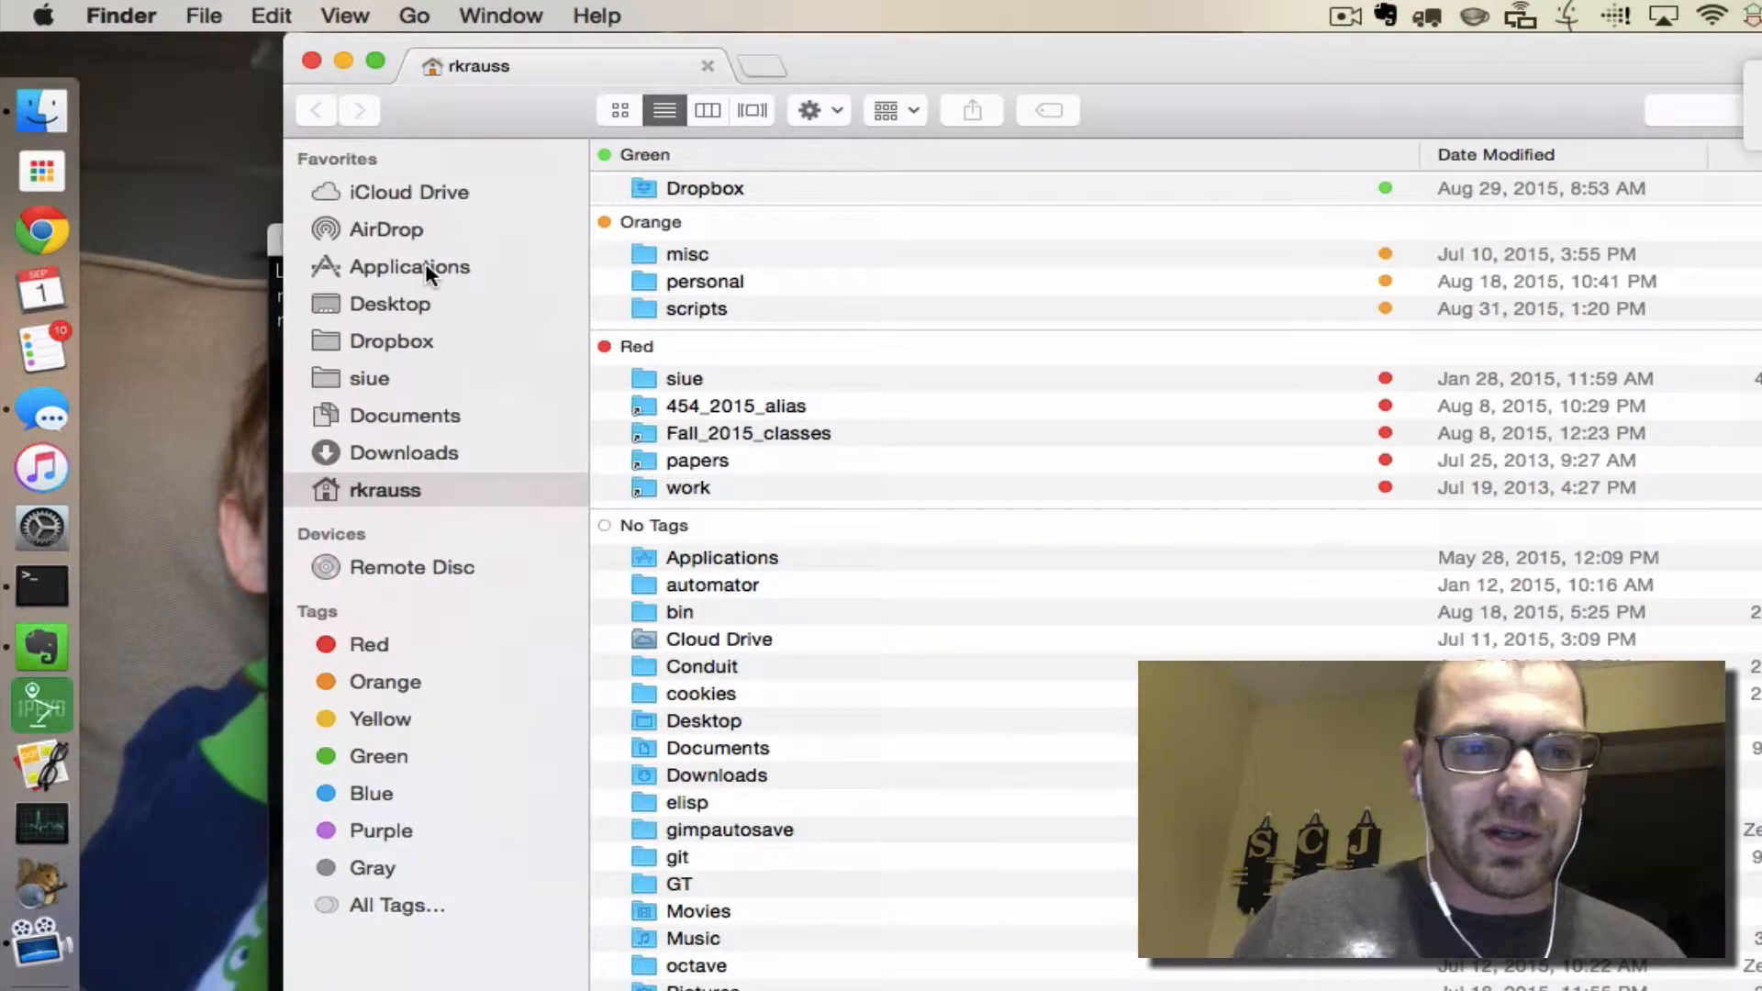
# Step: Move Spyder-Py2.app from the Applications folder to the Trash
pyautogui.click(409, 266)
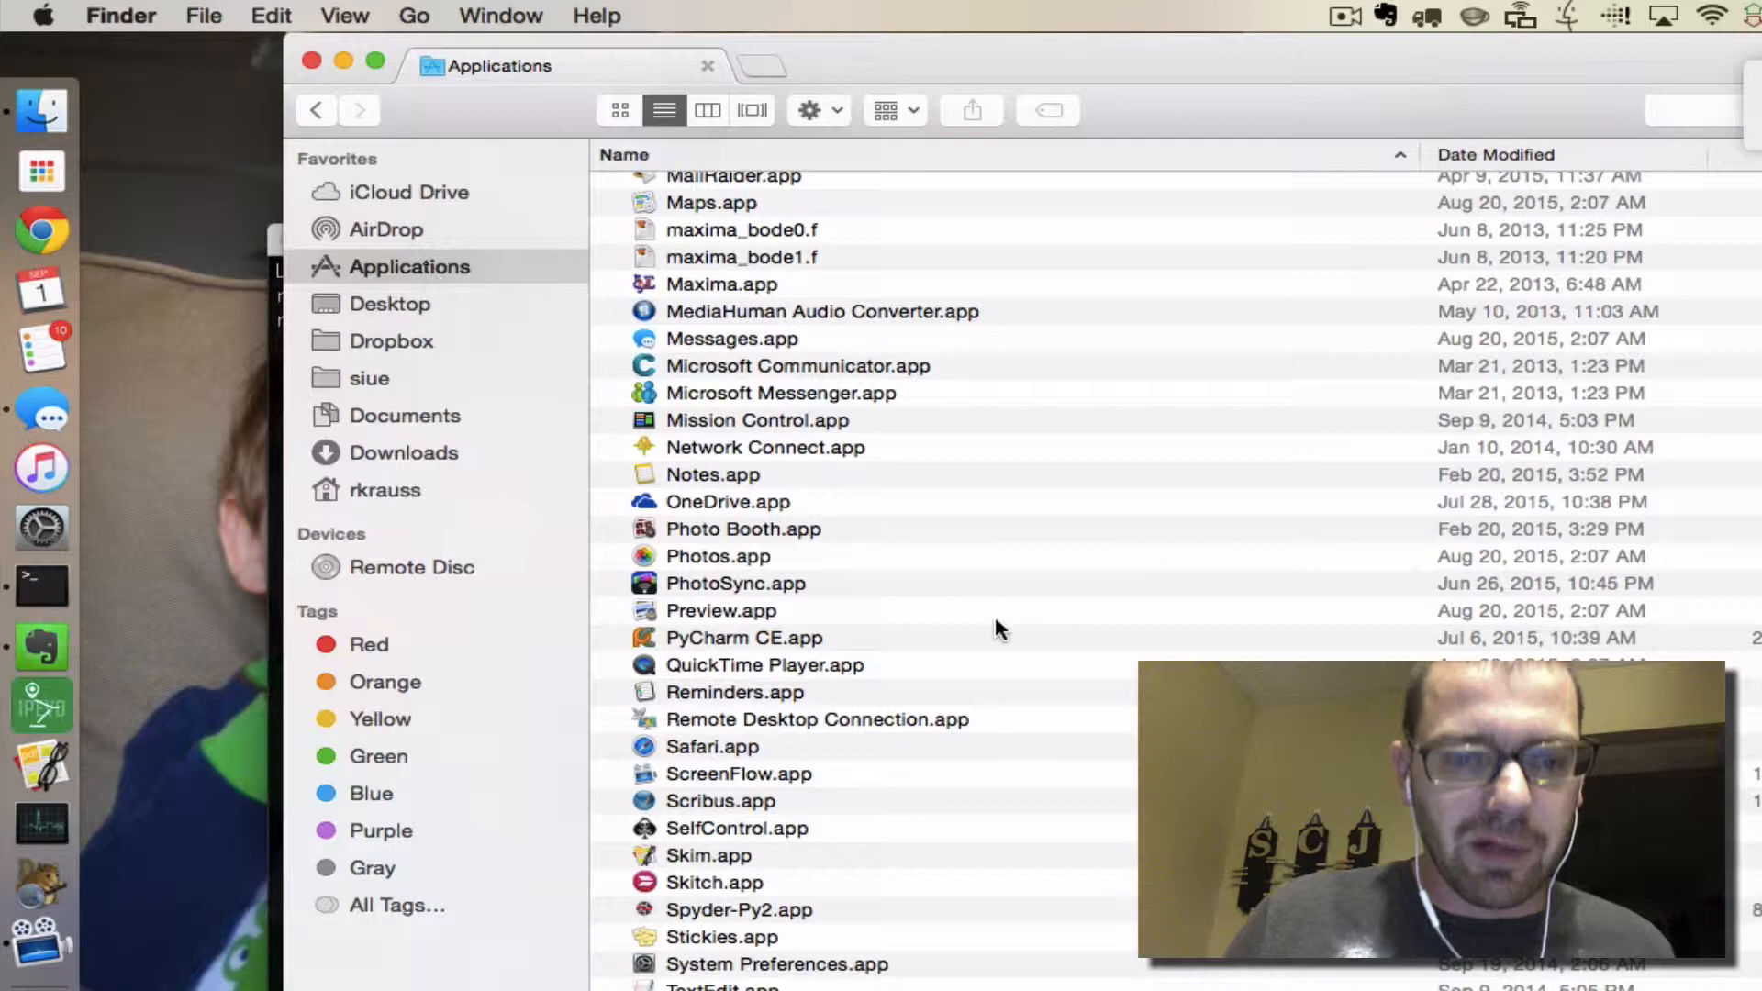
pyautogui.click(740, 909)
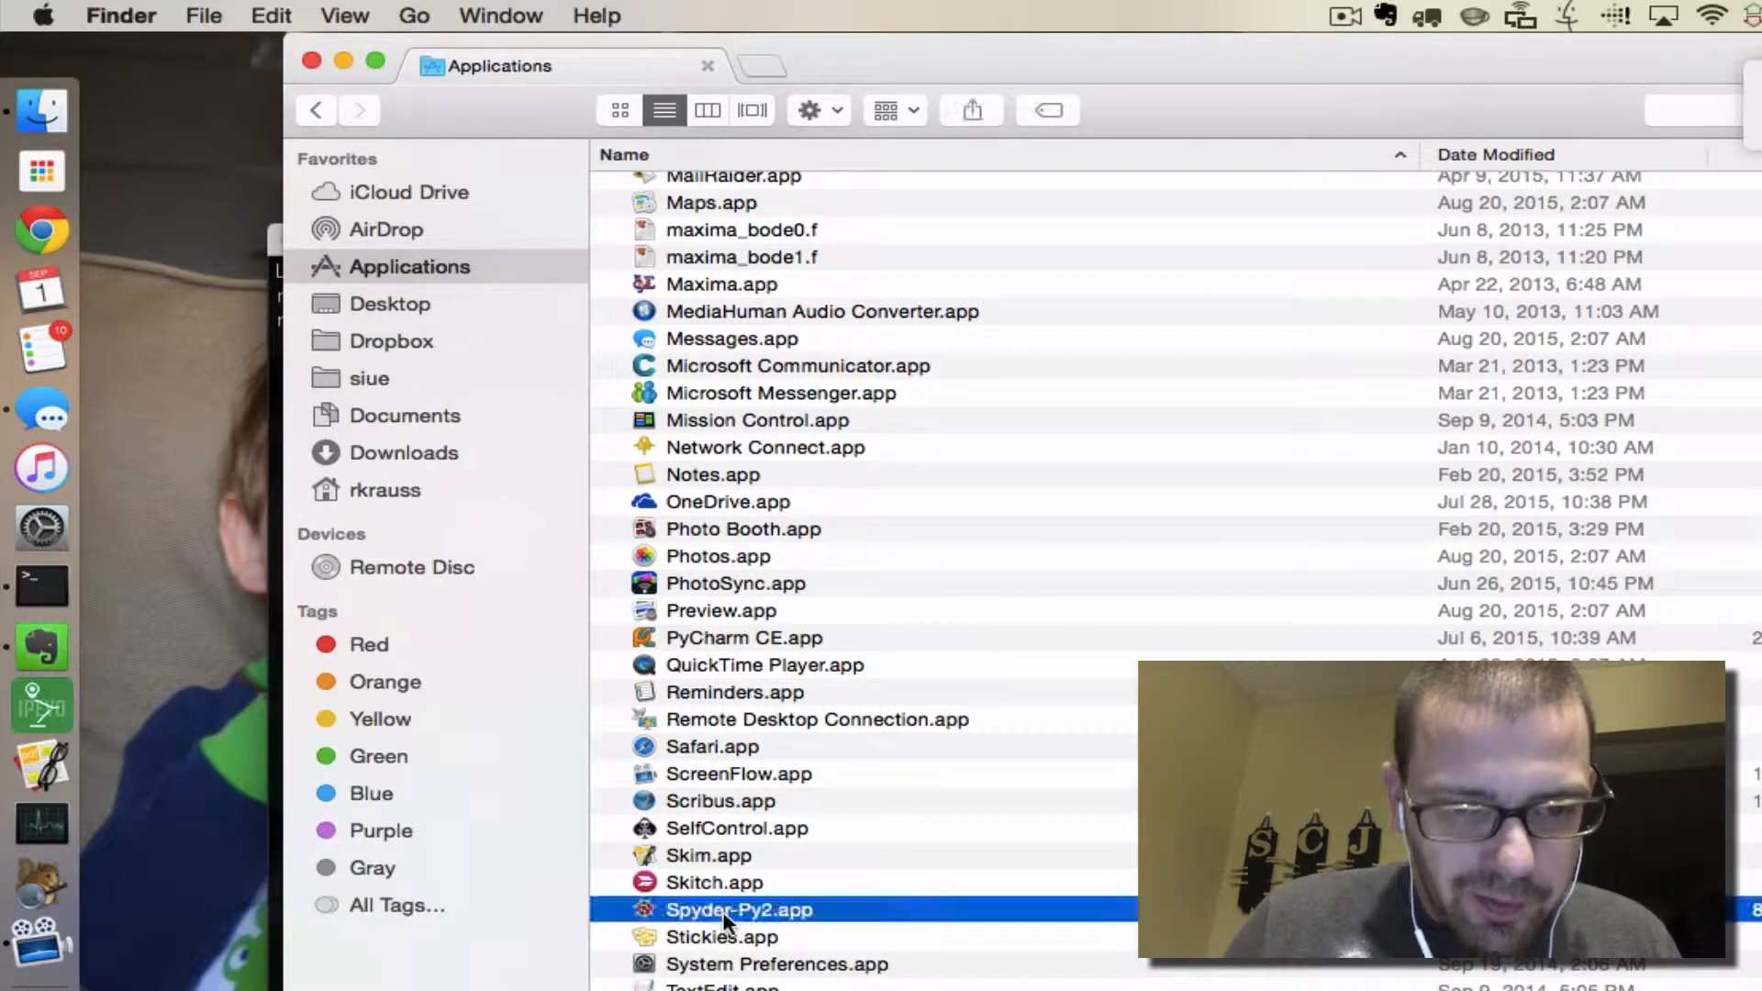
pyautogui.moveTo(645, 919)
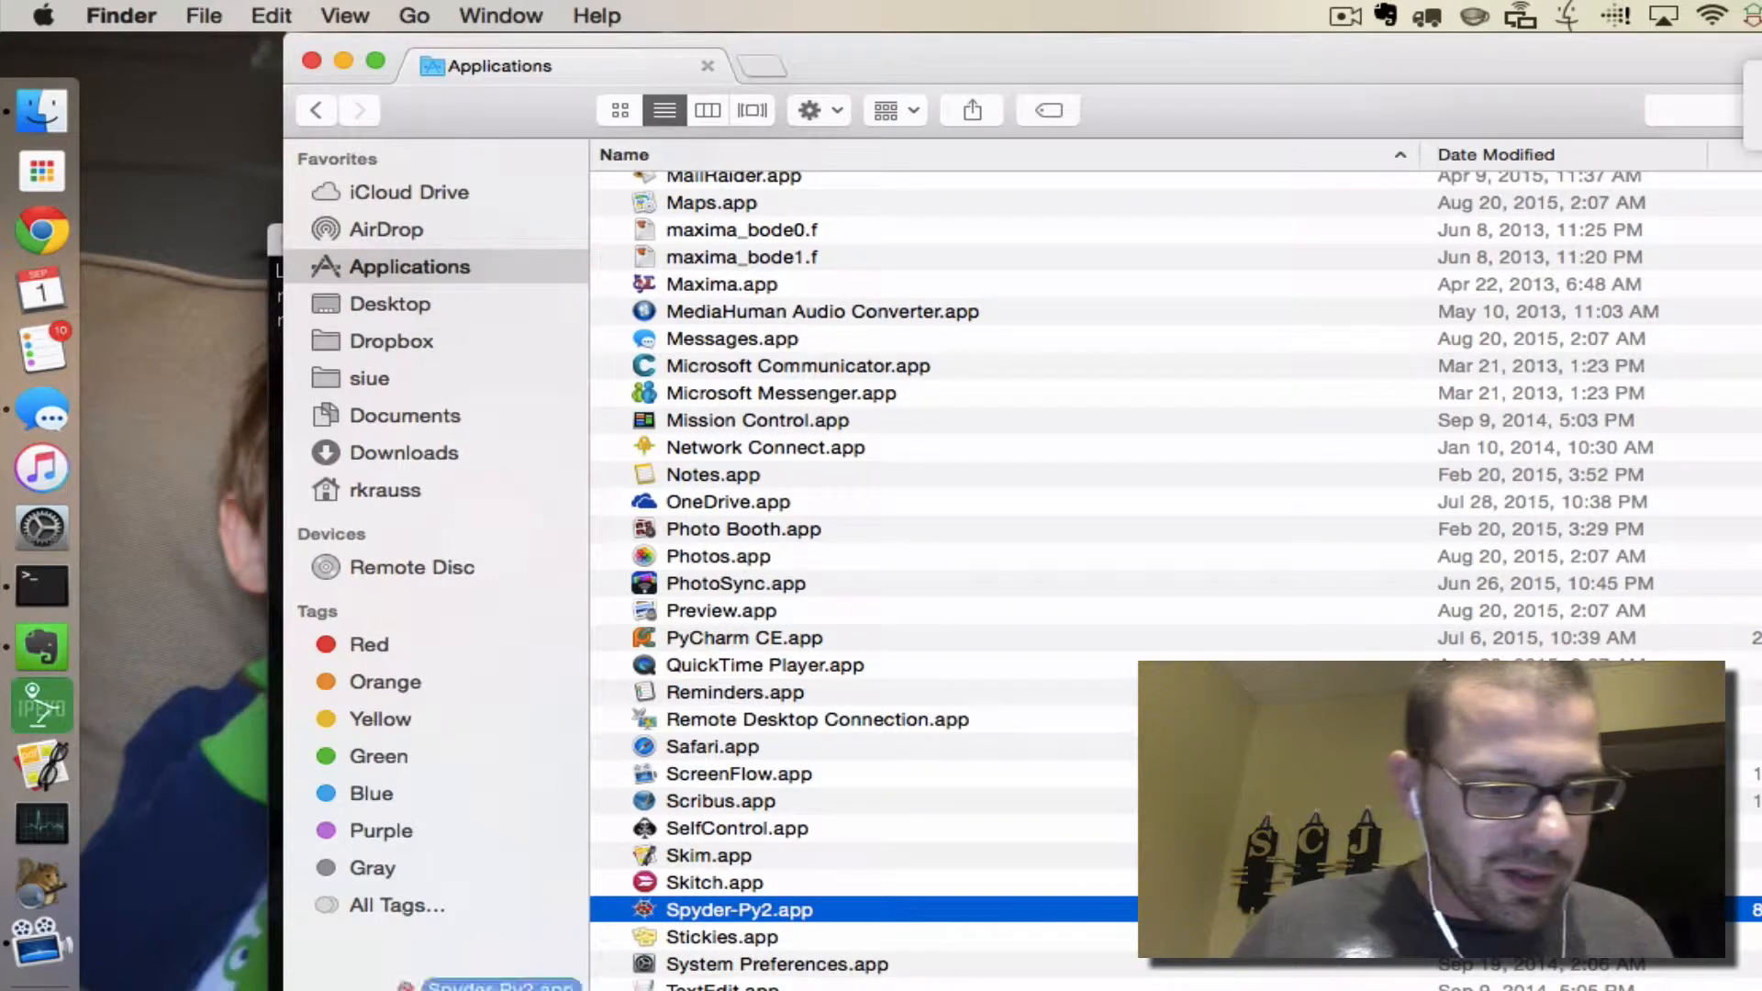
pyautogui.scroll(-3)
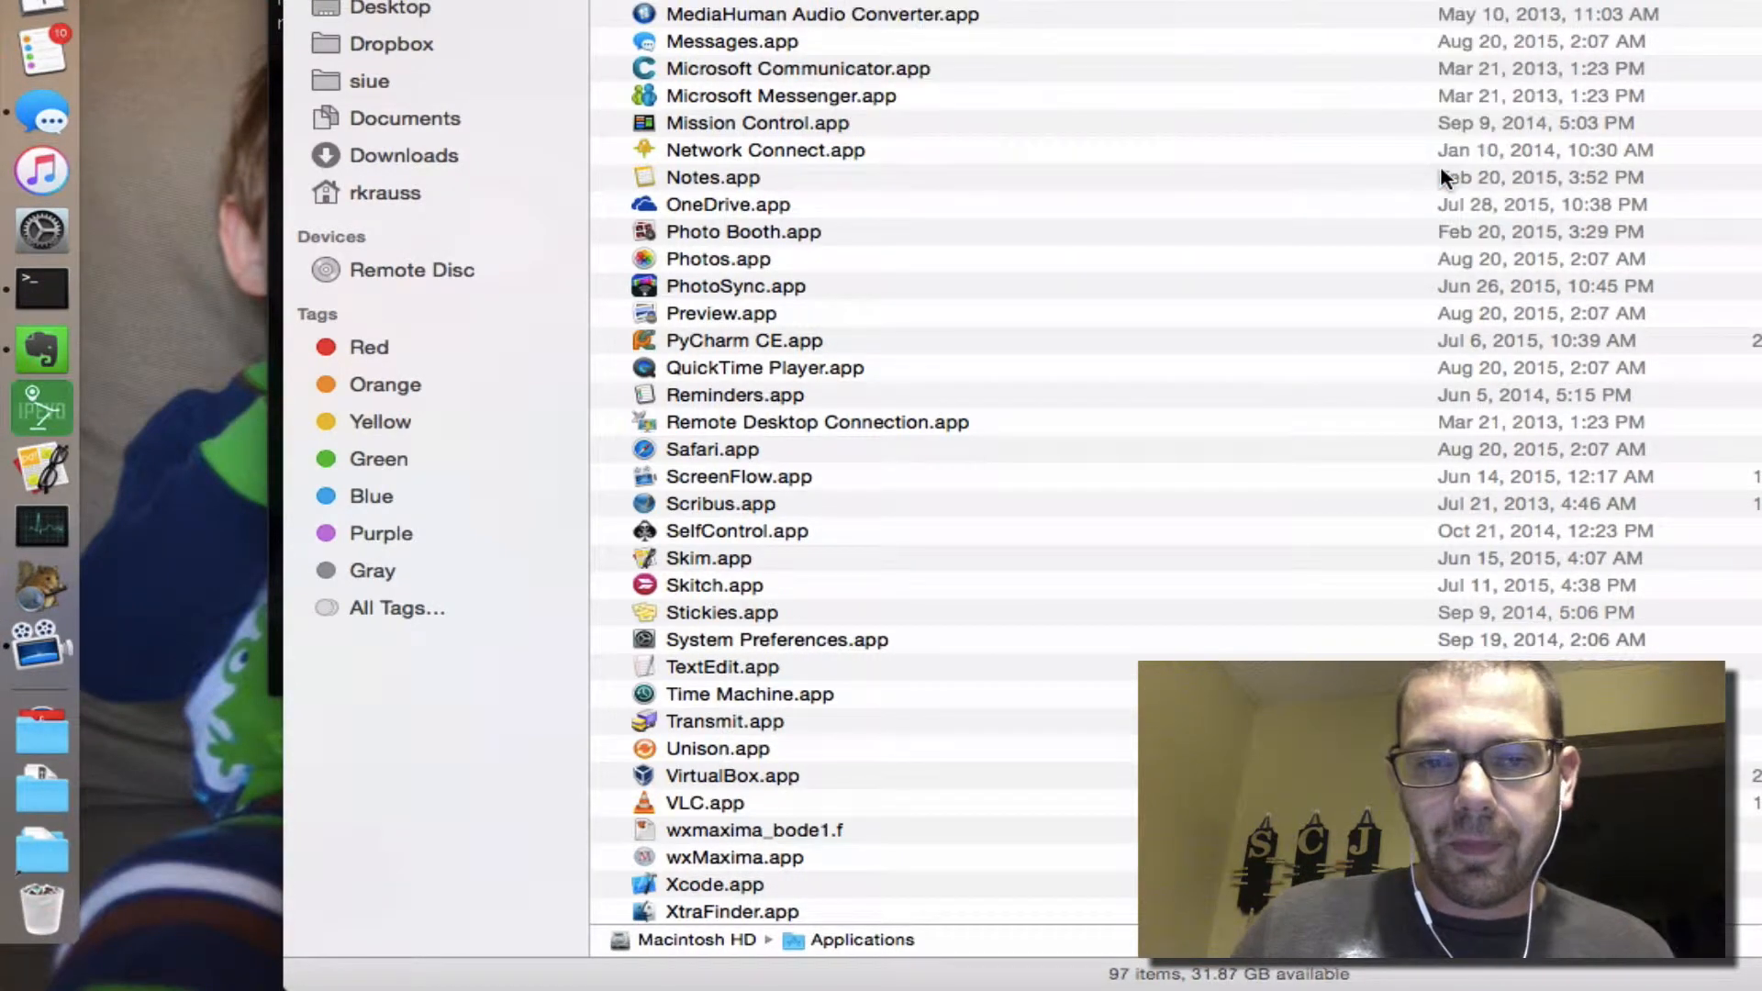
pyautogui.click(43, 907)
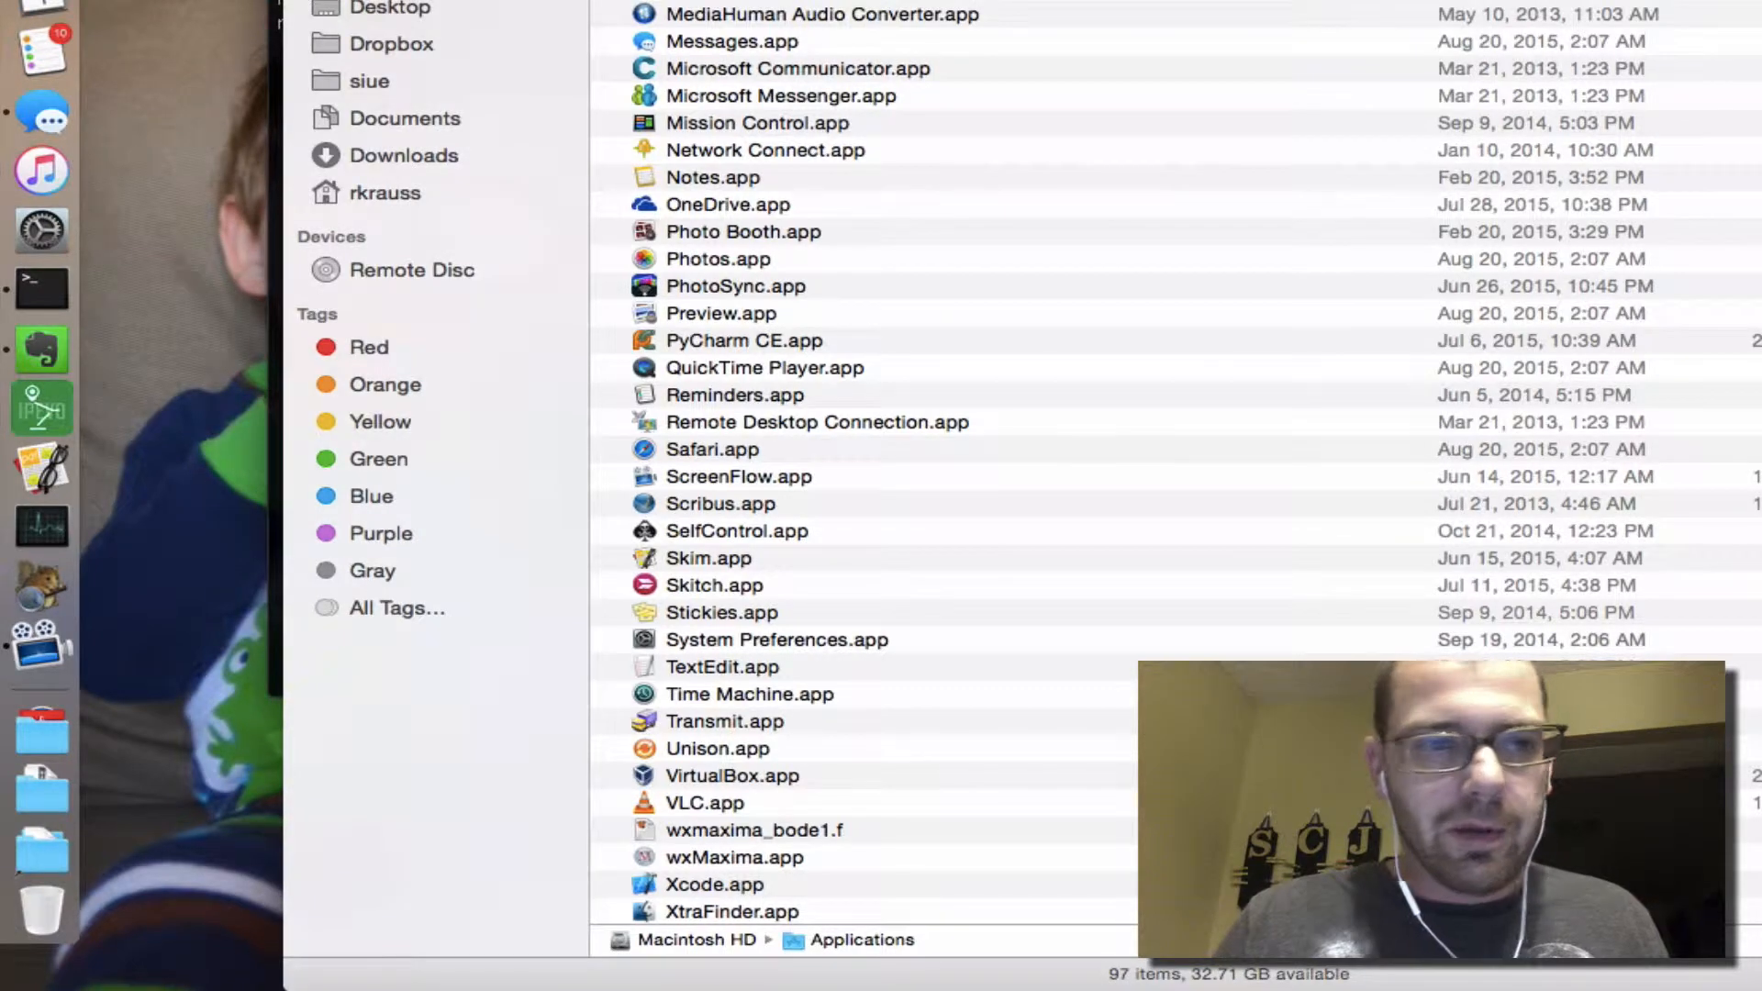
pyautogui.click(22, 5)
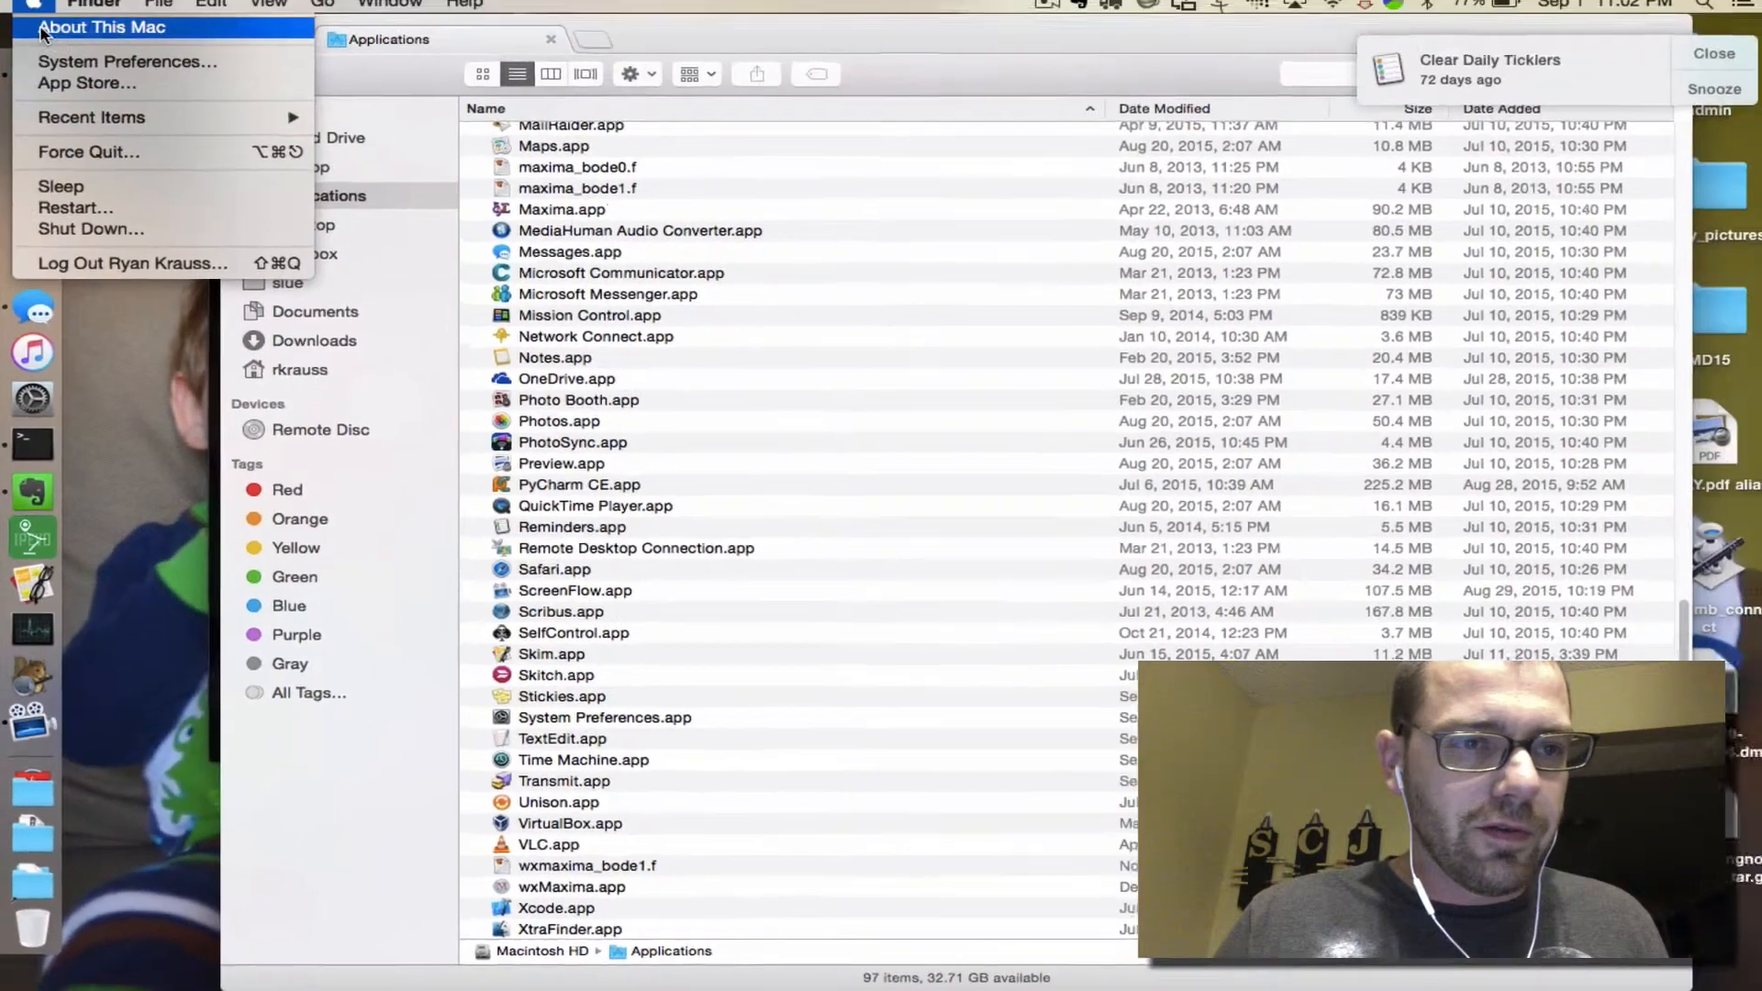
pyautogui.click(101, 26)
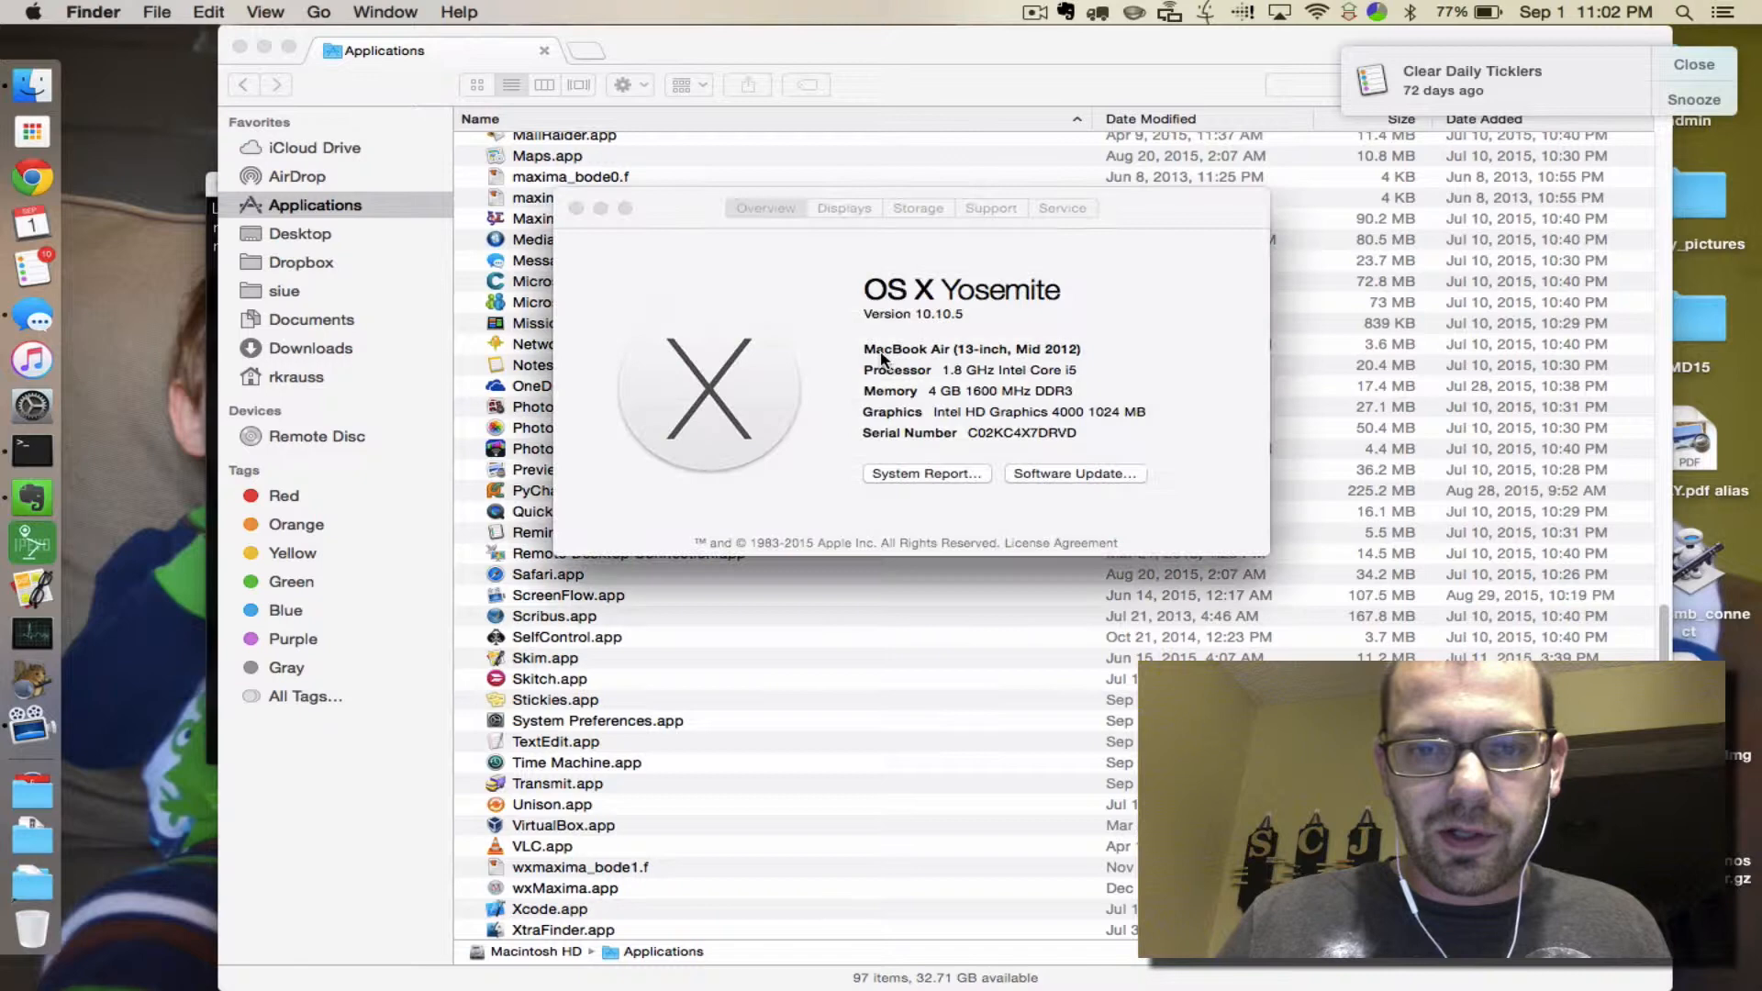
pyautogui.click(917, 209)
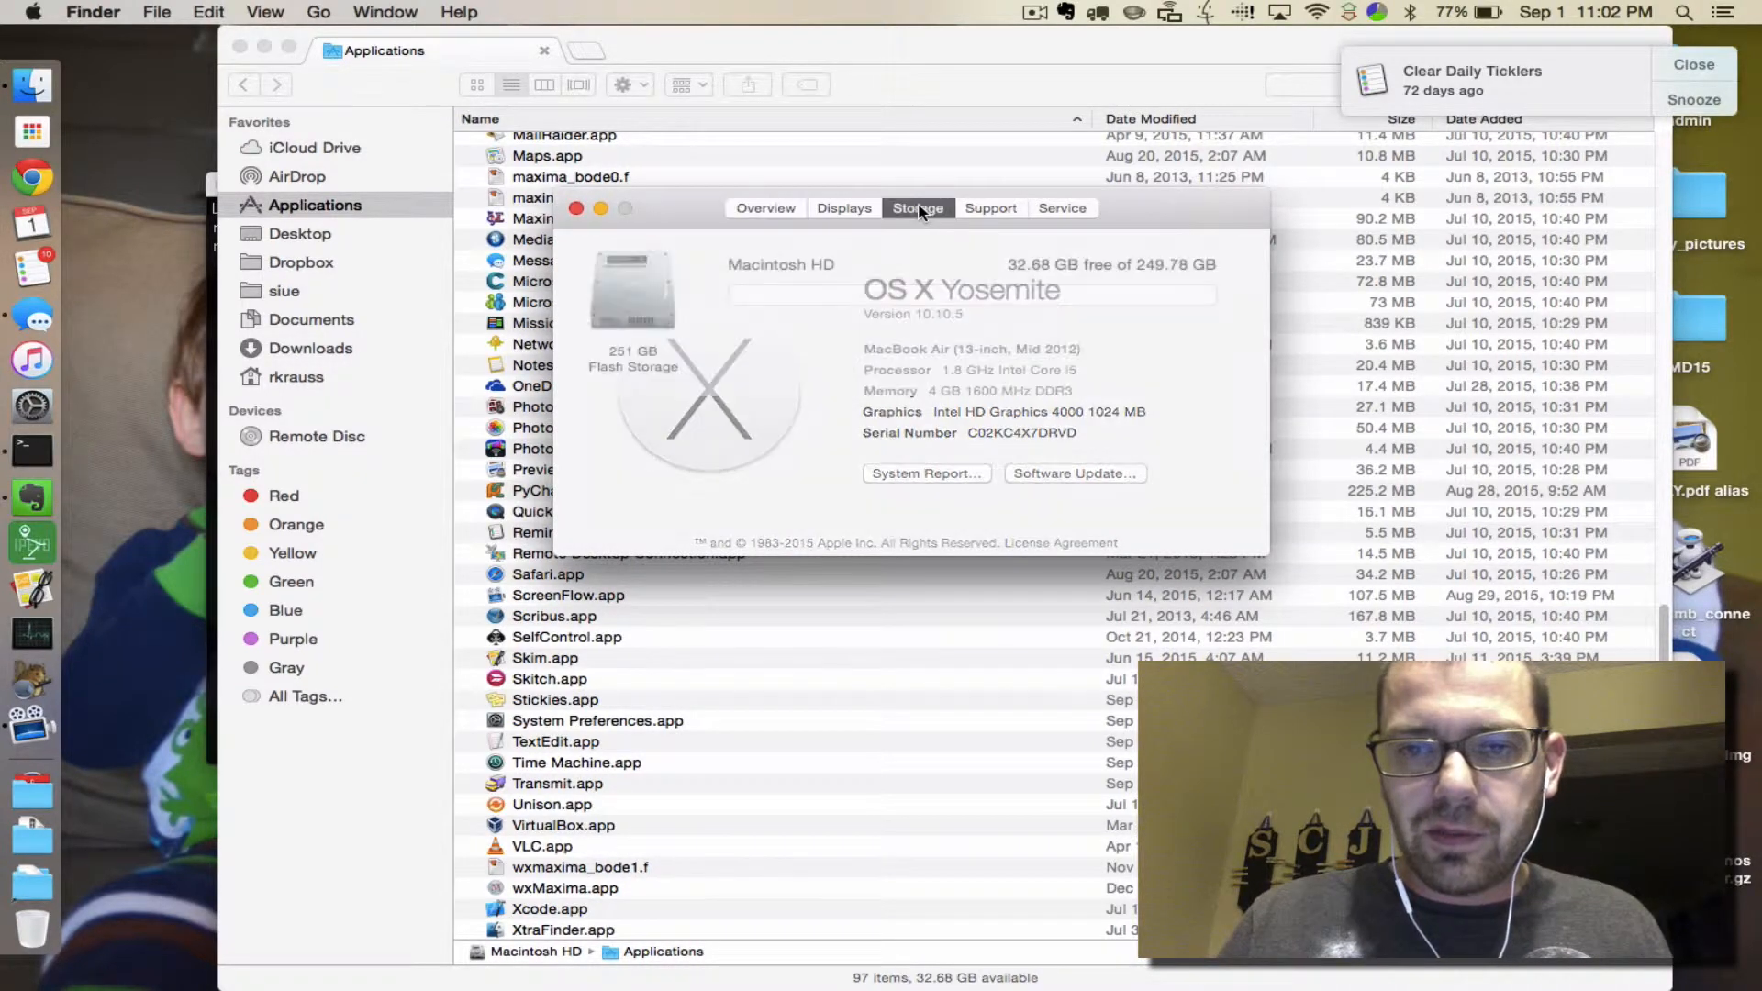
pyautogui.click(917, 208)
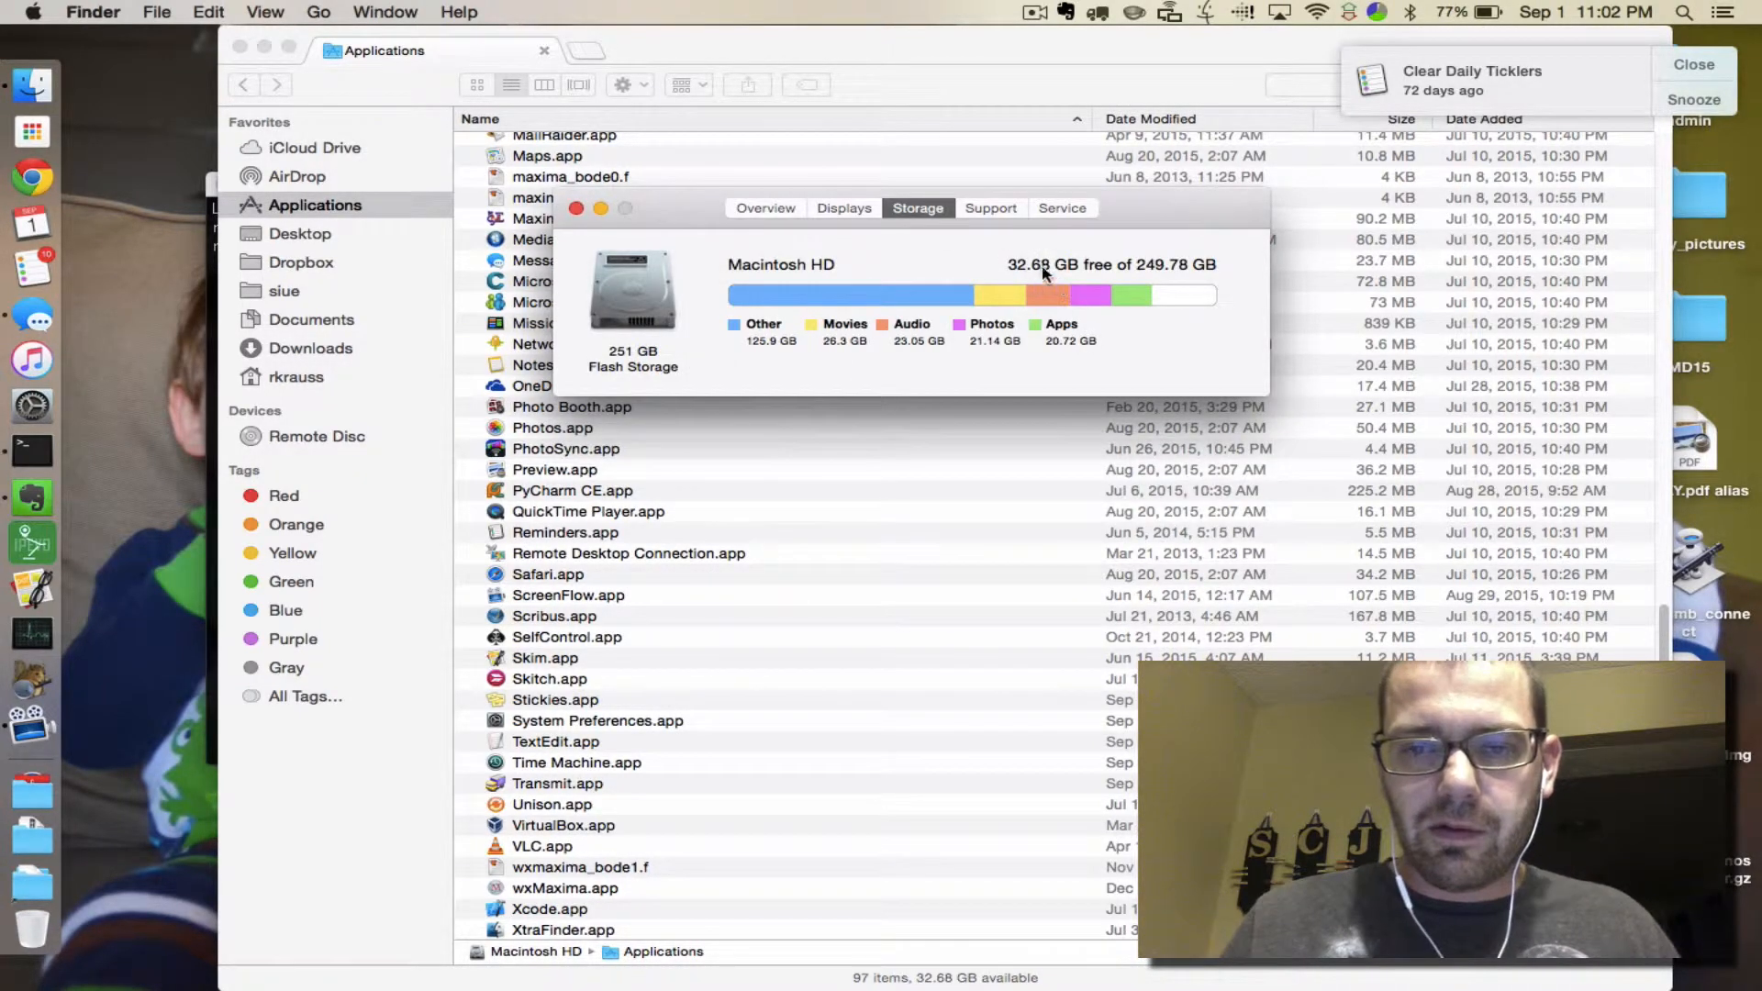
pyautogui.moveTo(1079, 371)
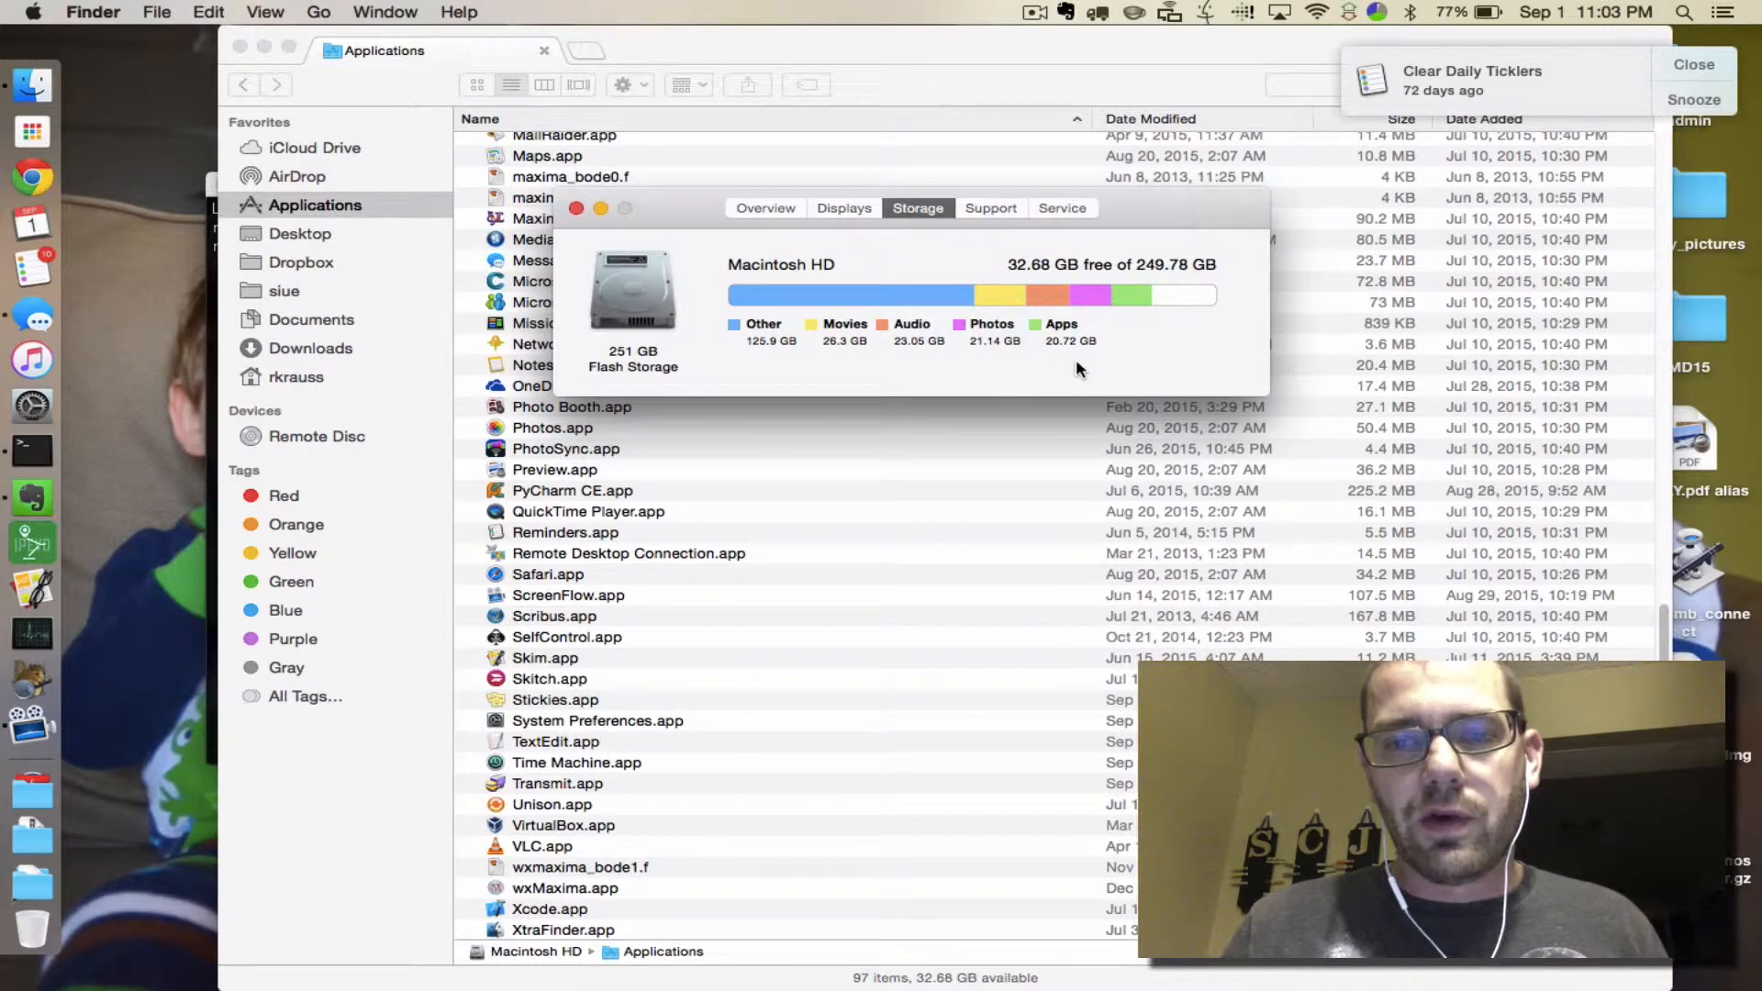
pyautogui.moveTo(1036, 267)
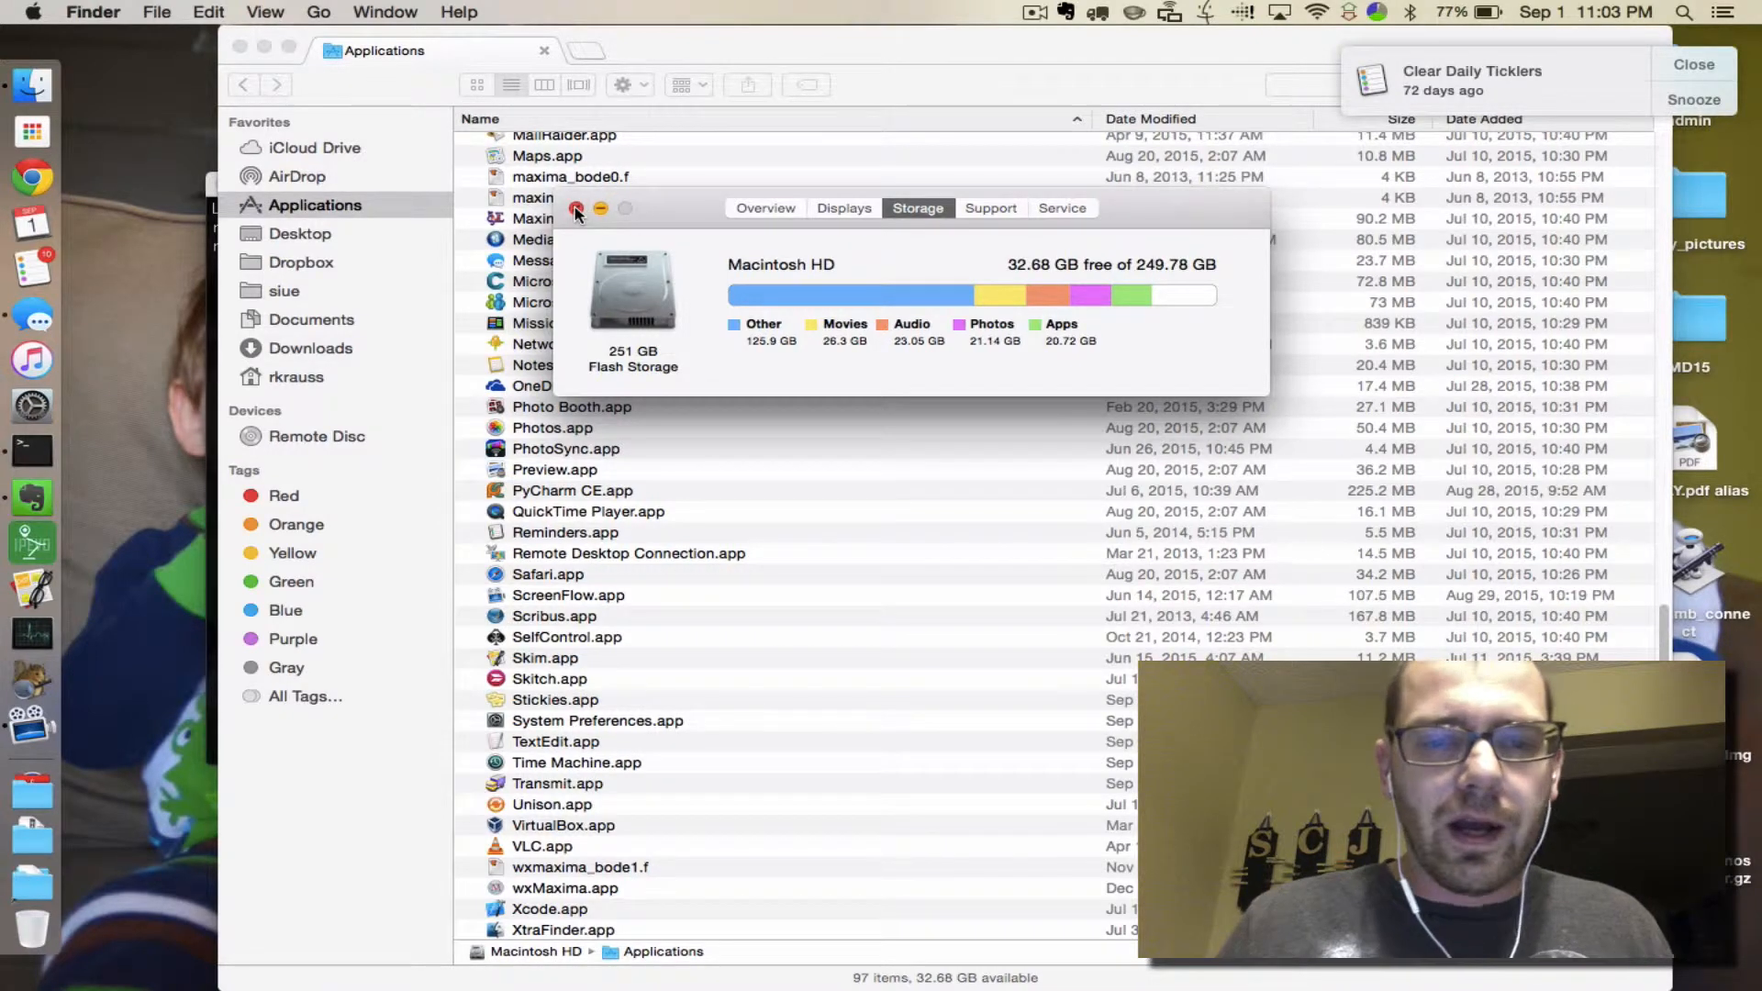
pyautogui.click(576, 211)
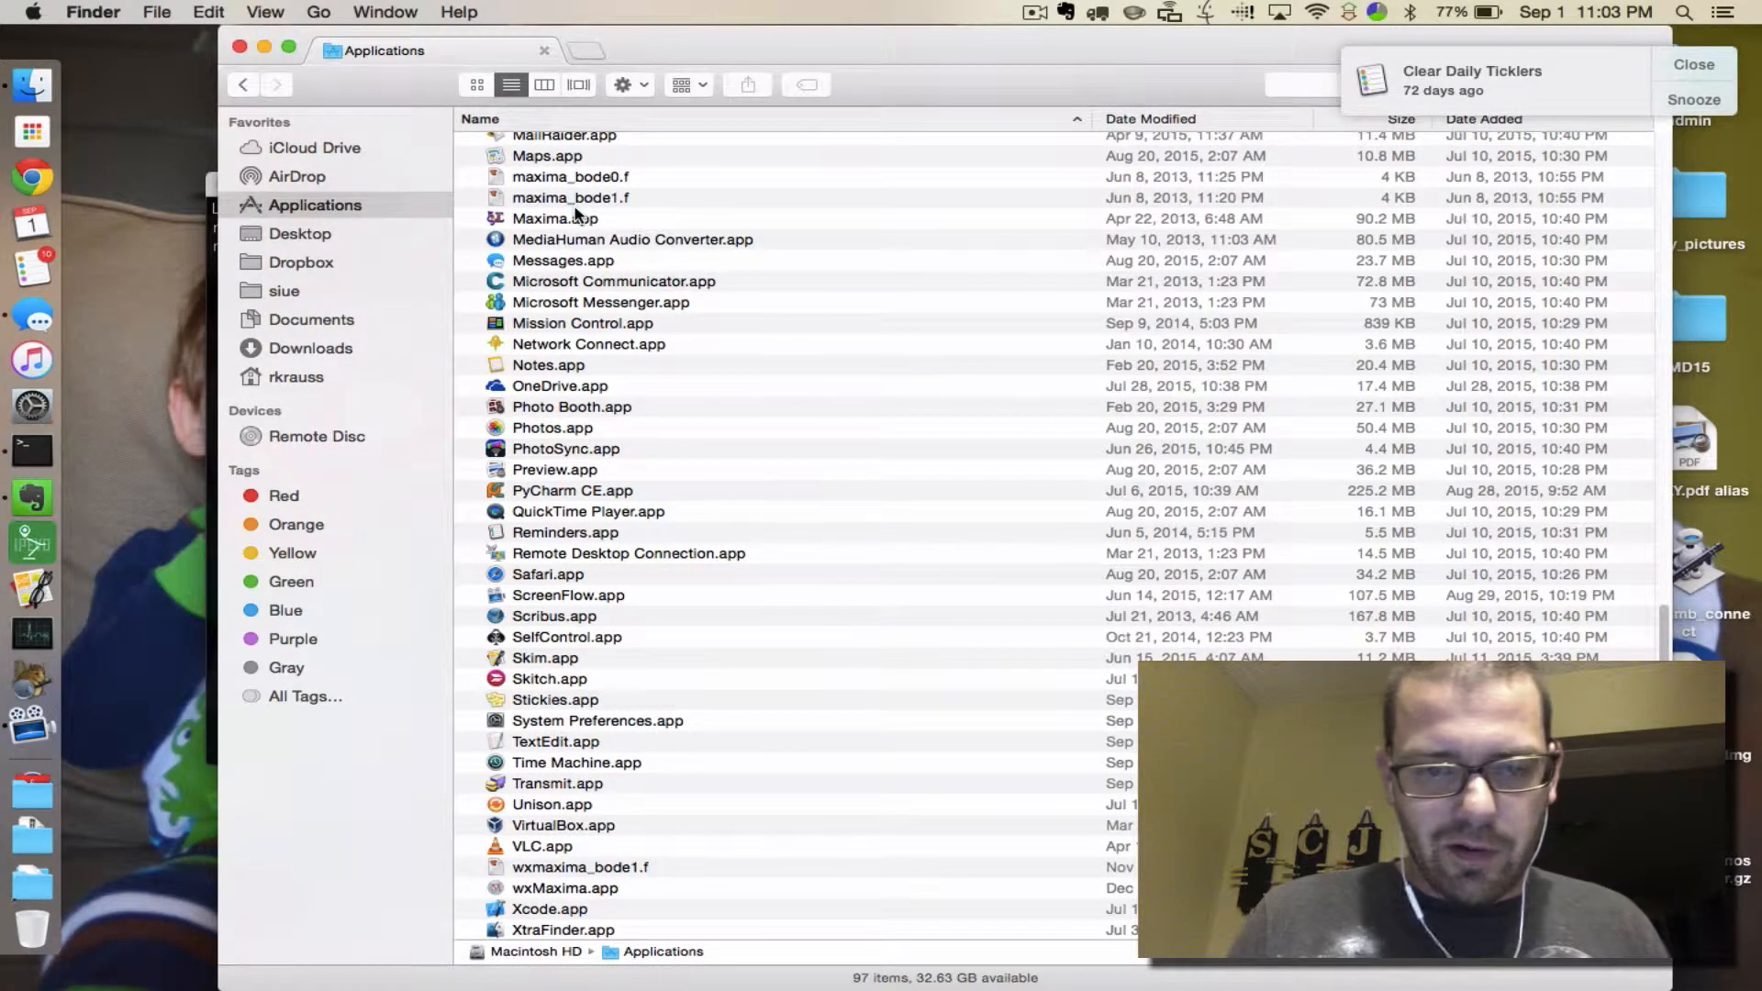
pyautogui.write('spy')
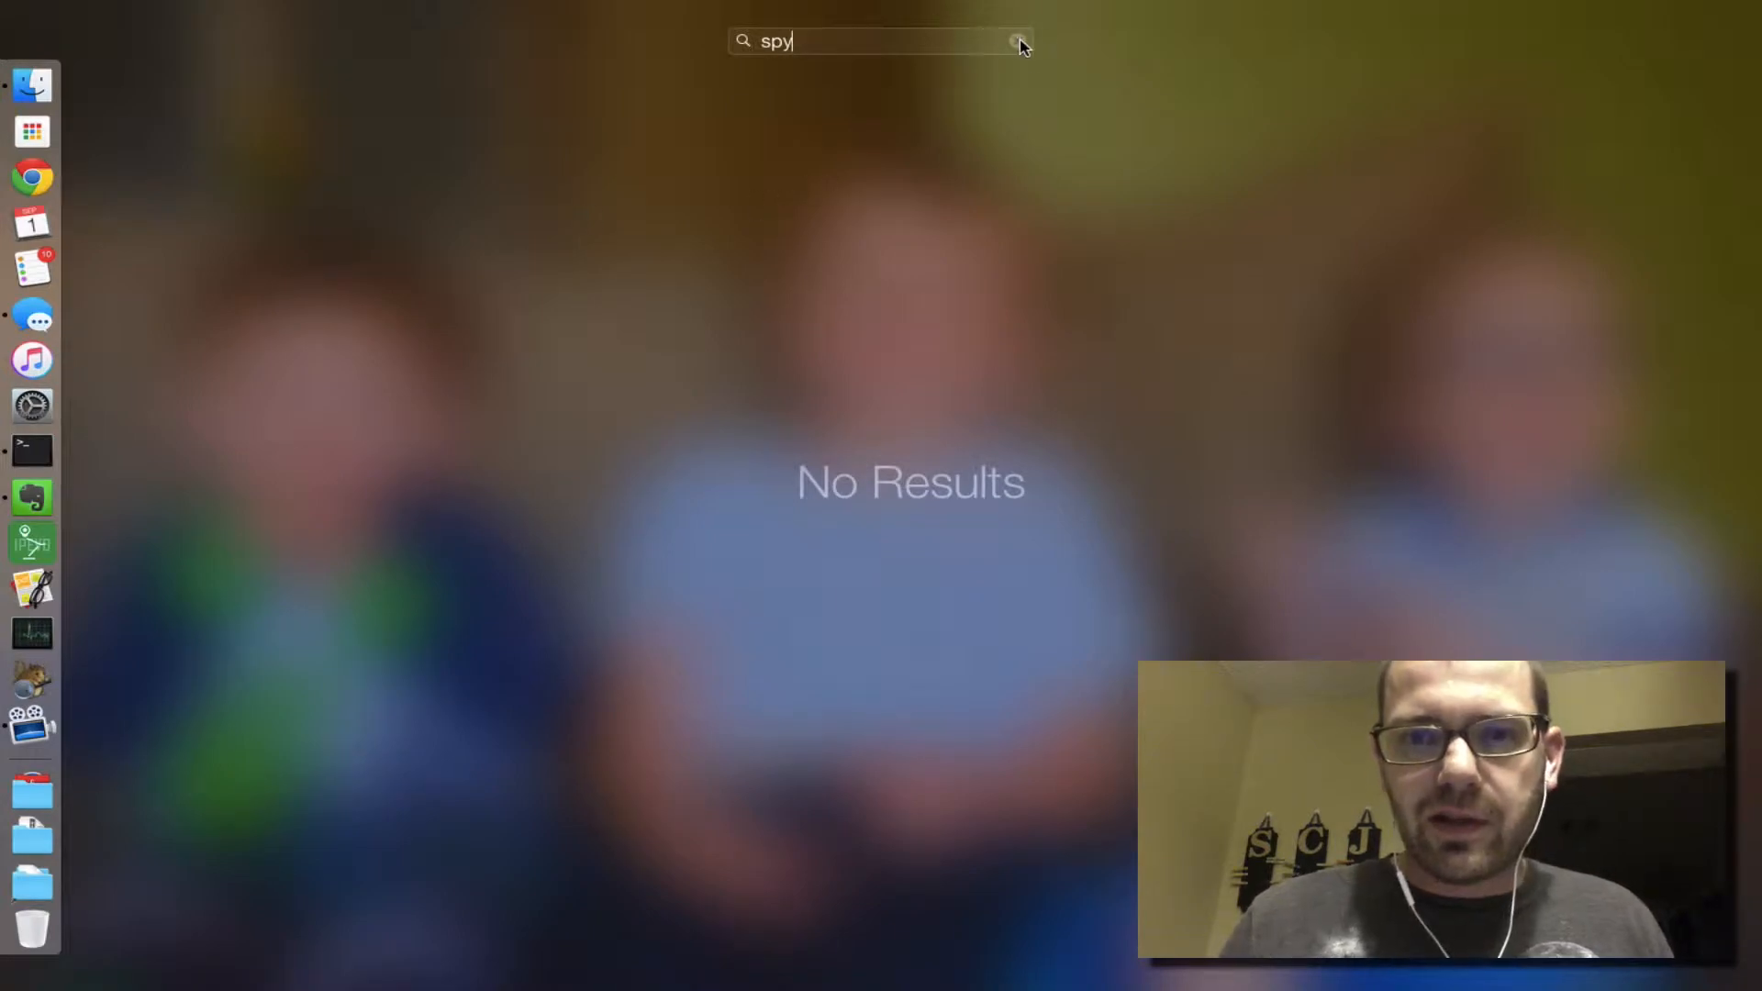
pyautogui.click(1017, 41)
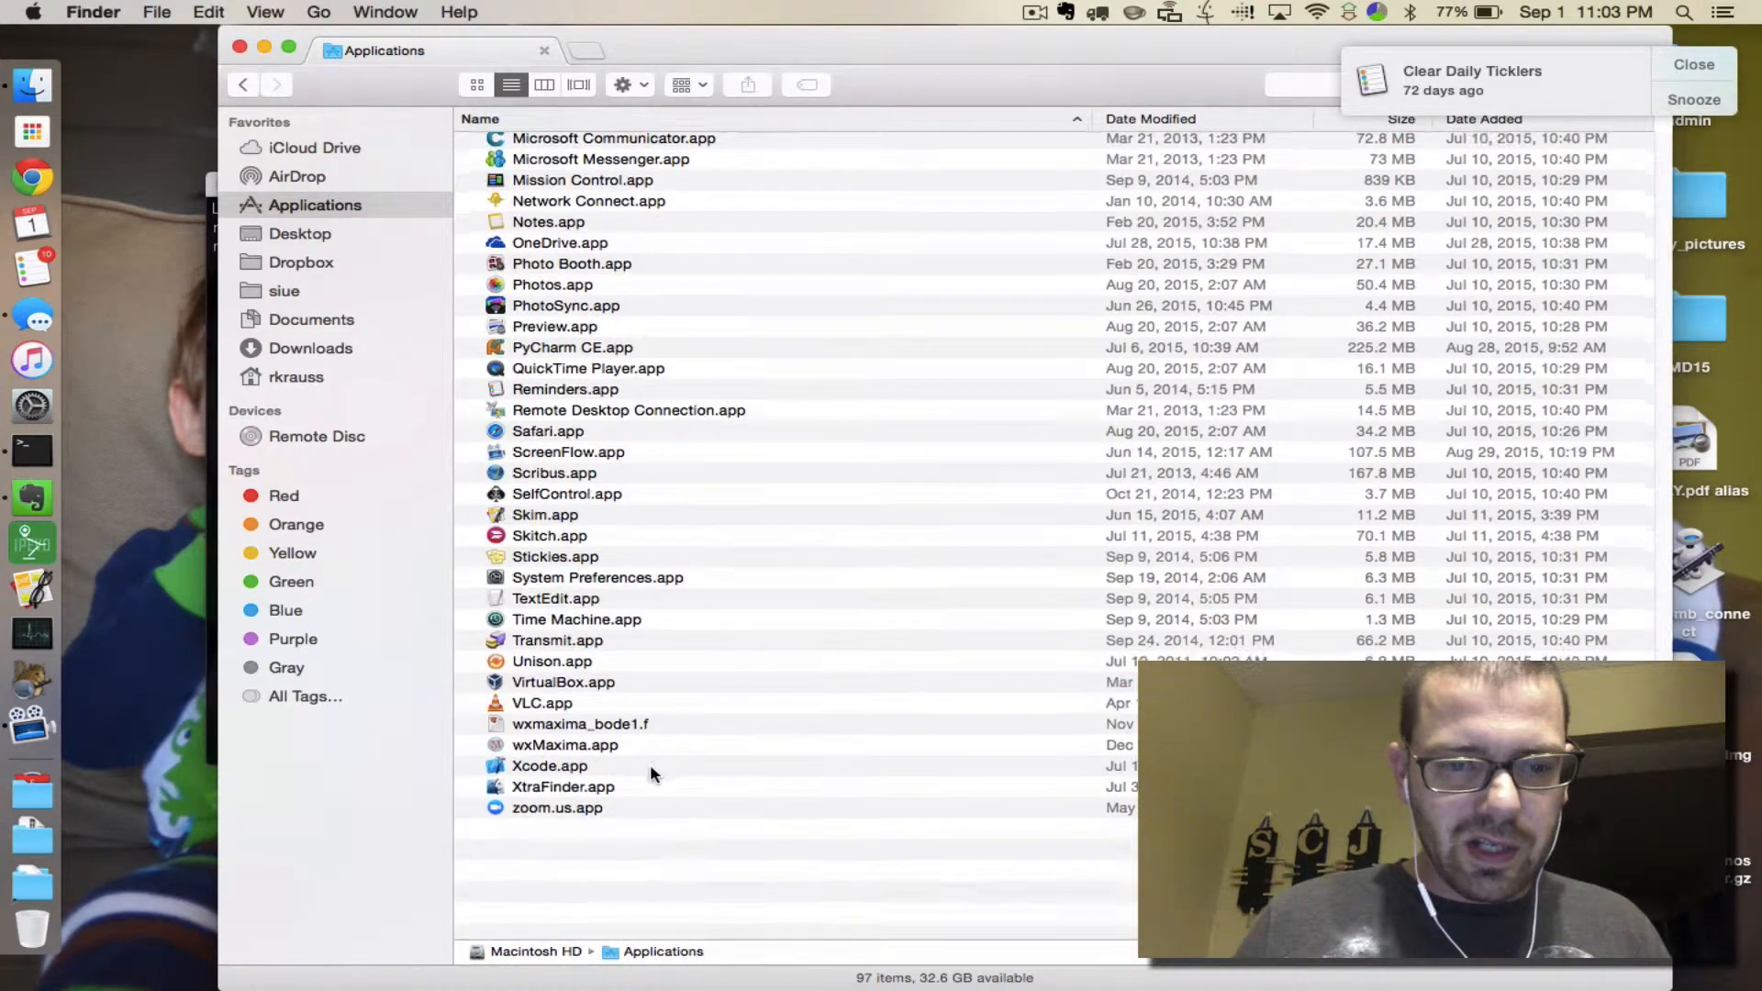
pyautogui.scroll(3)
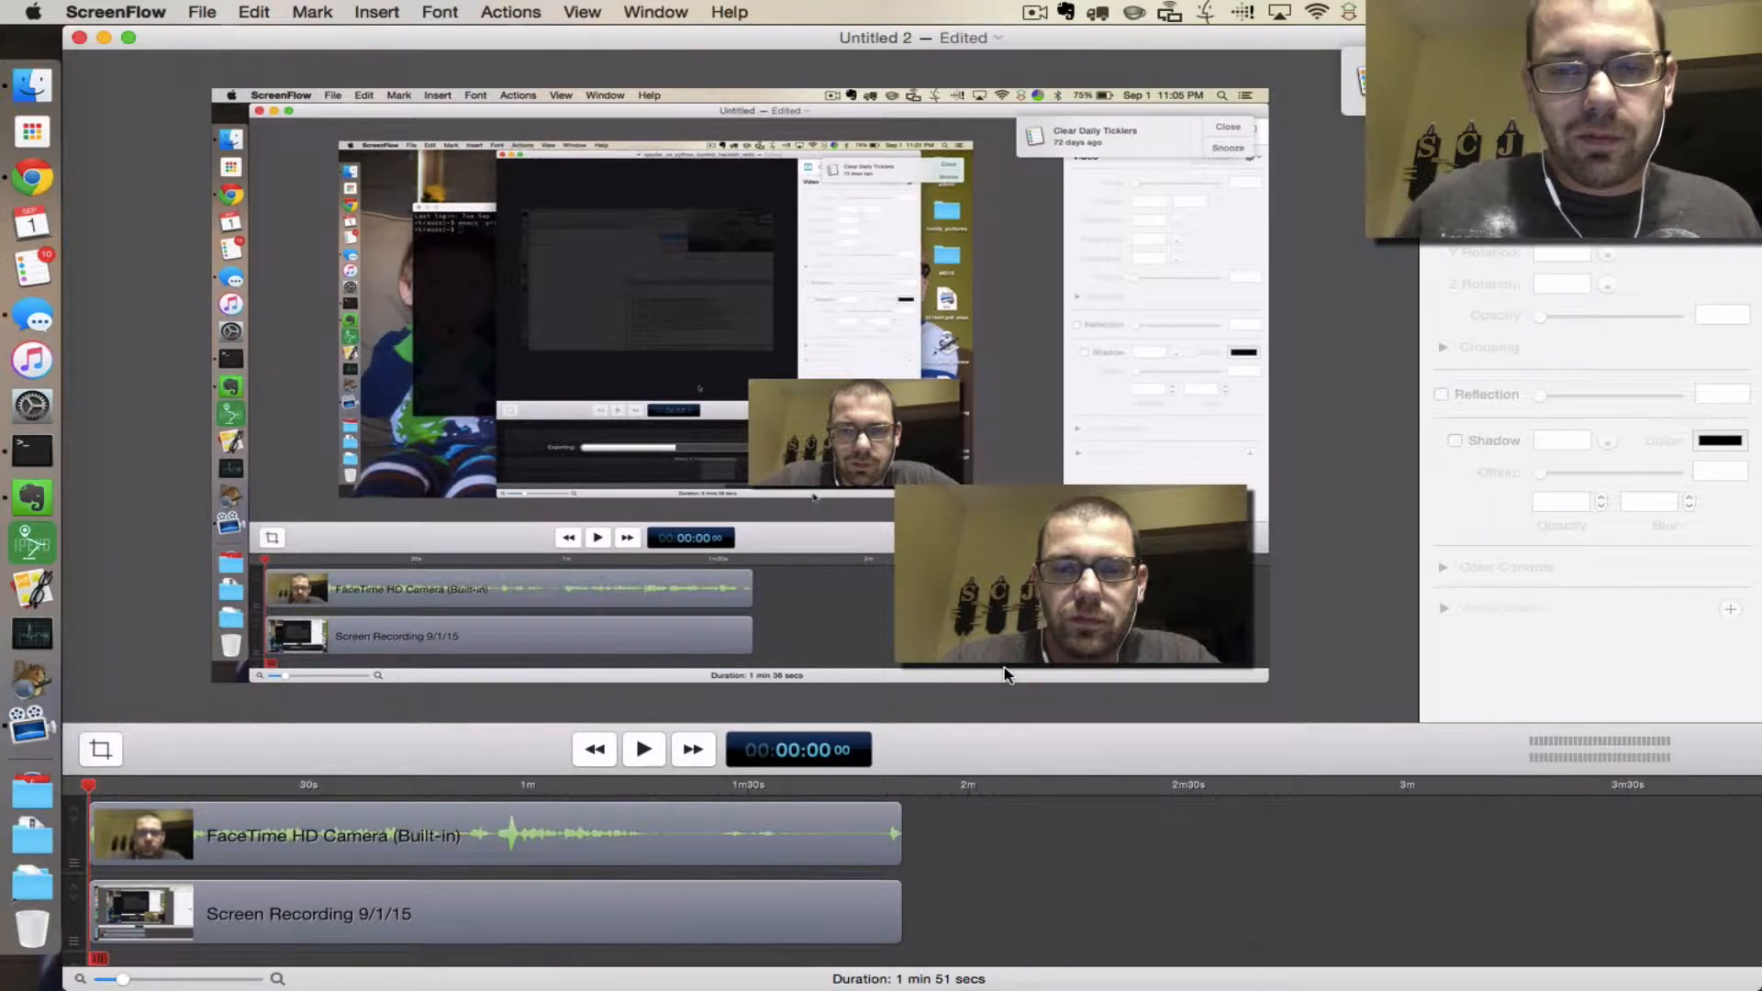
pyautogui.moveTo(40, 451)
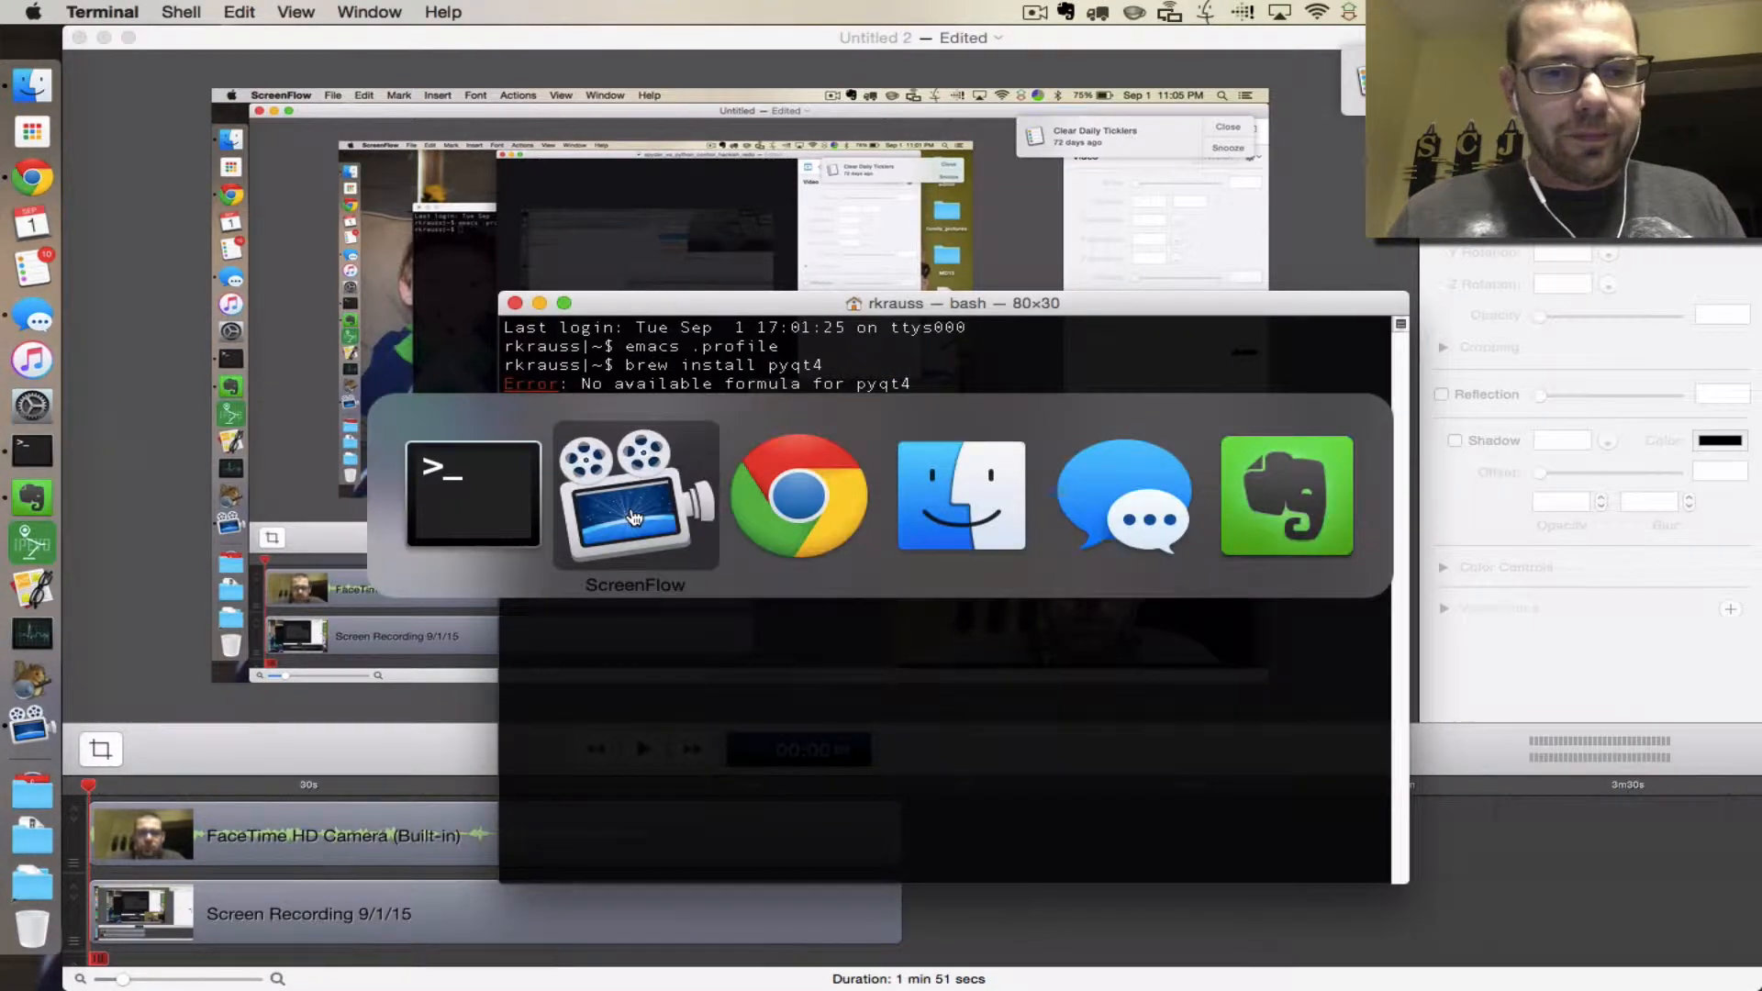
# Step: Jump to the Spyder guide's 'Installing or running directly from source' section
pyautogui.click(799, 495)
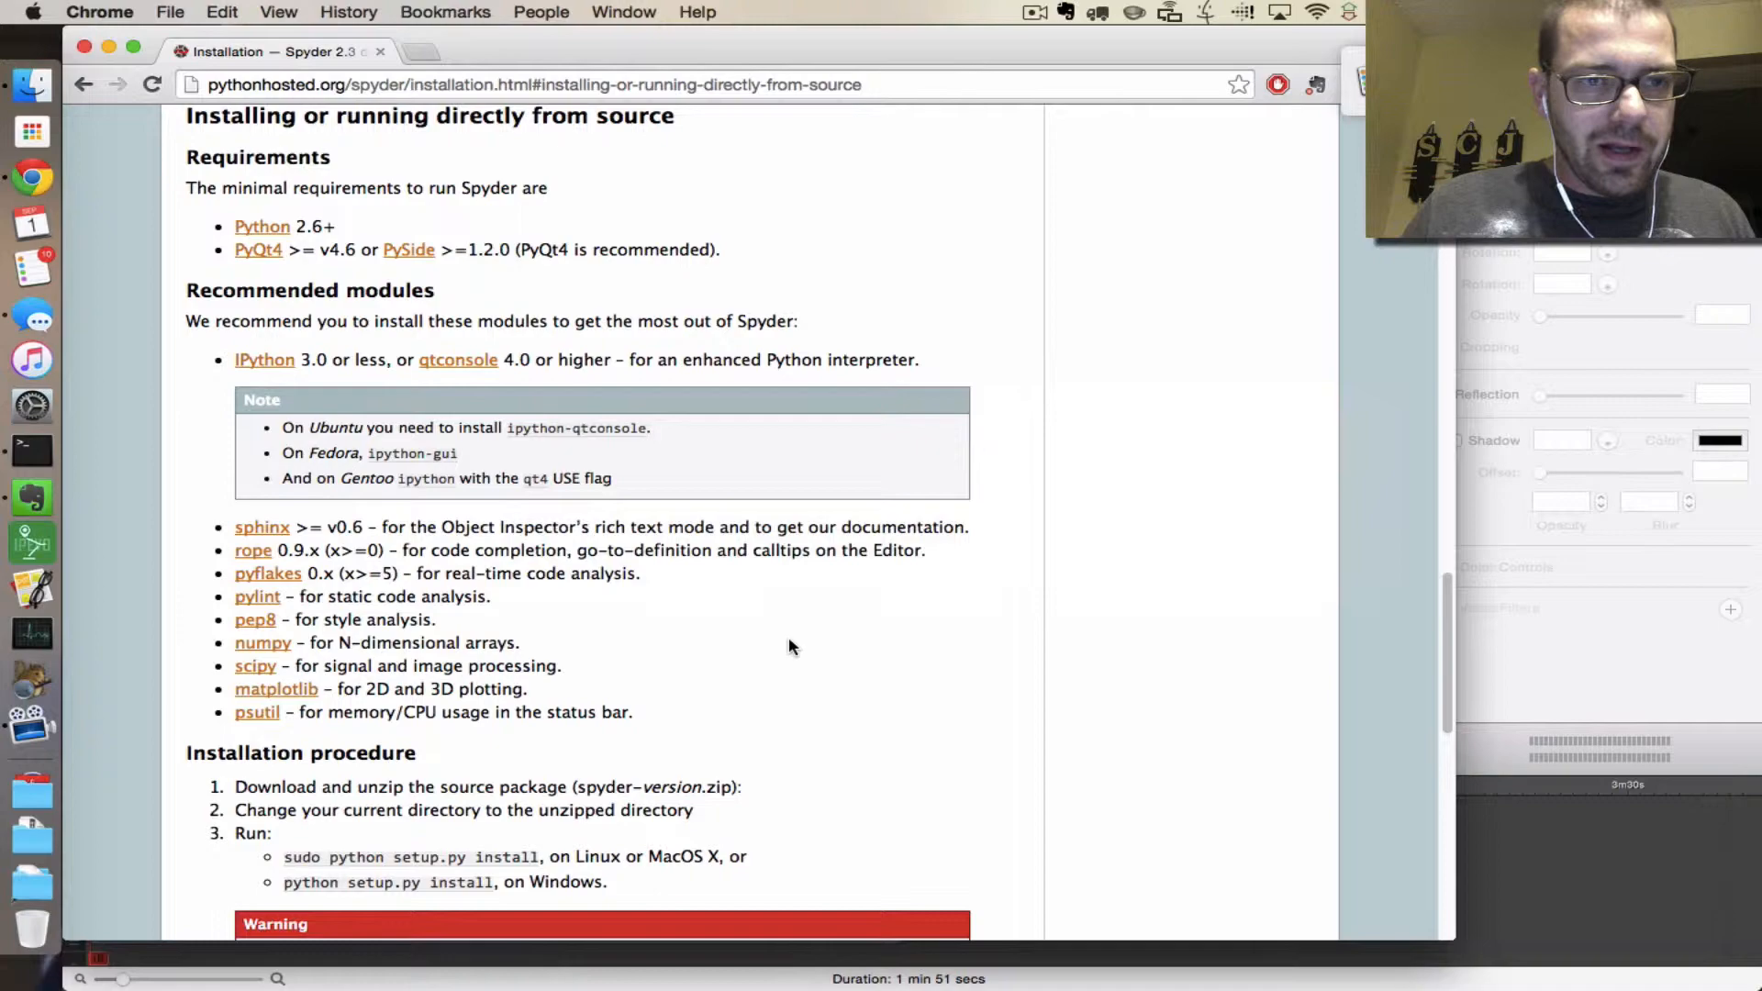
pyautogui.scroll(3)
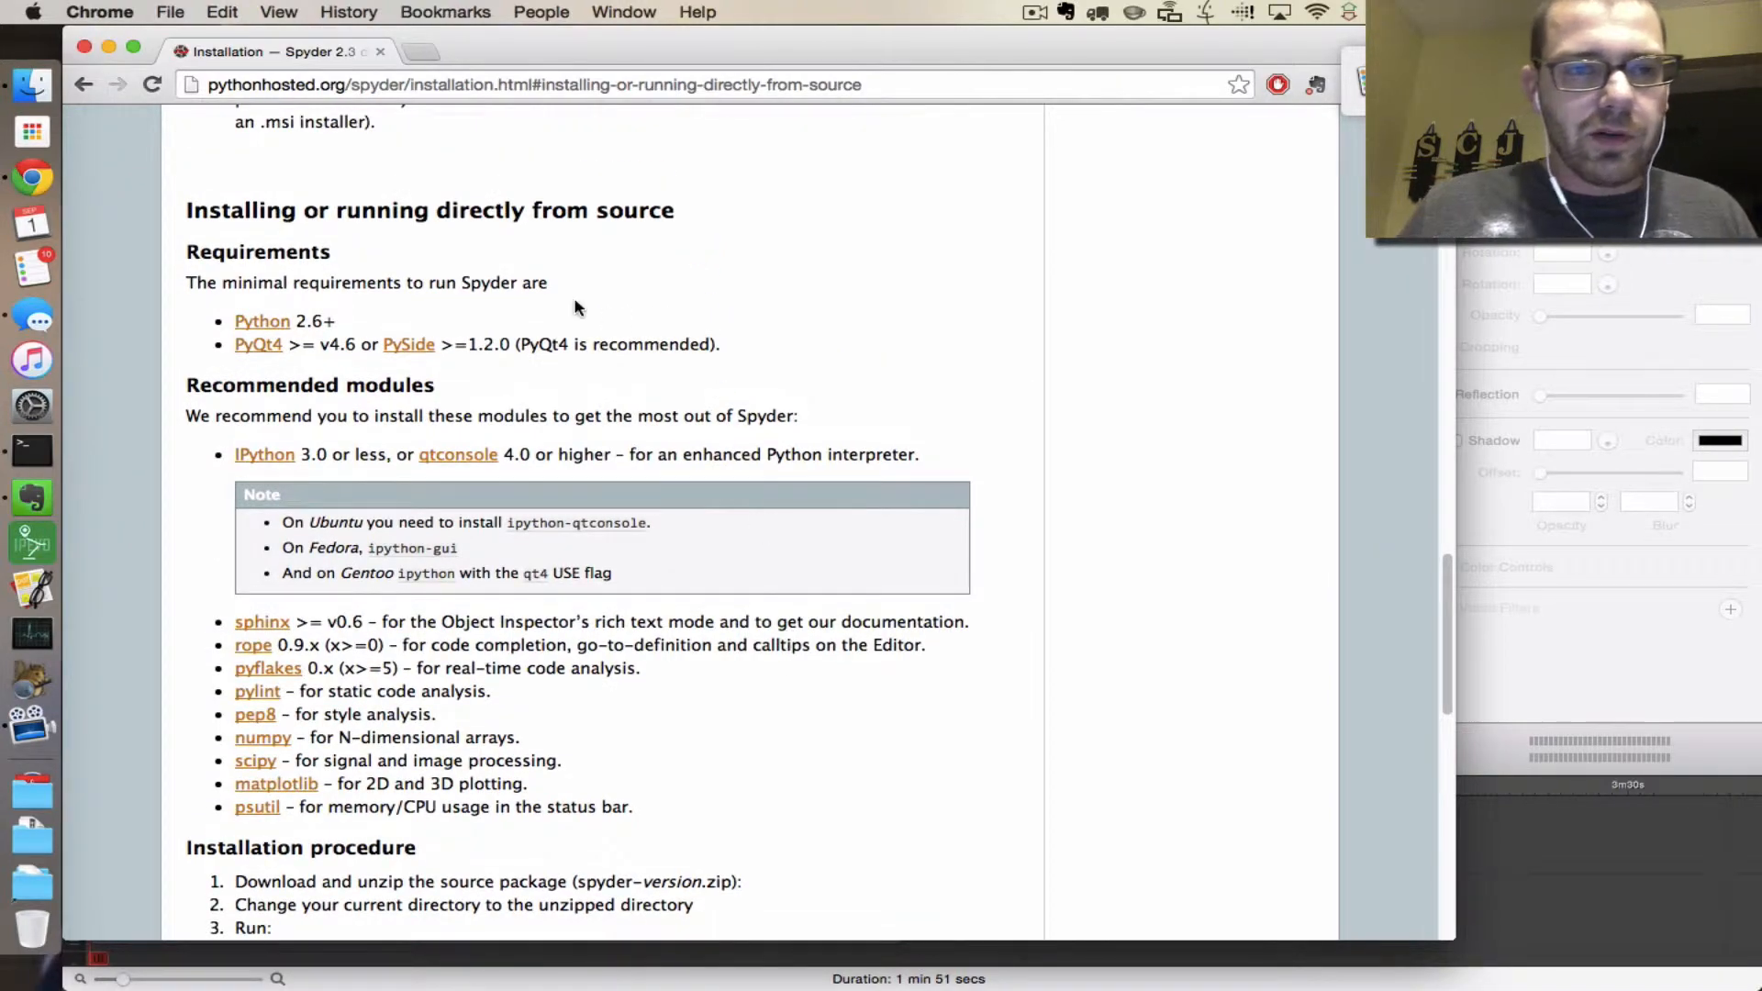
pyautogui.scroll(3)
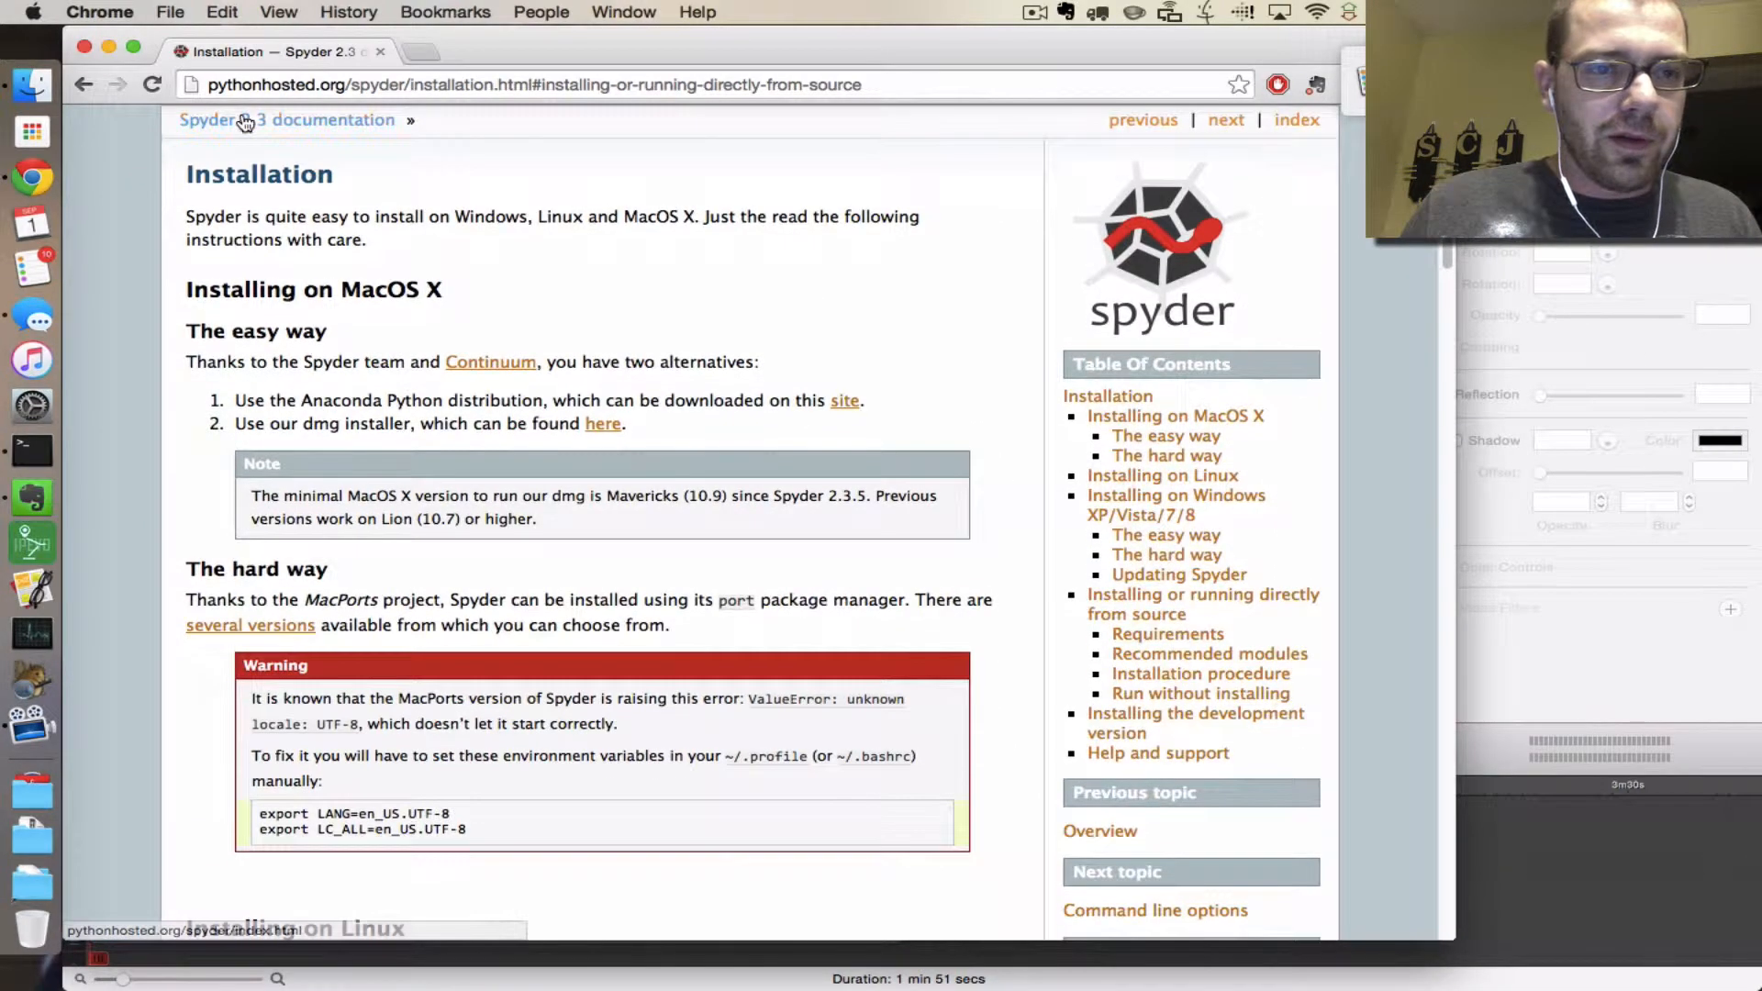
pyautogui.click(285, 120)
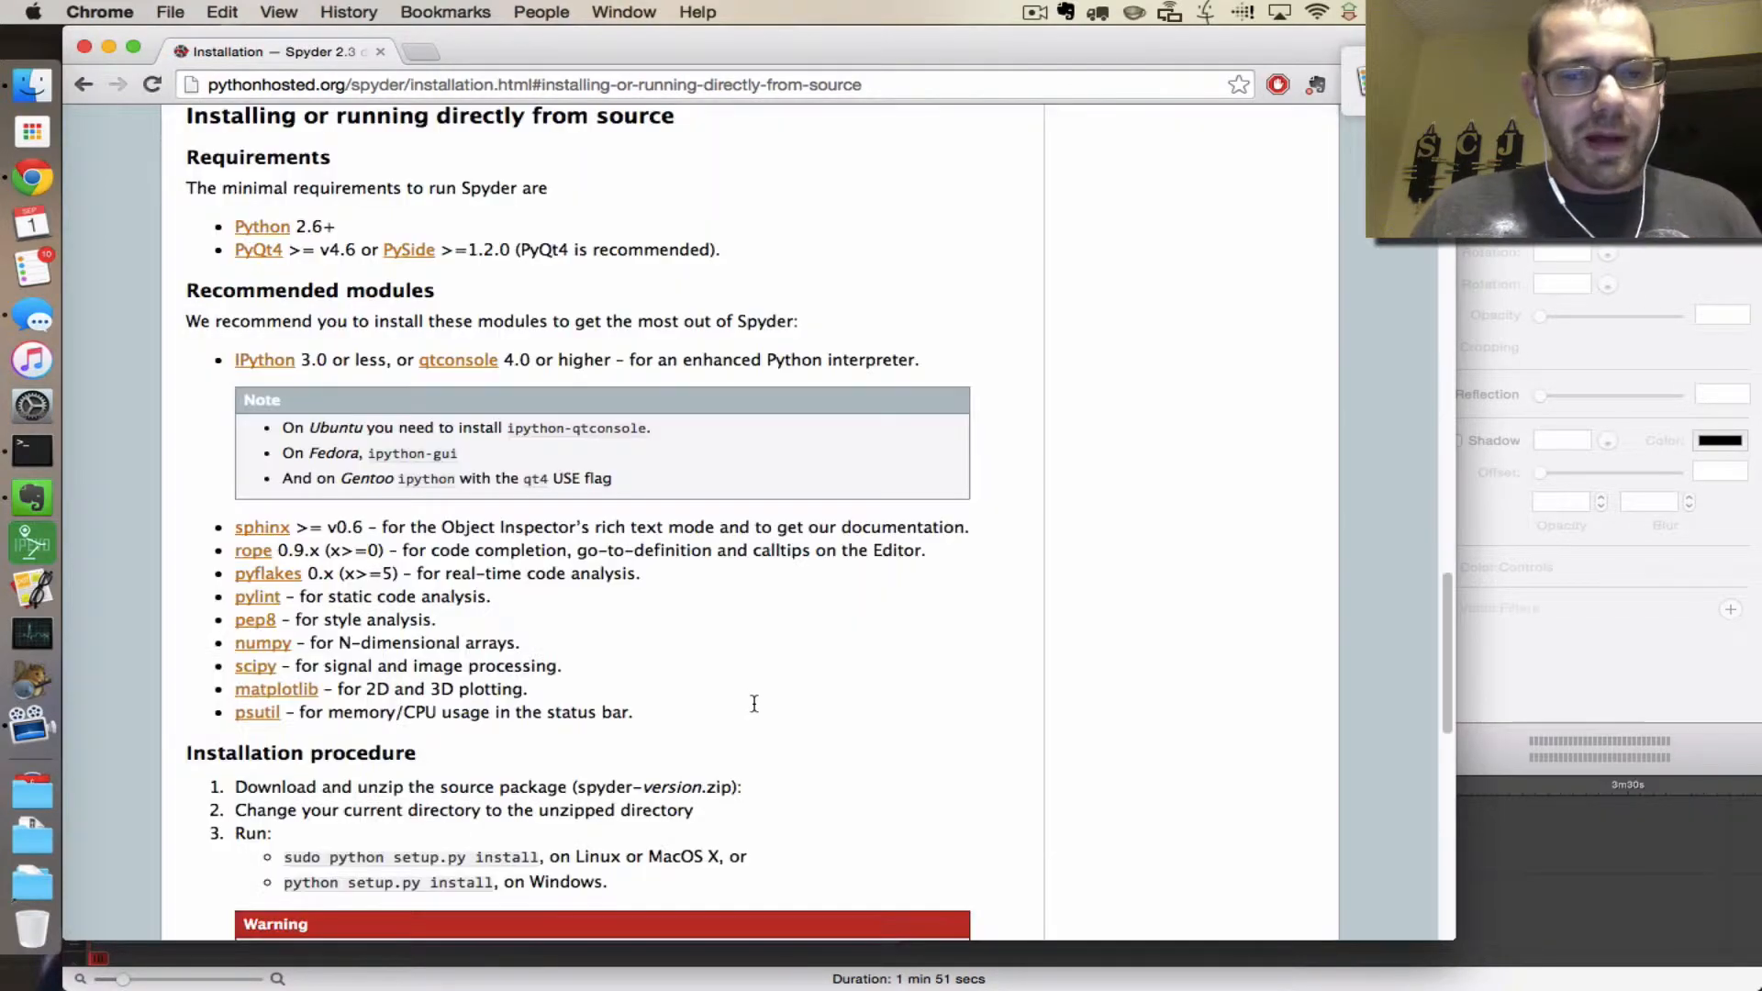
pyautogui.moveTo(257, 249)
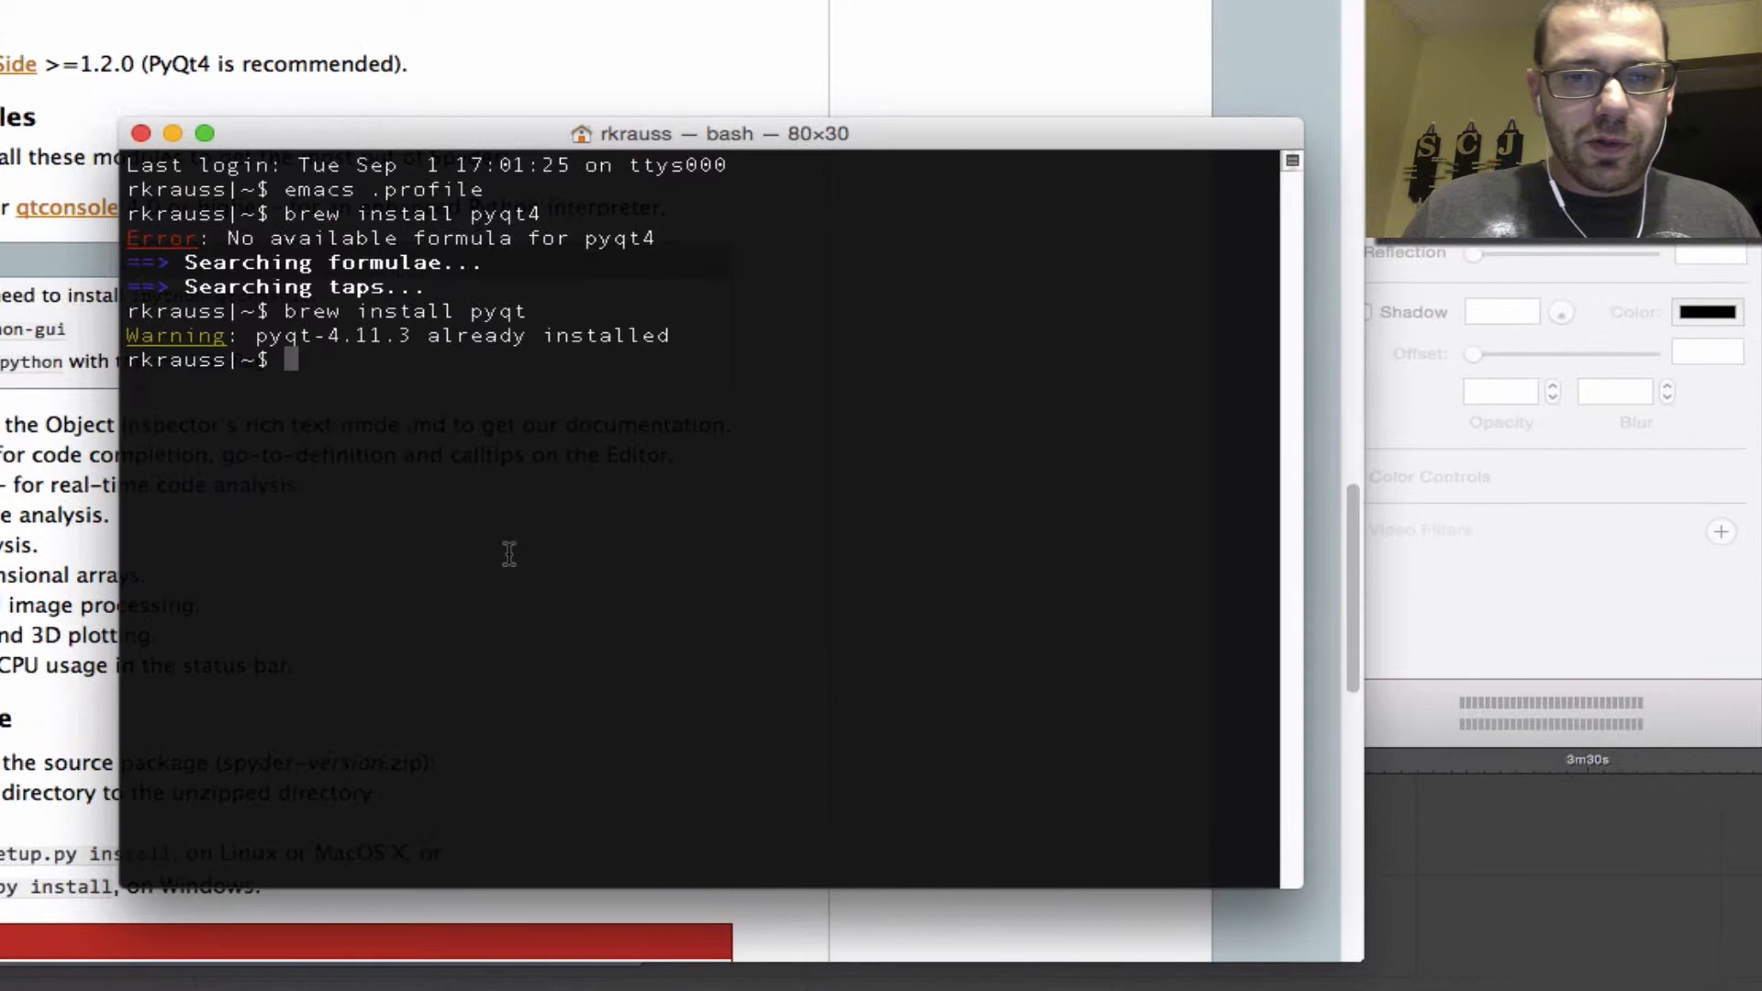
# Step: Rerun 'brew install pyqt', which reports PyQt 4.11.3 already installed
pyautogui.write('brew install pyqt')
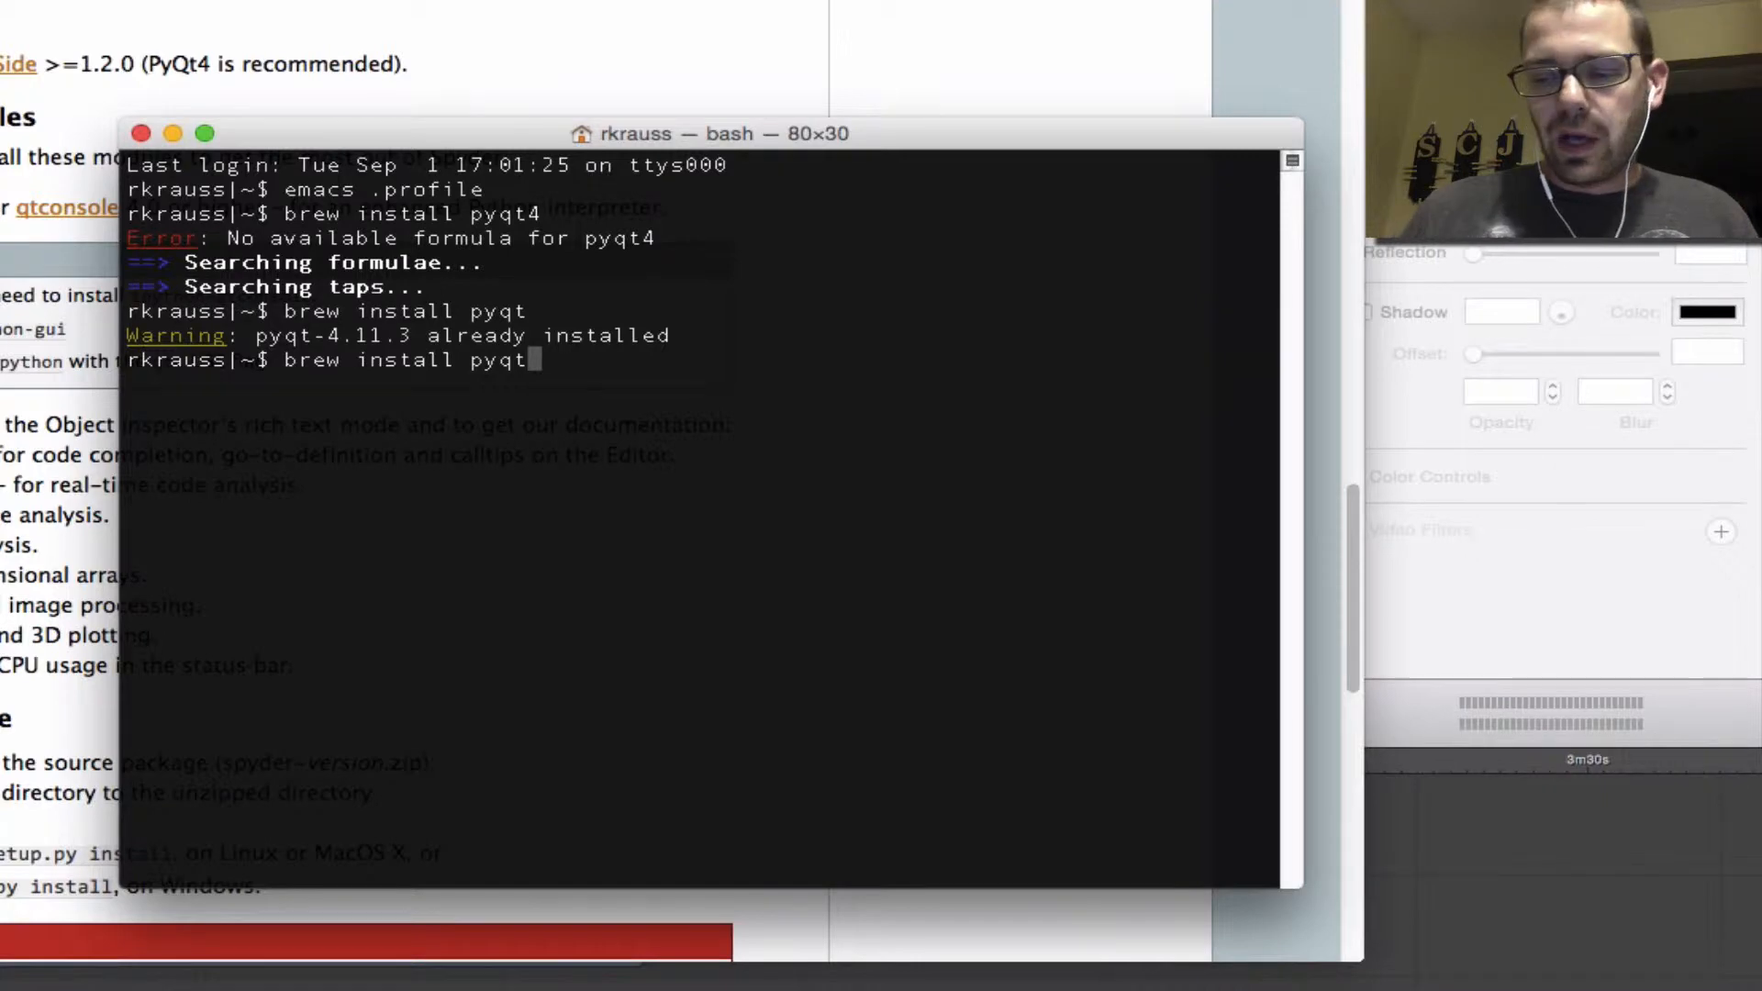
pyautogui.press('Return')
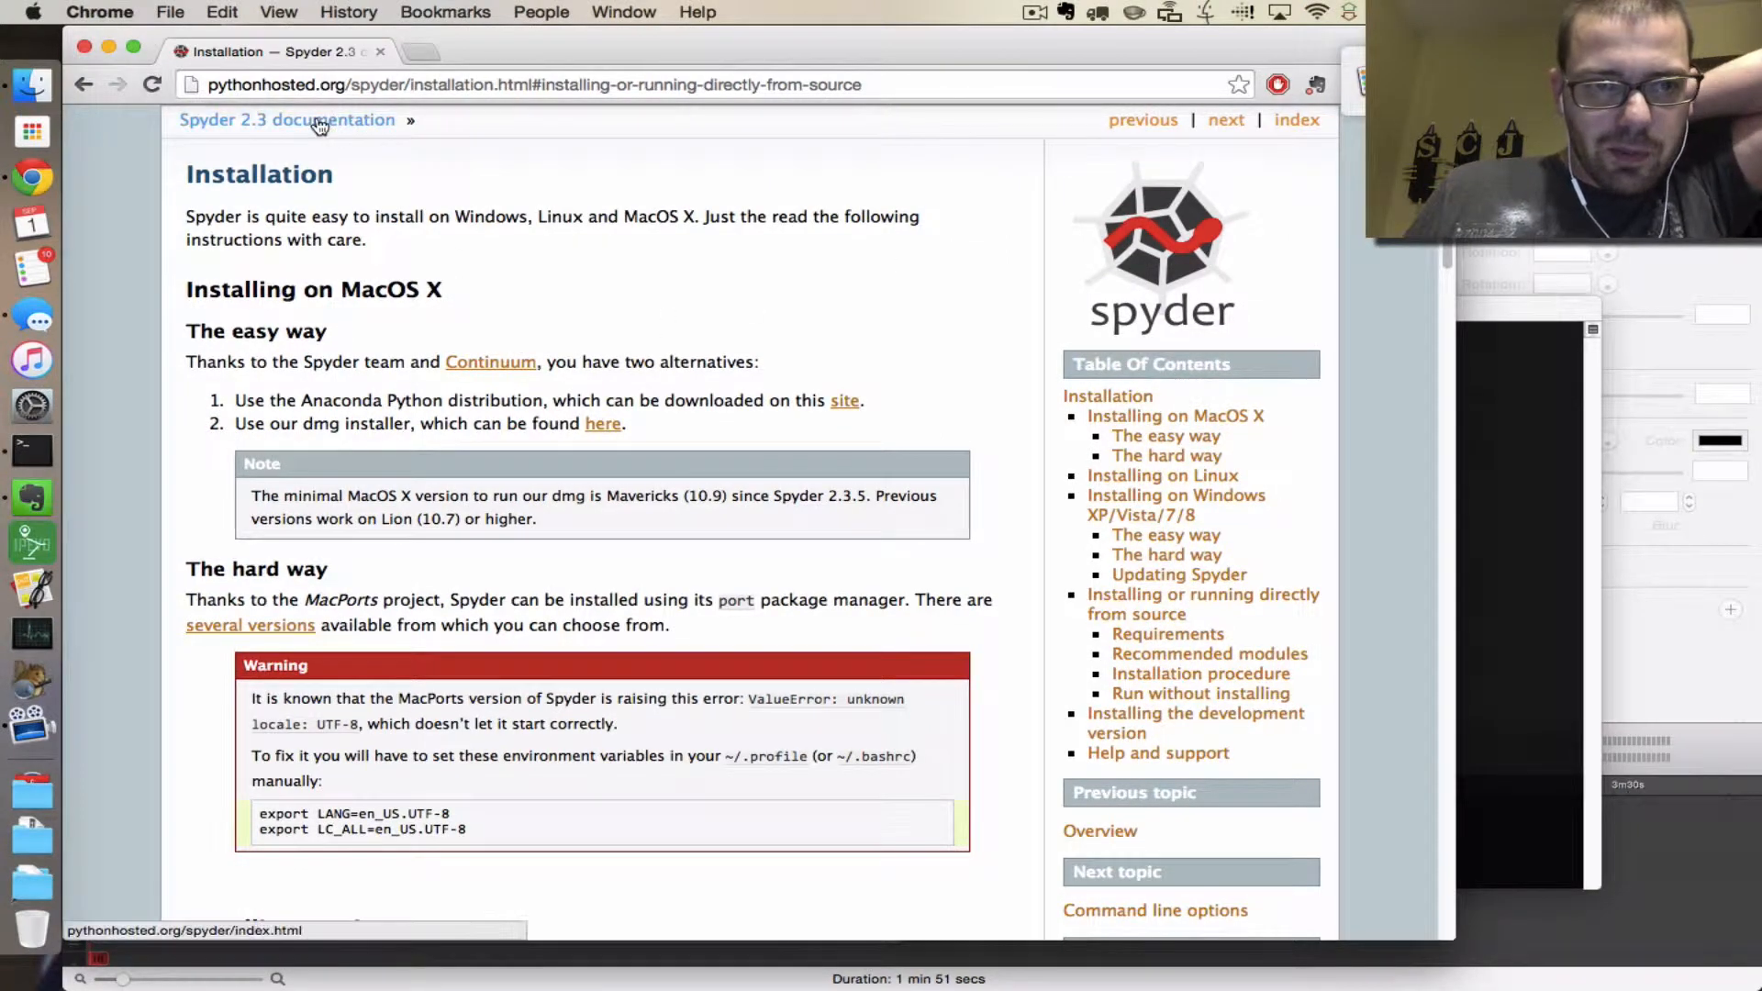
# Step: Go from the Spyder 2.3 documentation home page to the spyder-ide/spyder GitHub repository
pyautogui.click(286, 120)
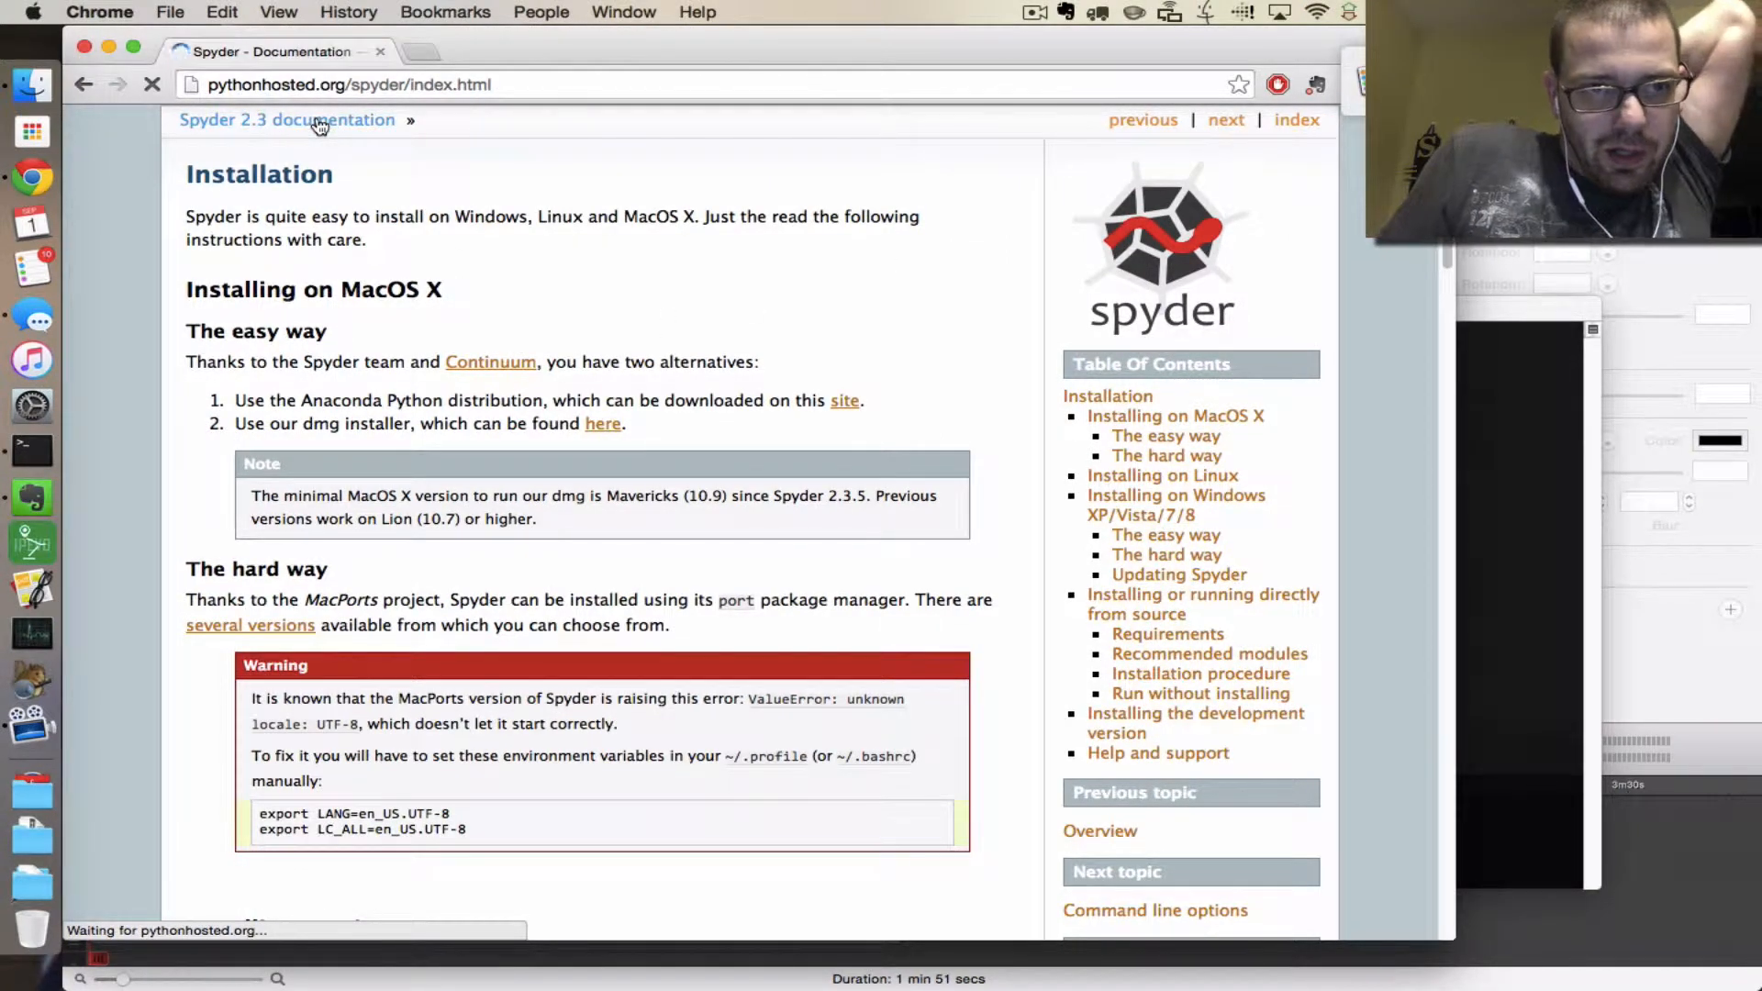
pyautogui.click(286, 120)
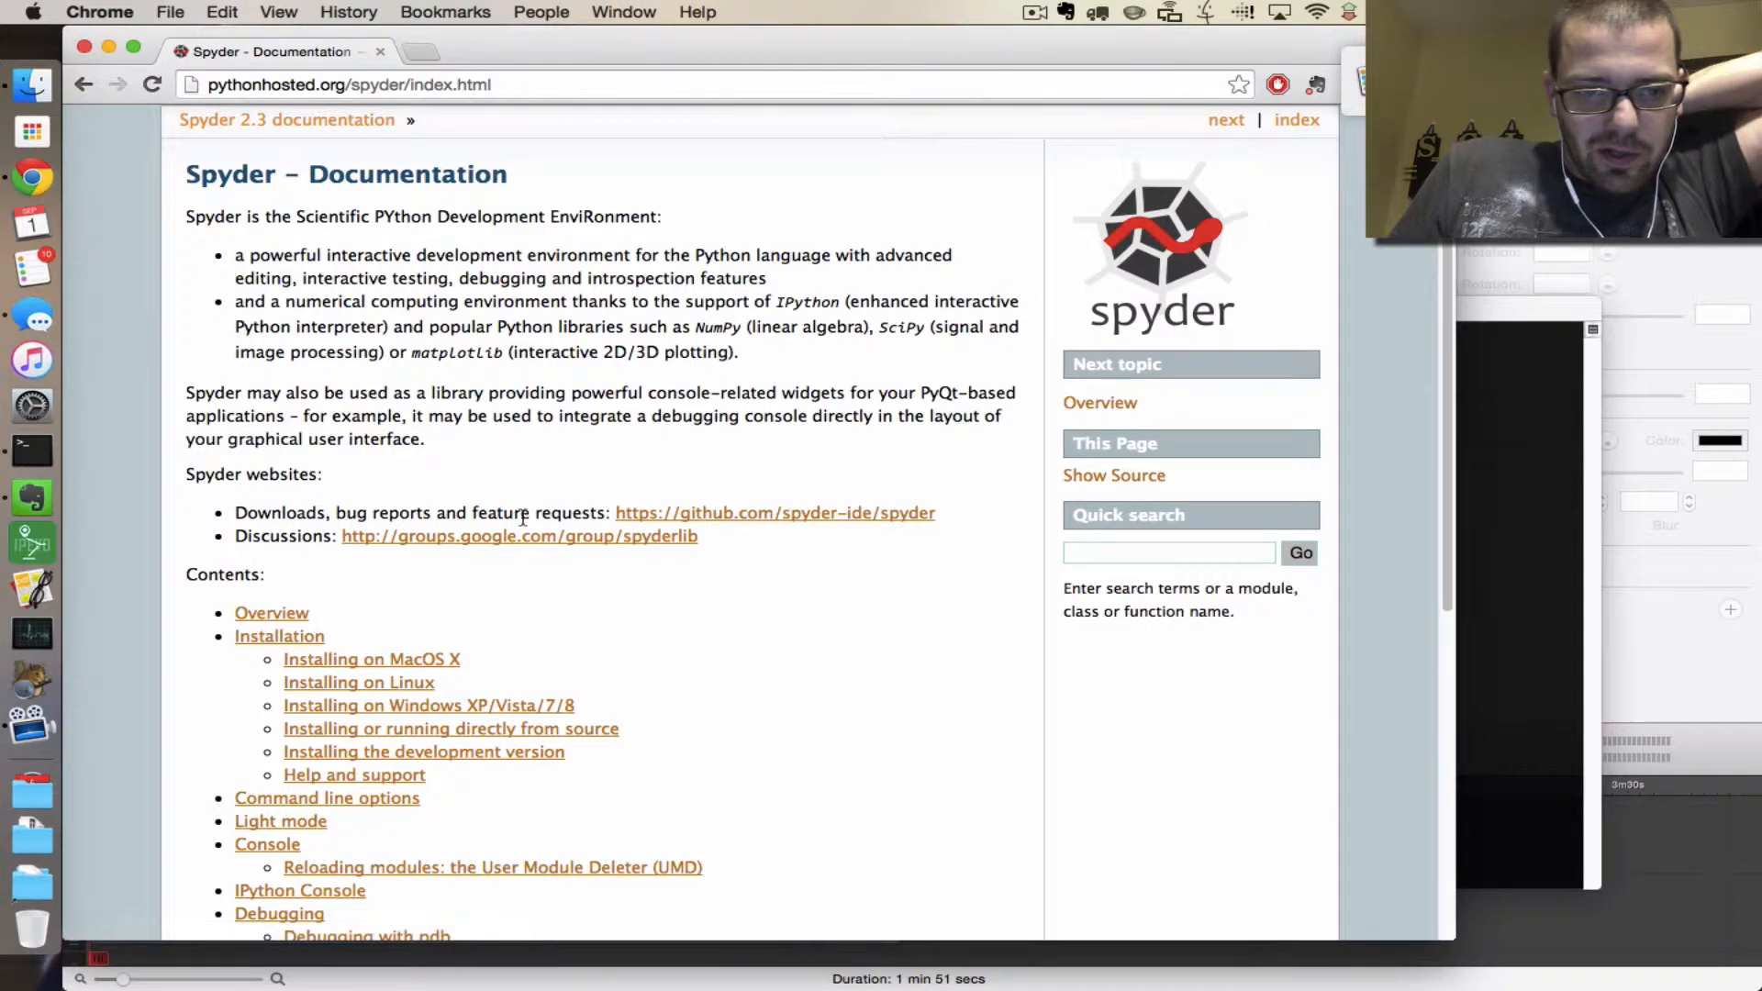
pyautogui.moveTo(774, 512)
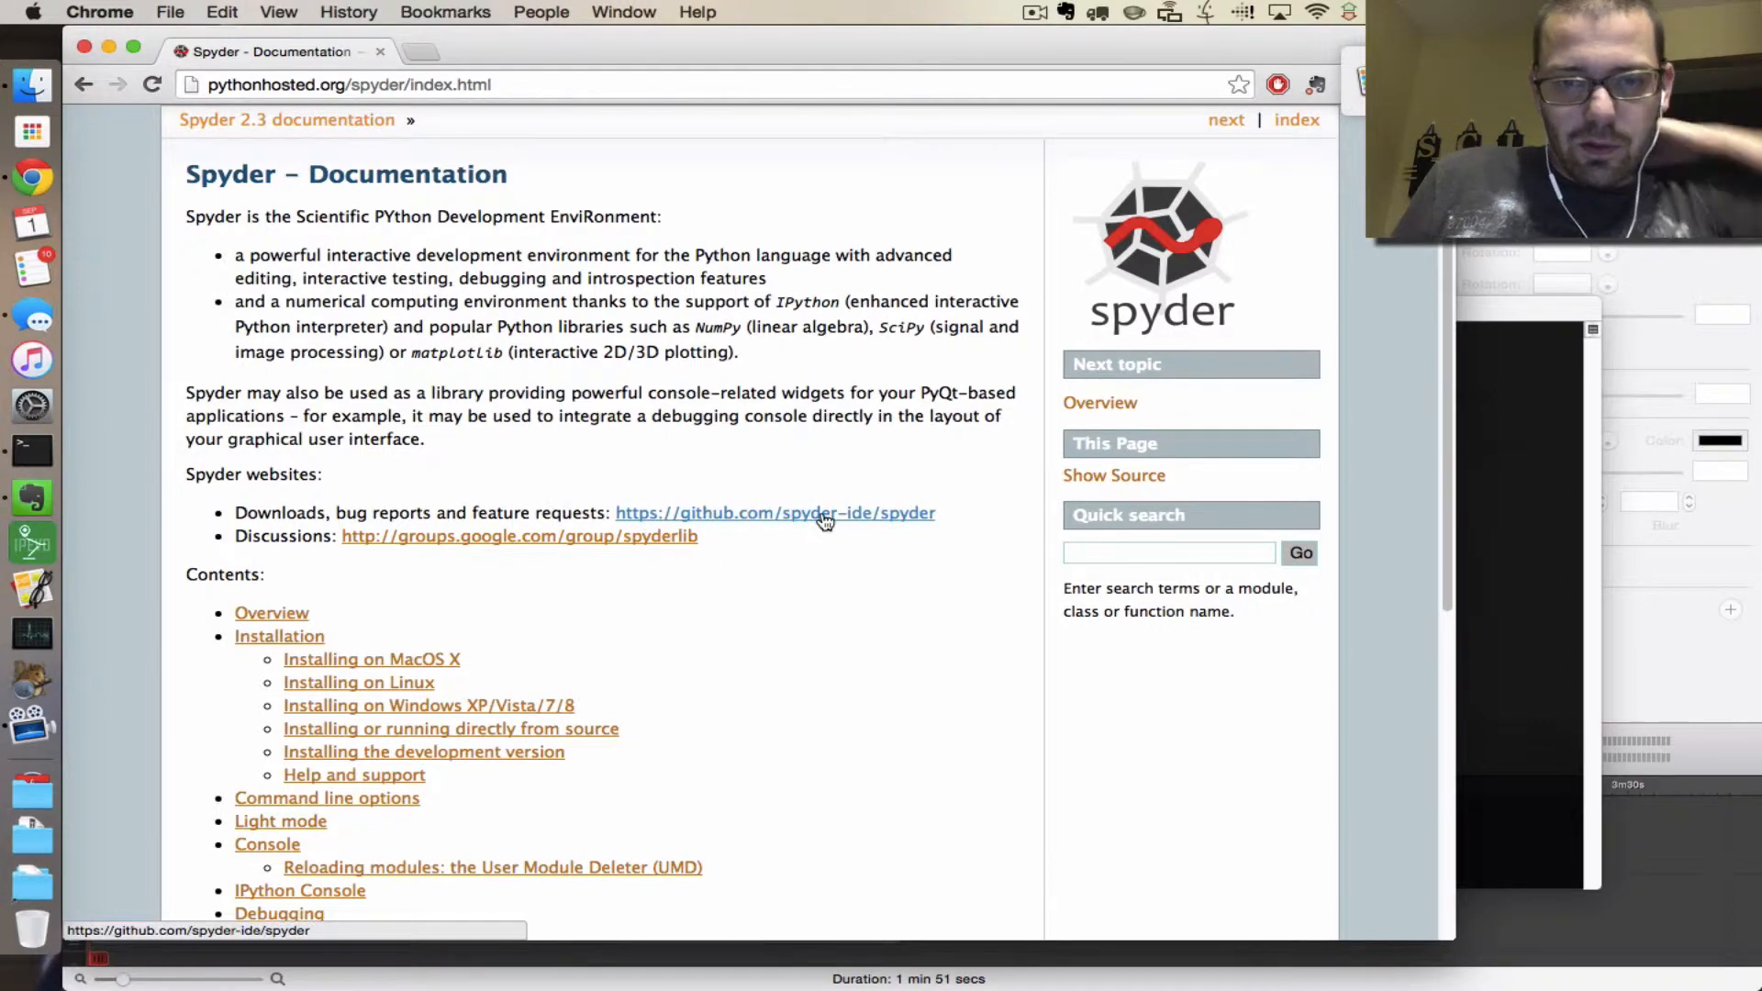
pyautogui.click(775, 512)
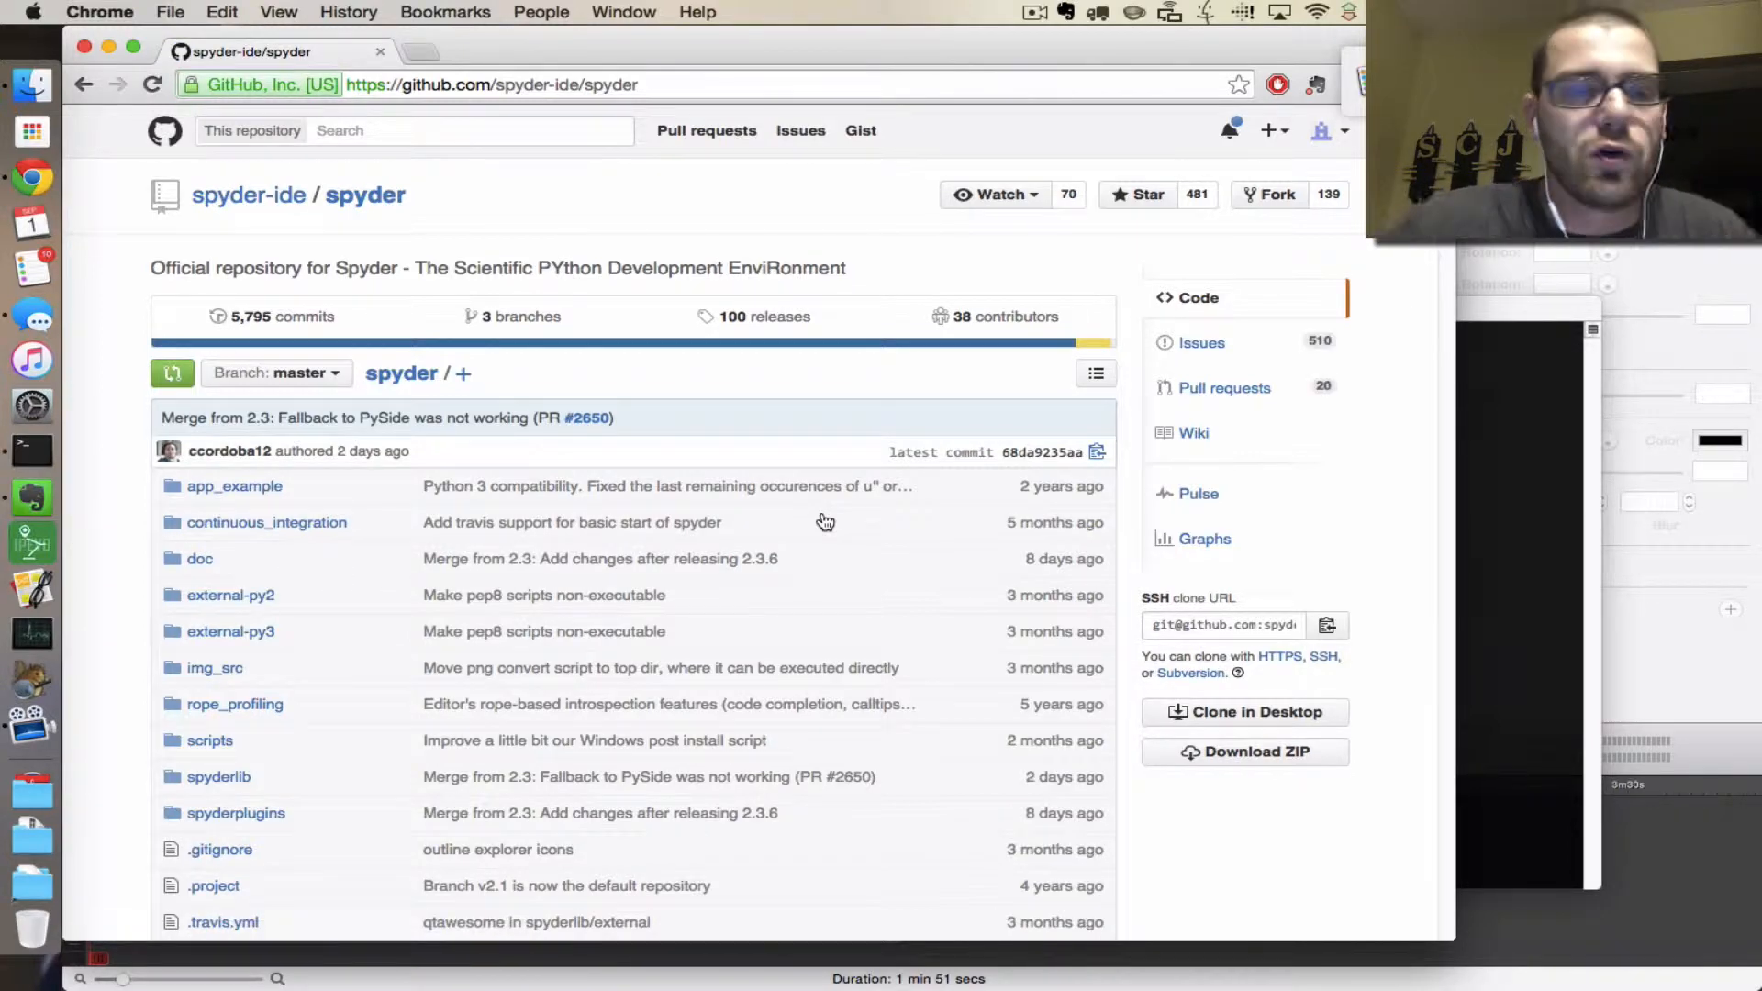
pyautogui.scroll(-3)
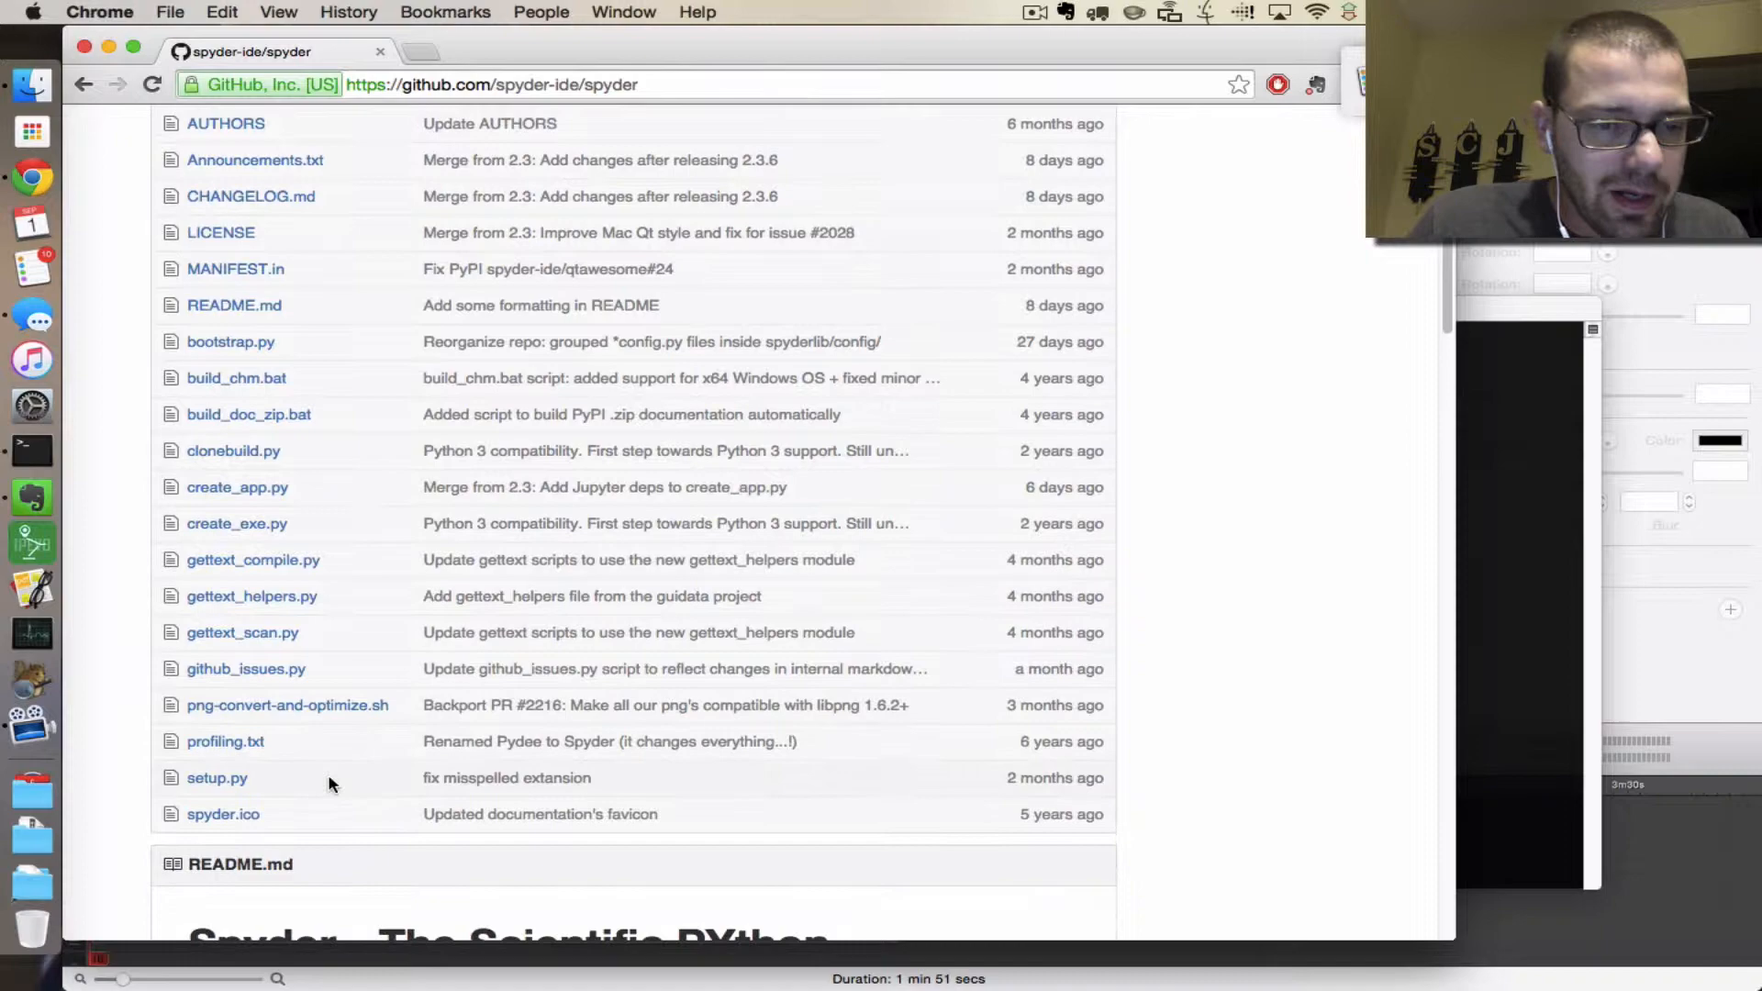
pyautogui.scroll(3)
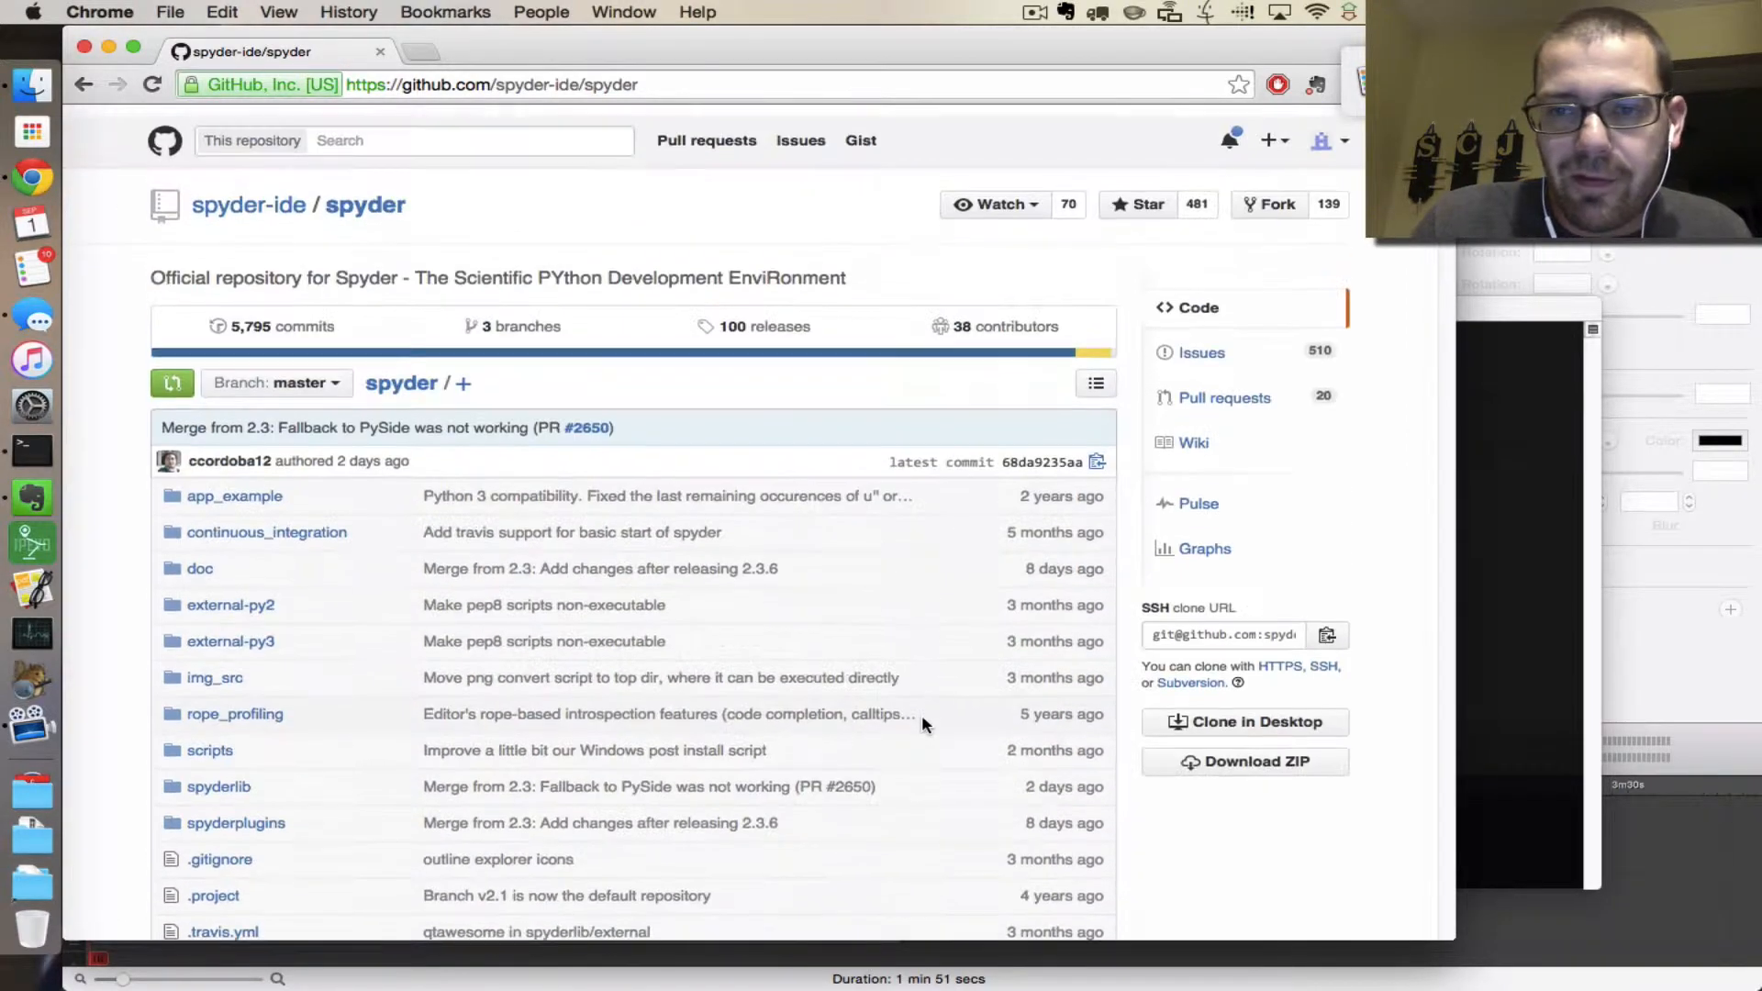
pyautogui.click(1244, 722)
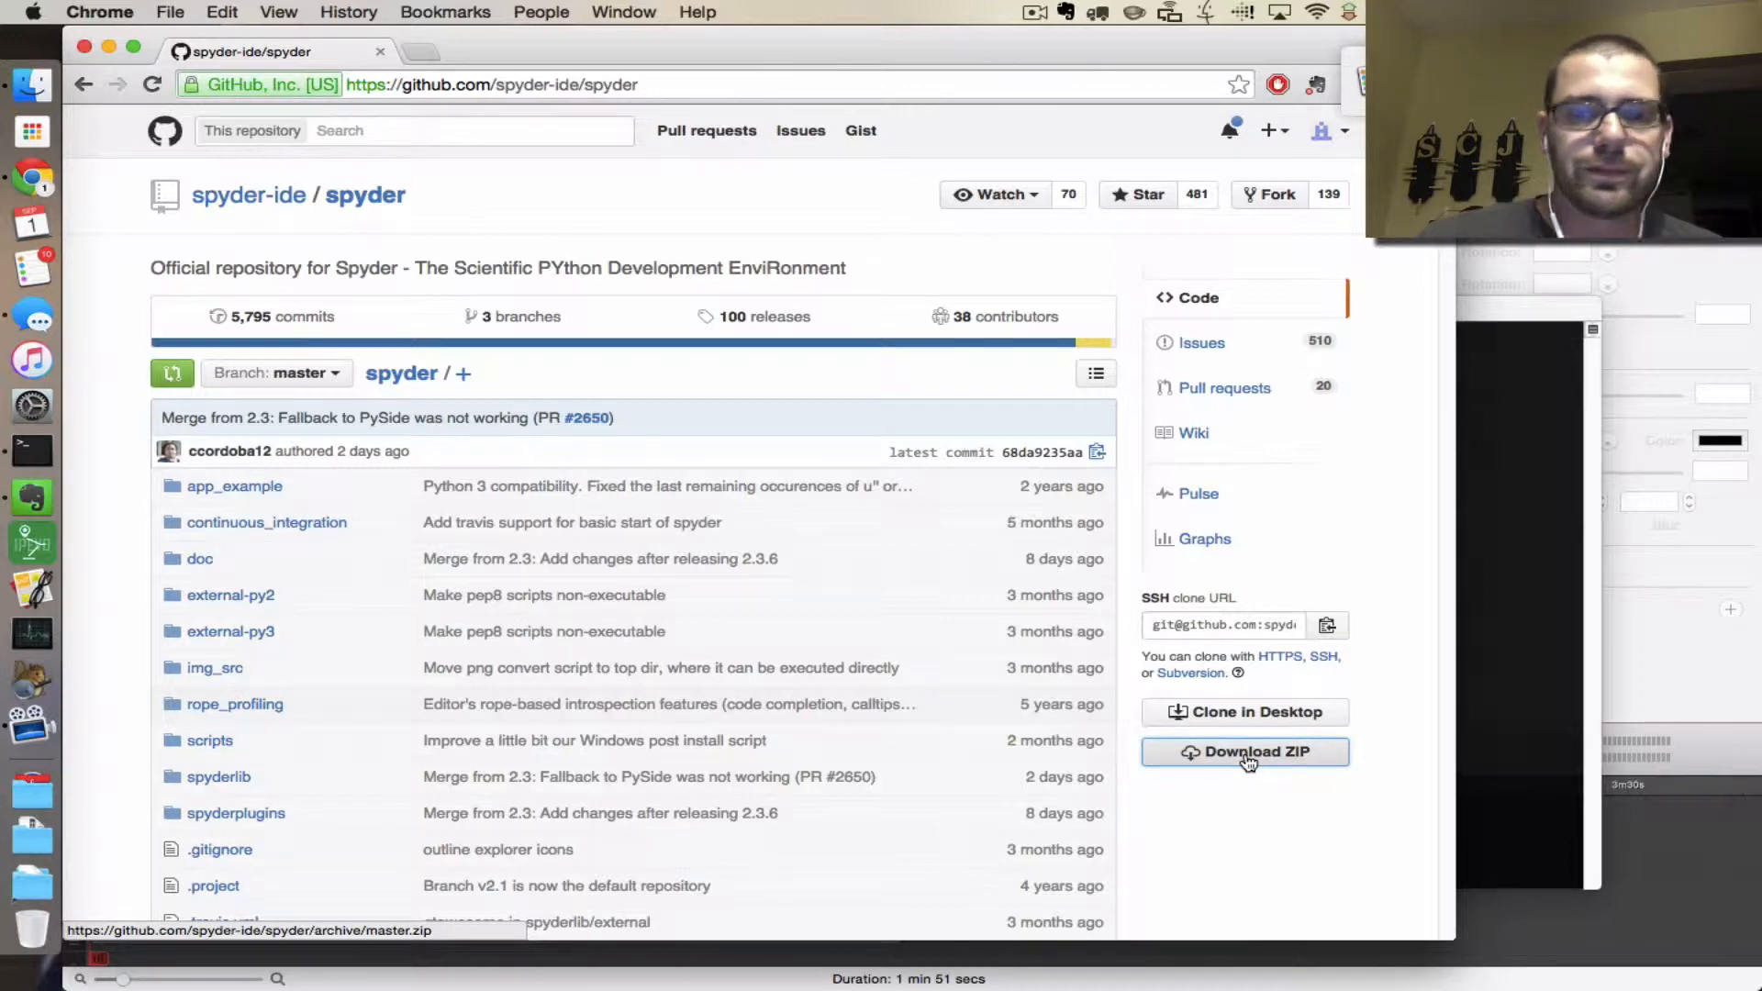
# Step: Download and expand spyder-master.zip, then open spyder-master in Downloads and select setup.py
pyautogui.click(1245, 751)
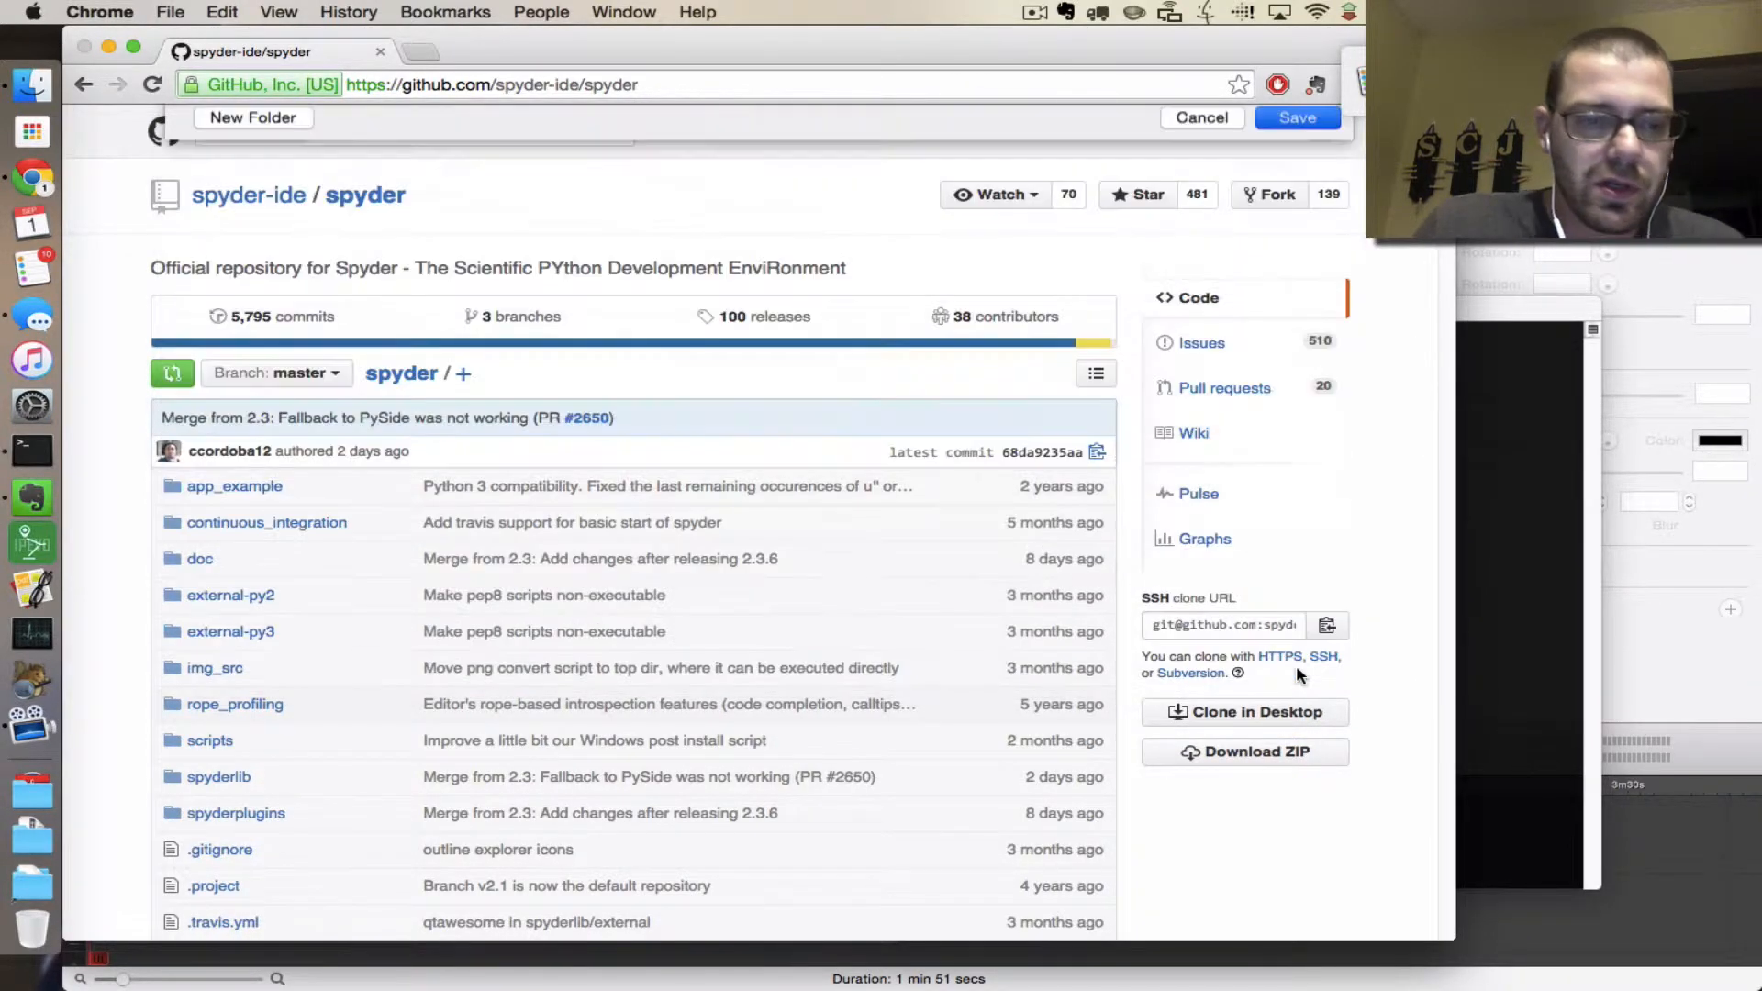
pyautogui.click(1244, 750)
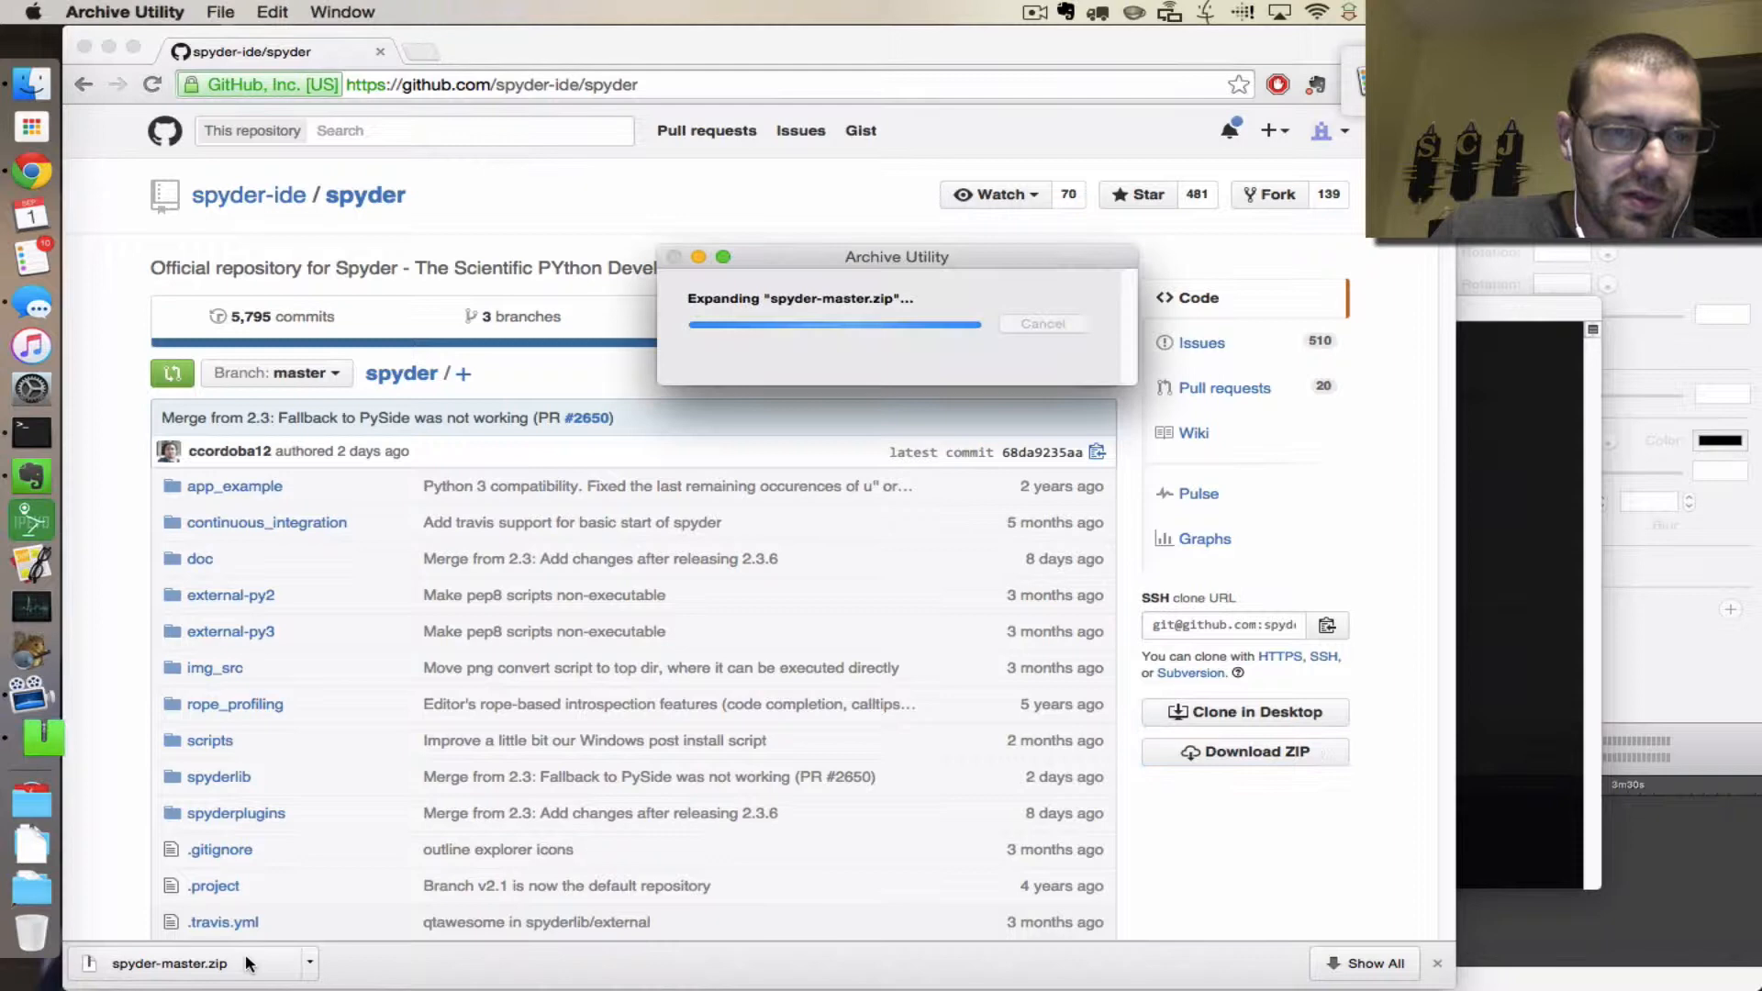
pyautogui.moveTo(529, 856)
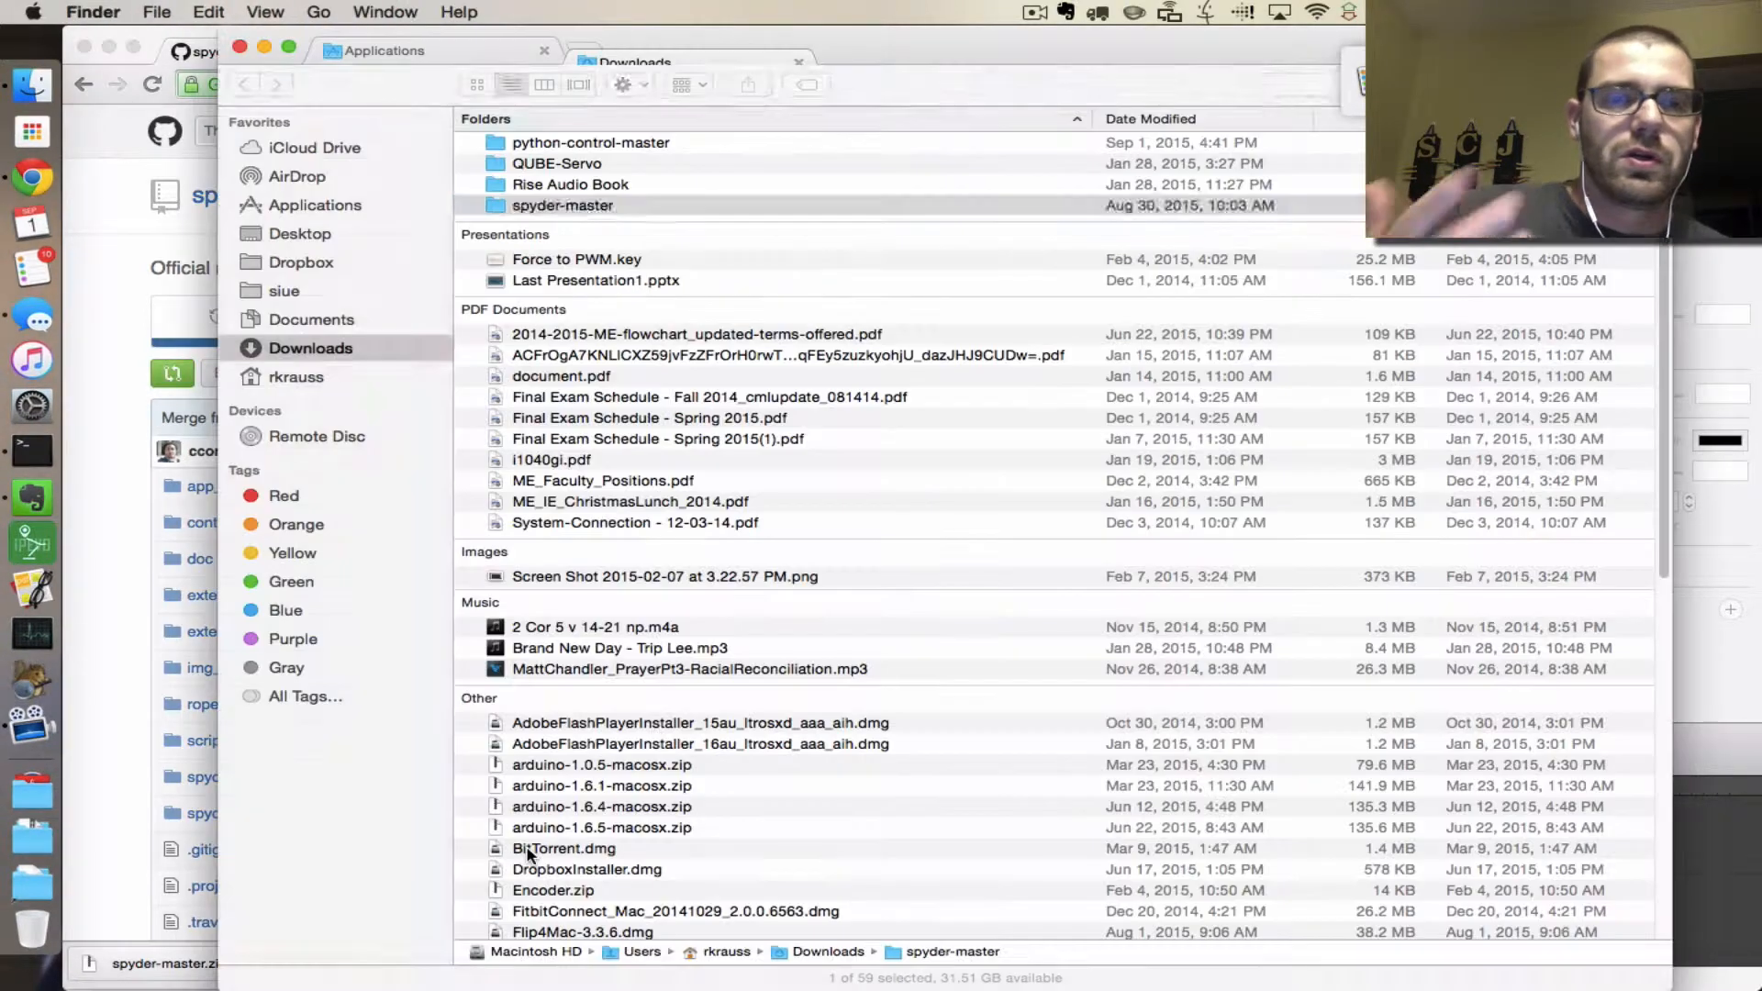
pyautogui.click(562, 205)
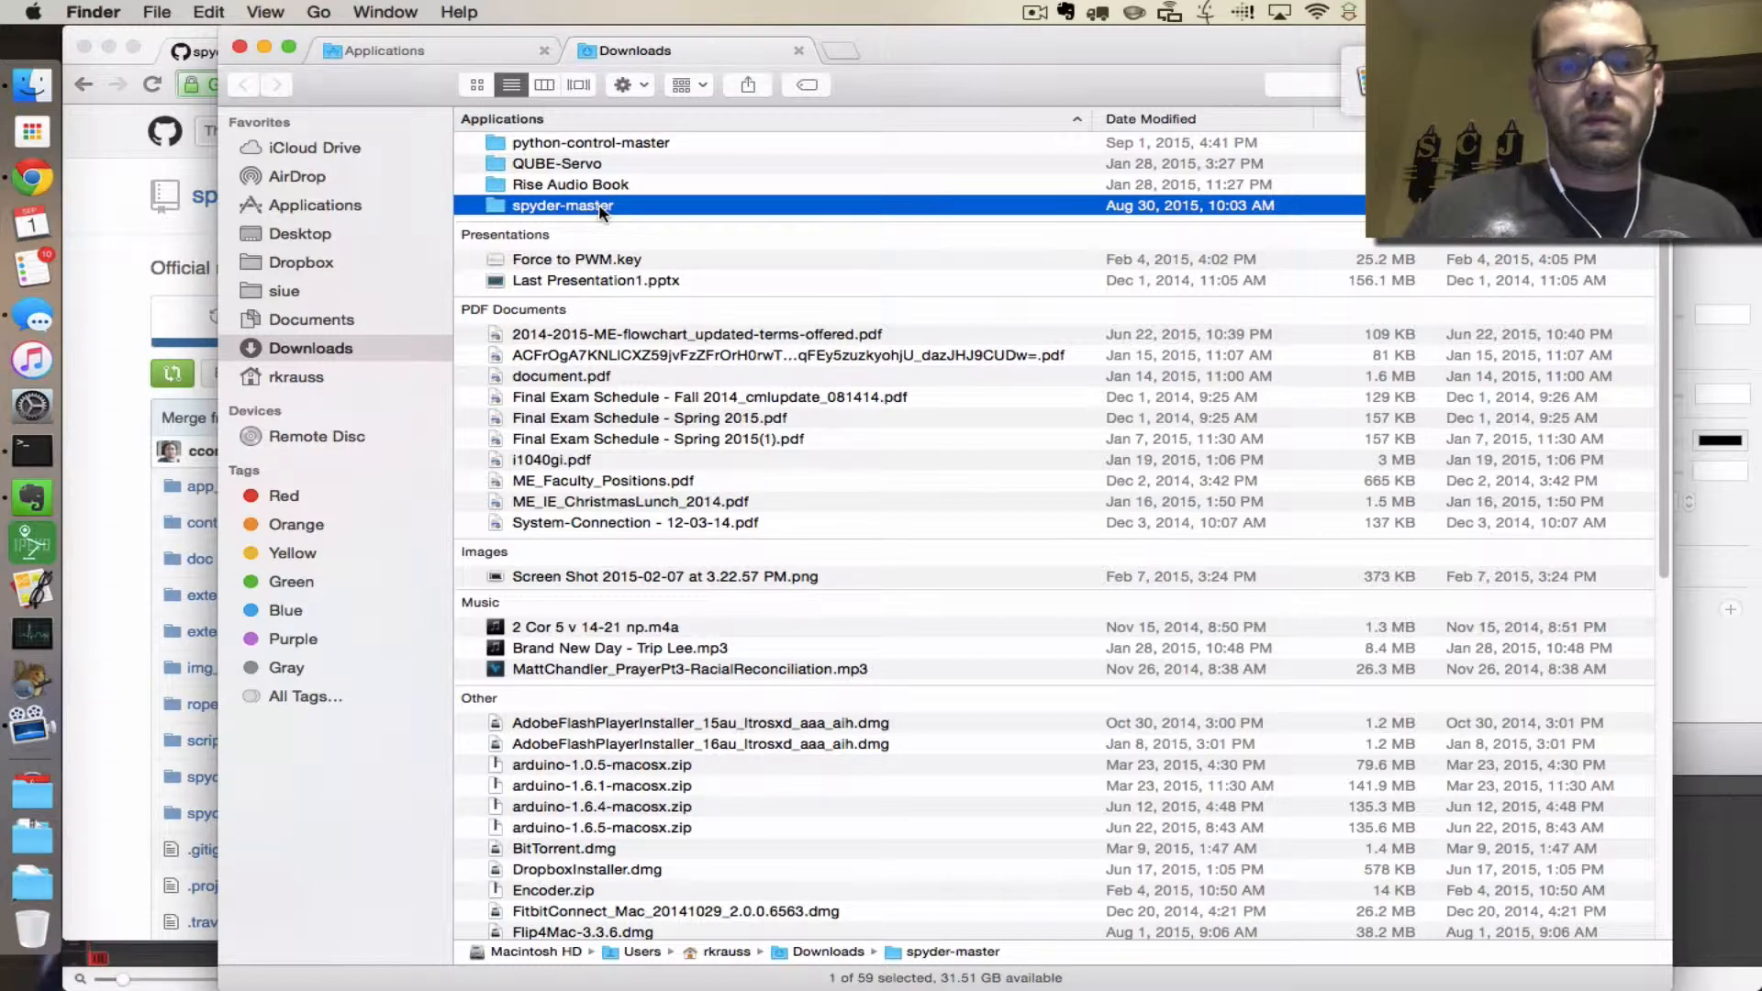
pyautogui.doubleClick(562, 205)
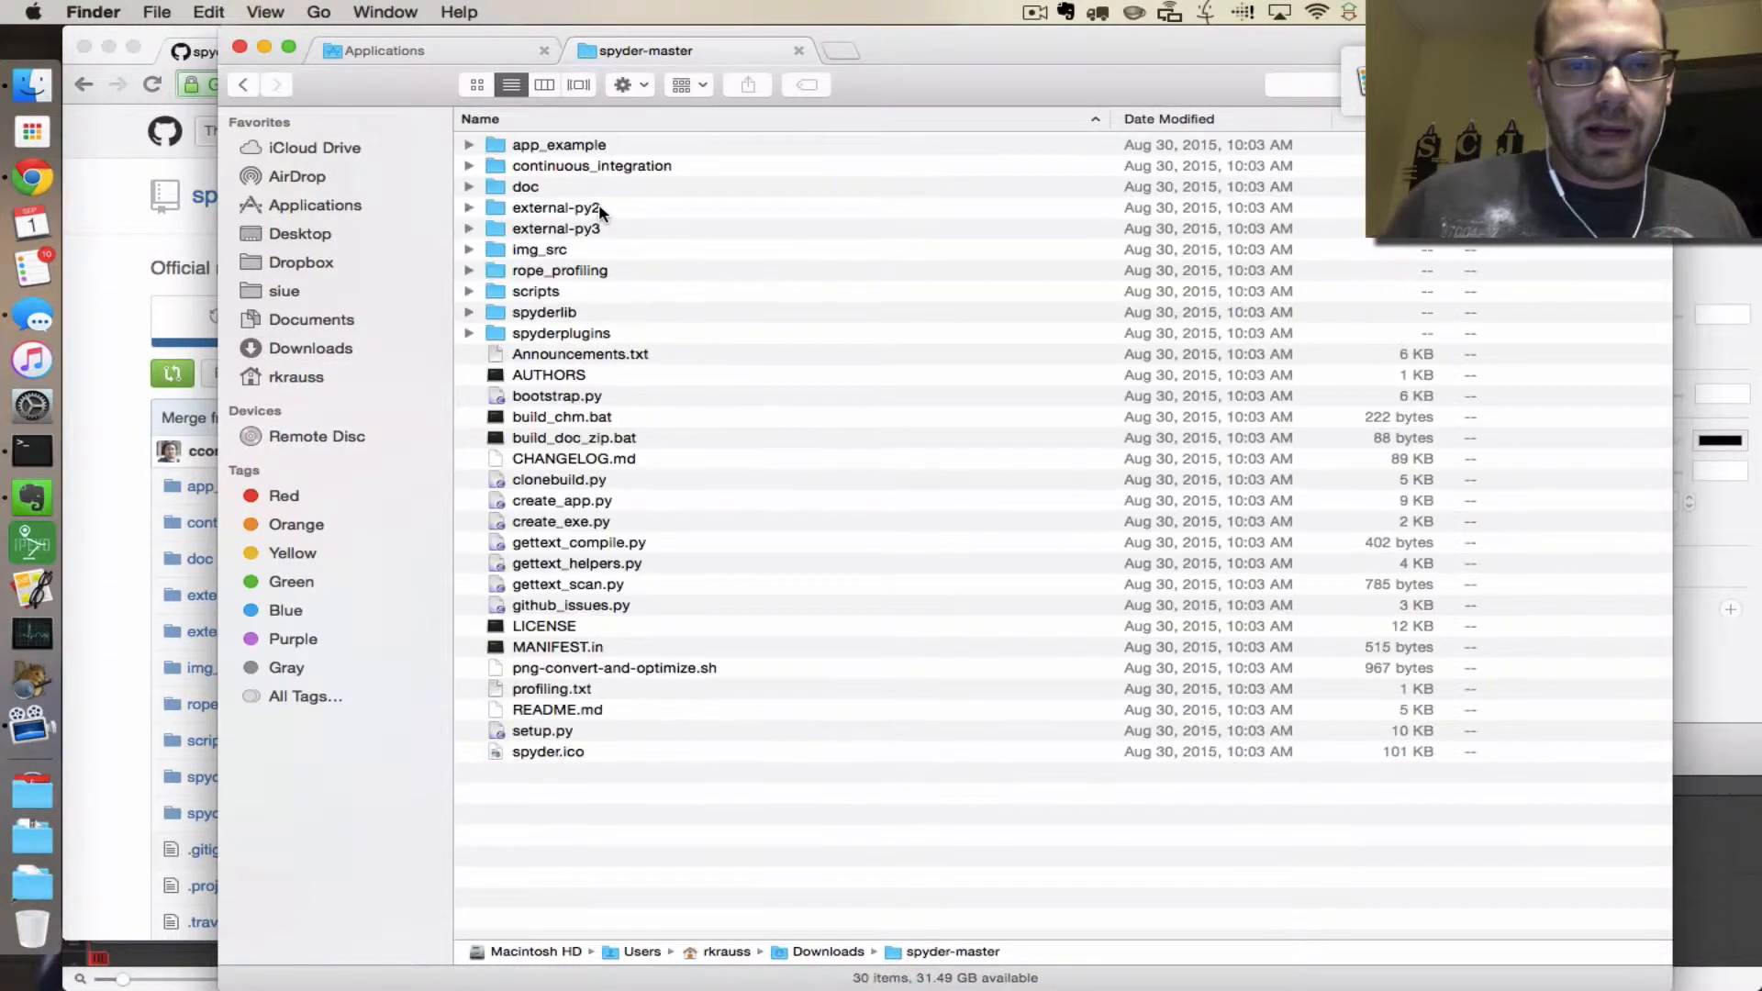
pyautogui.click(542, 731)
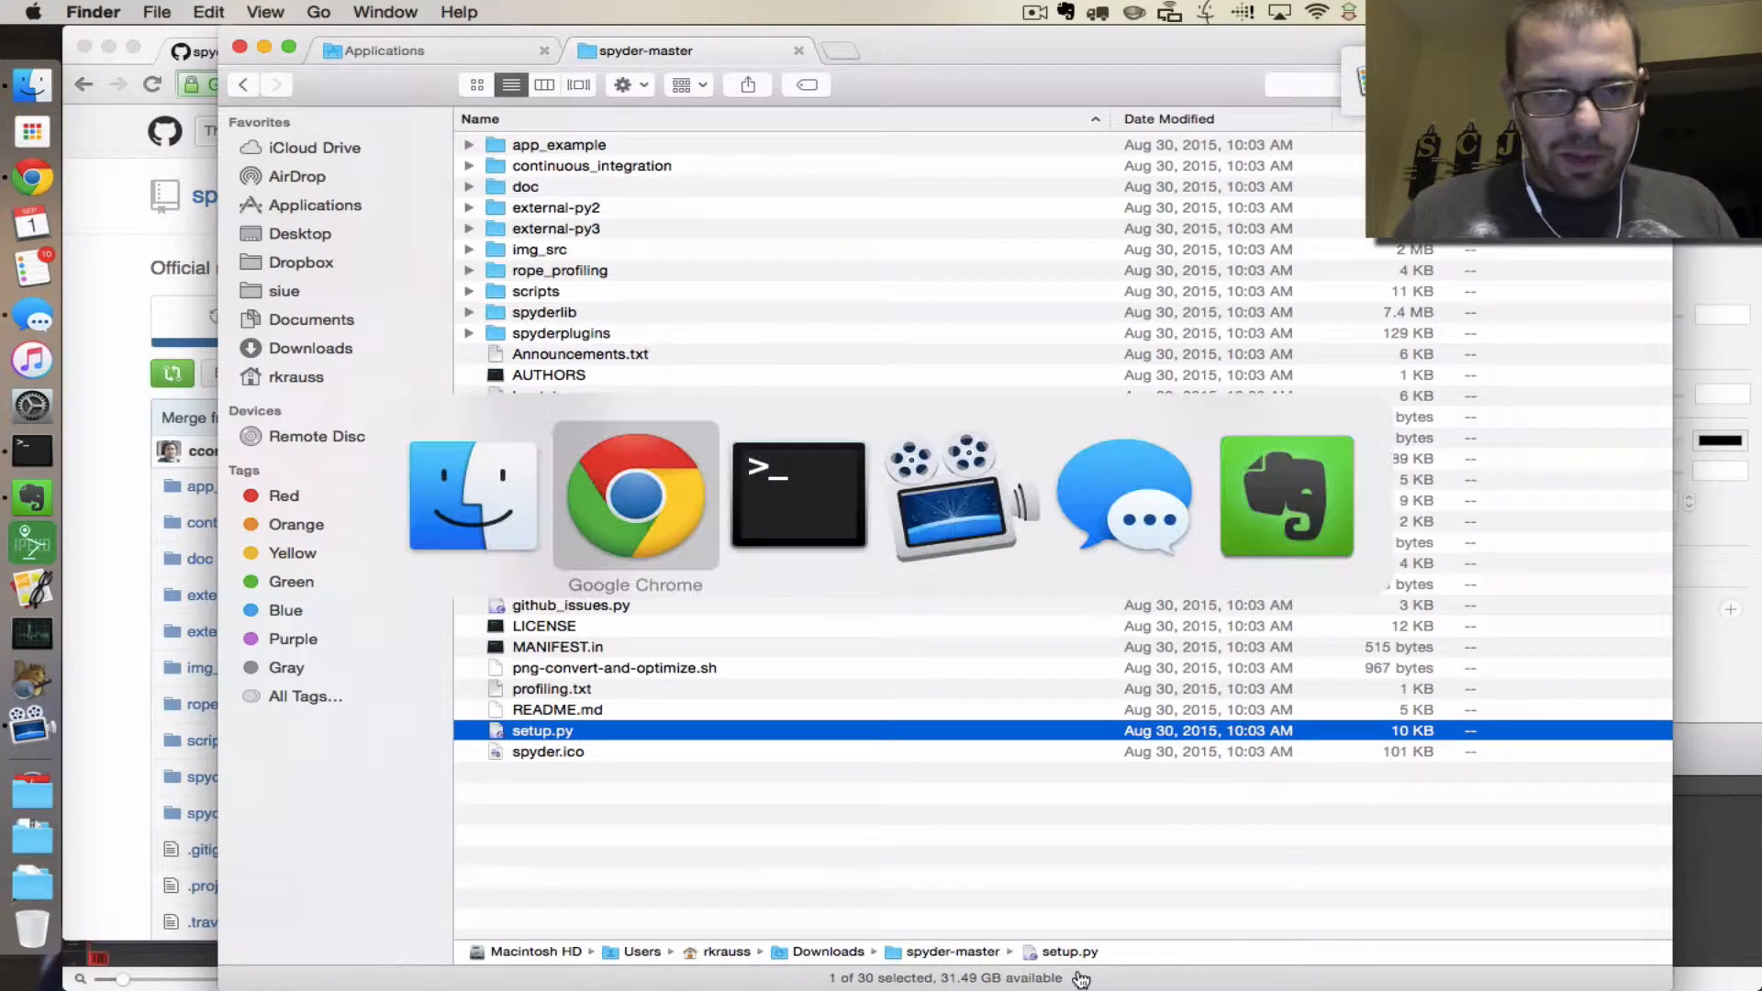
# Step: Change into the Downloads/spyder-master folder in Terminal
pyautogui.click(796, 495)
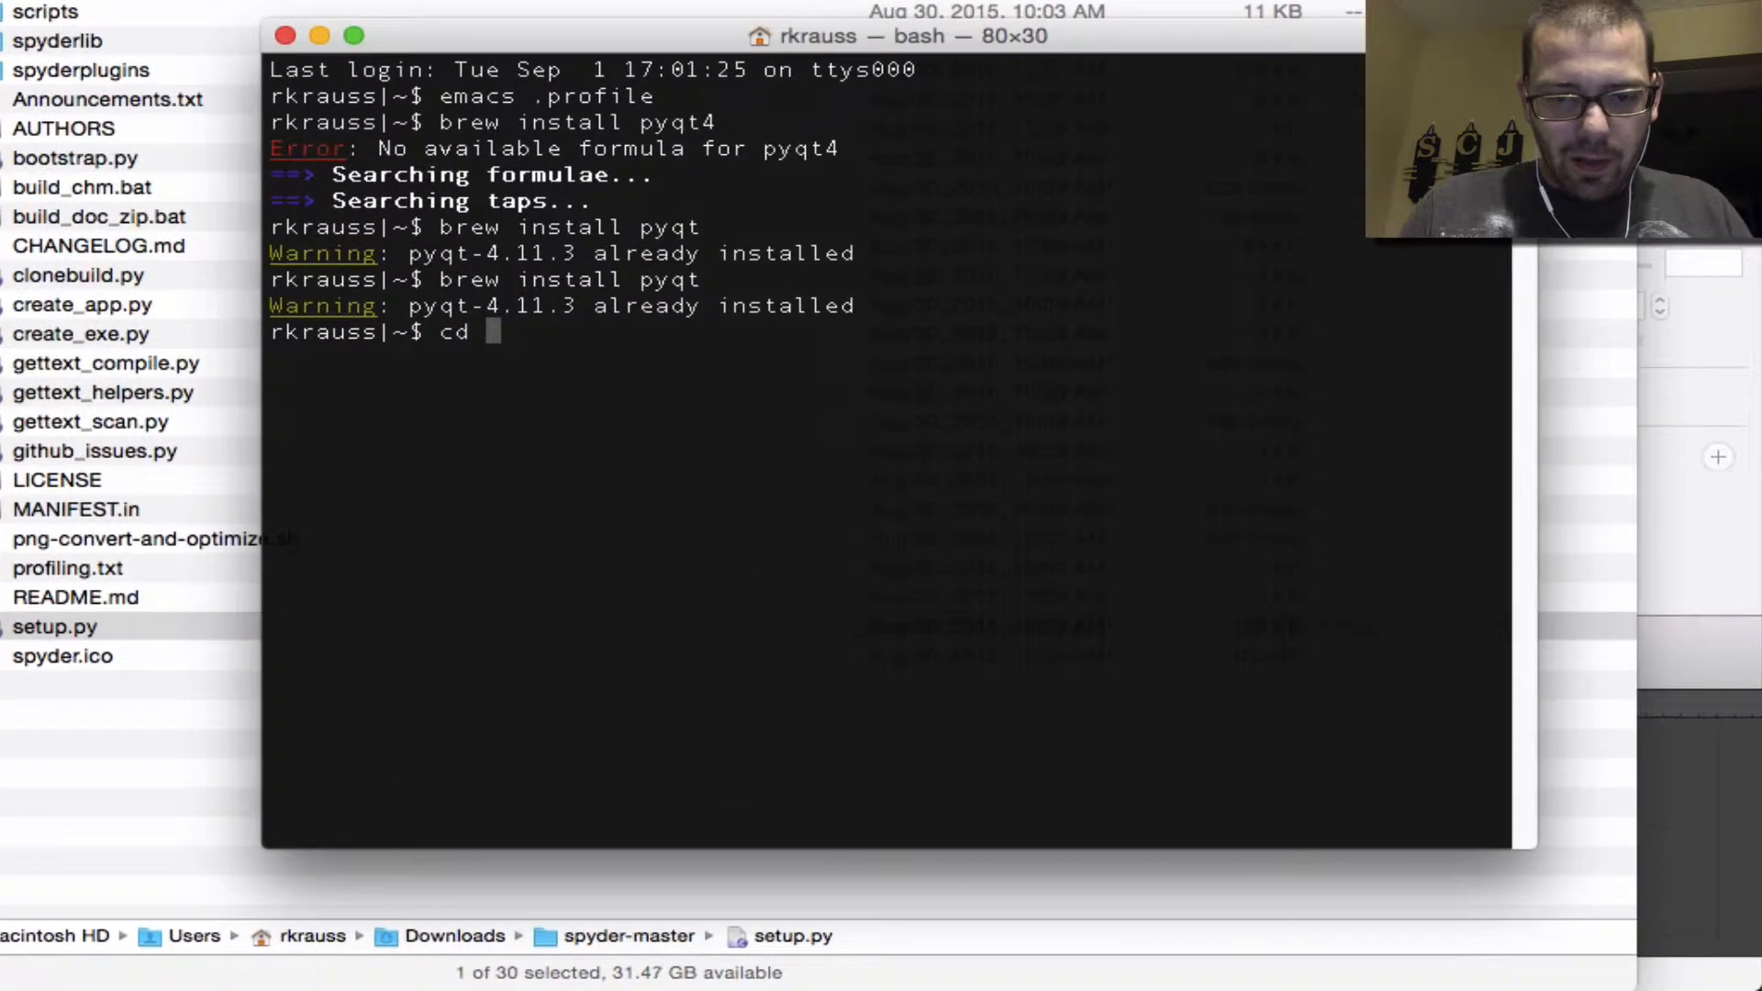
pyautogui.write('Downloads/')
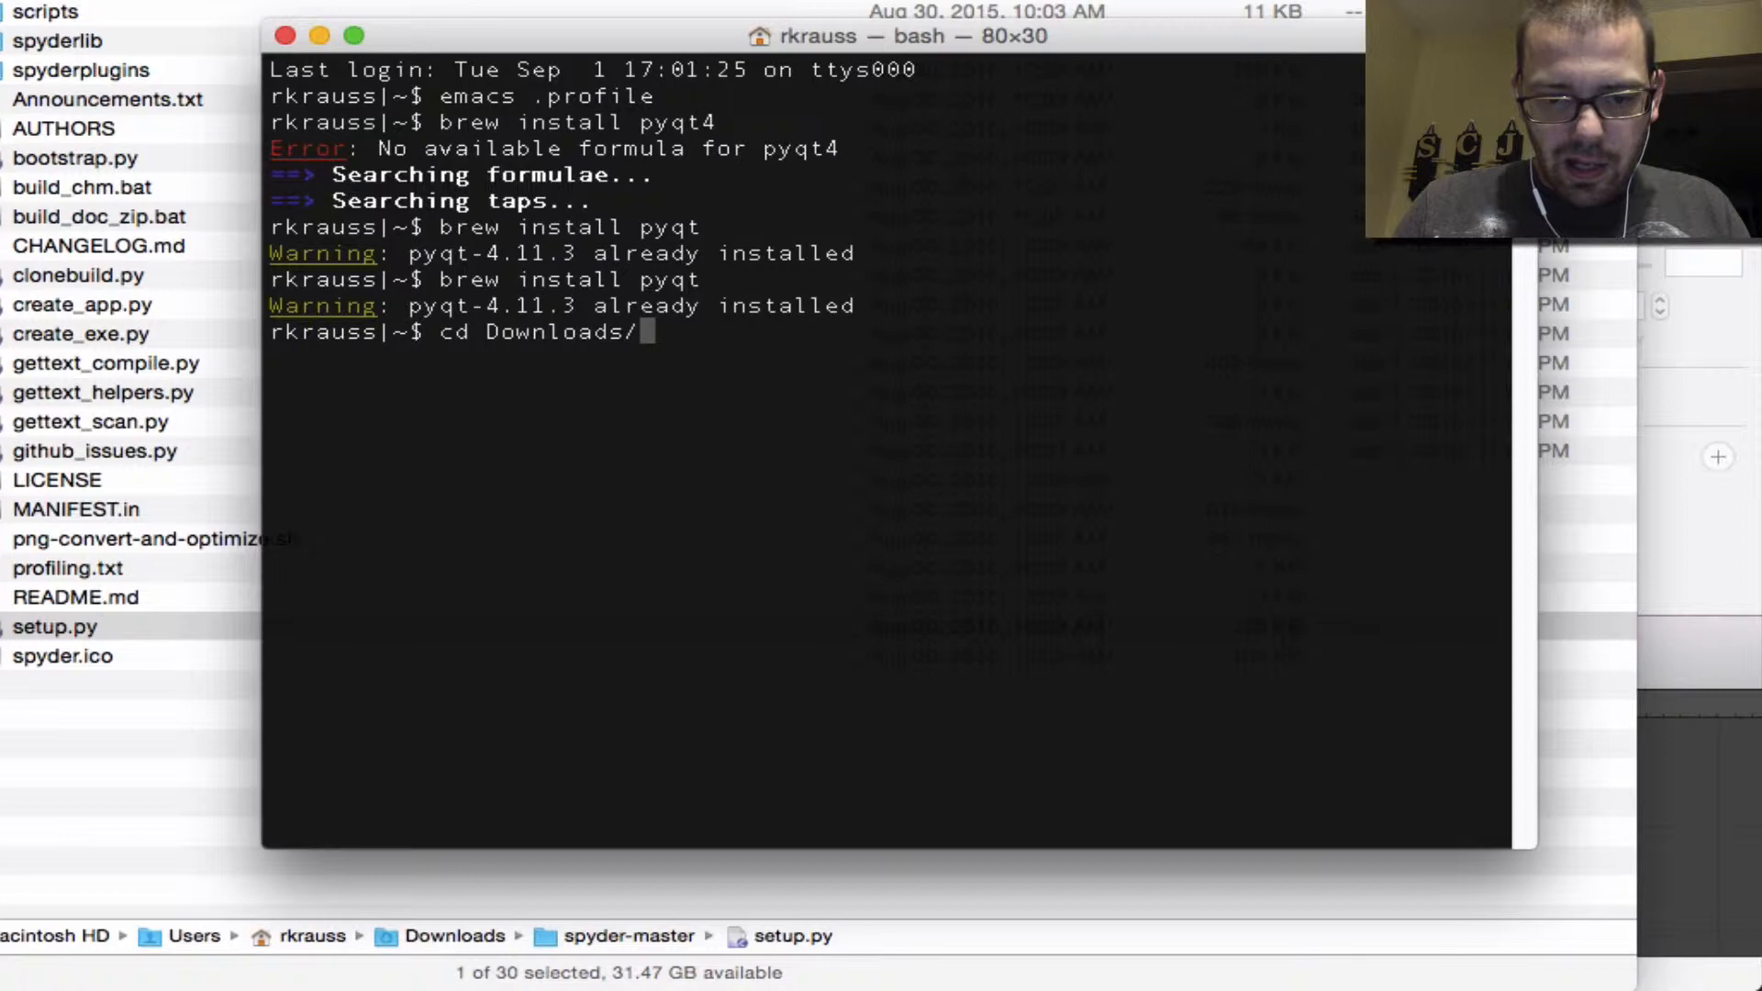
pyautogui.write('spyder-')
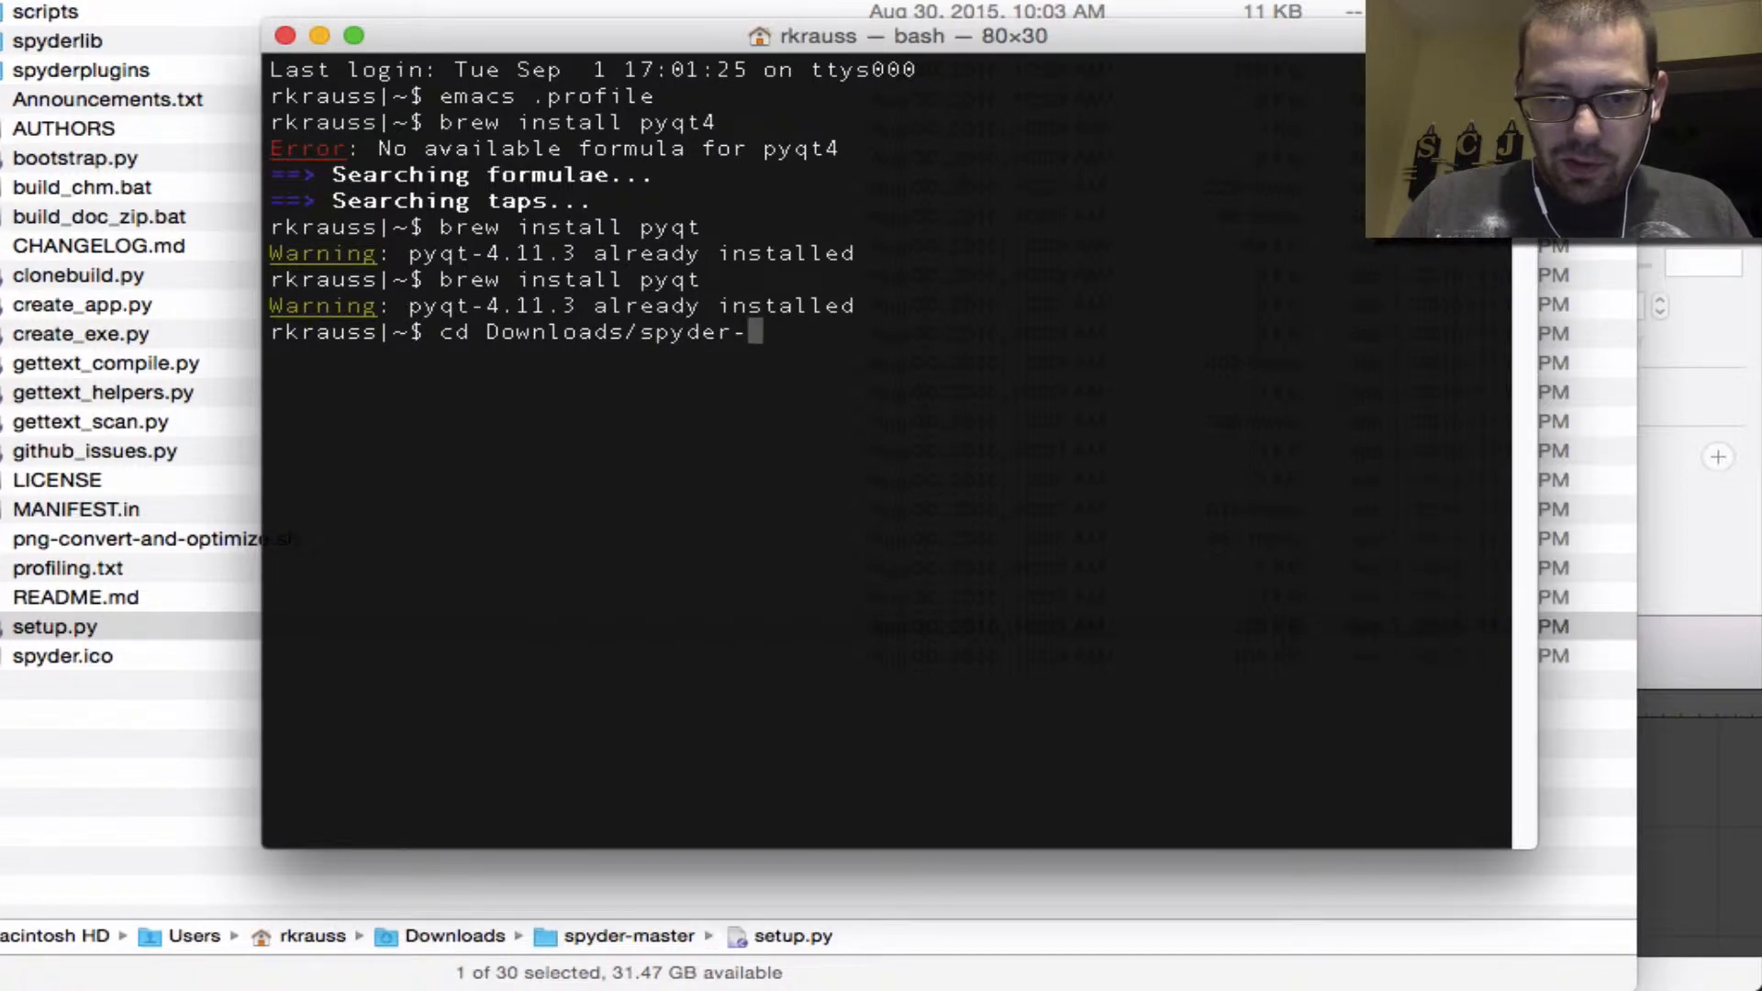
pyautogui.press('Return')
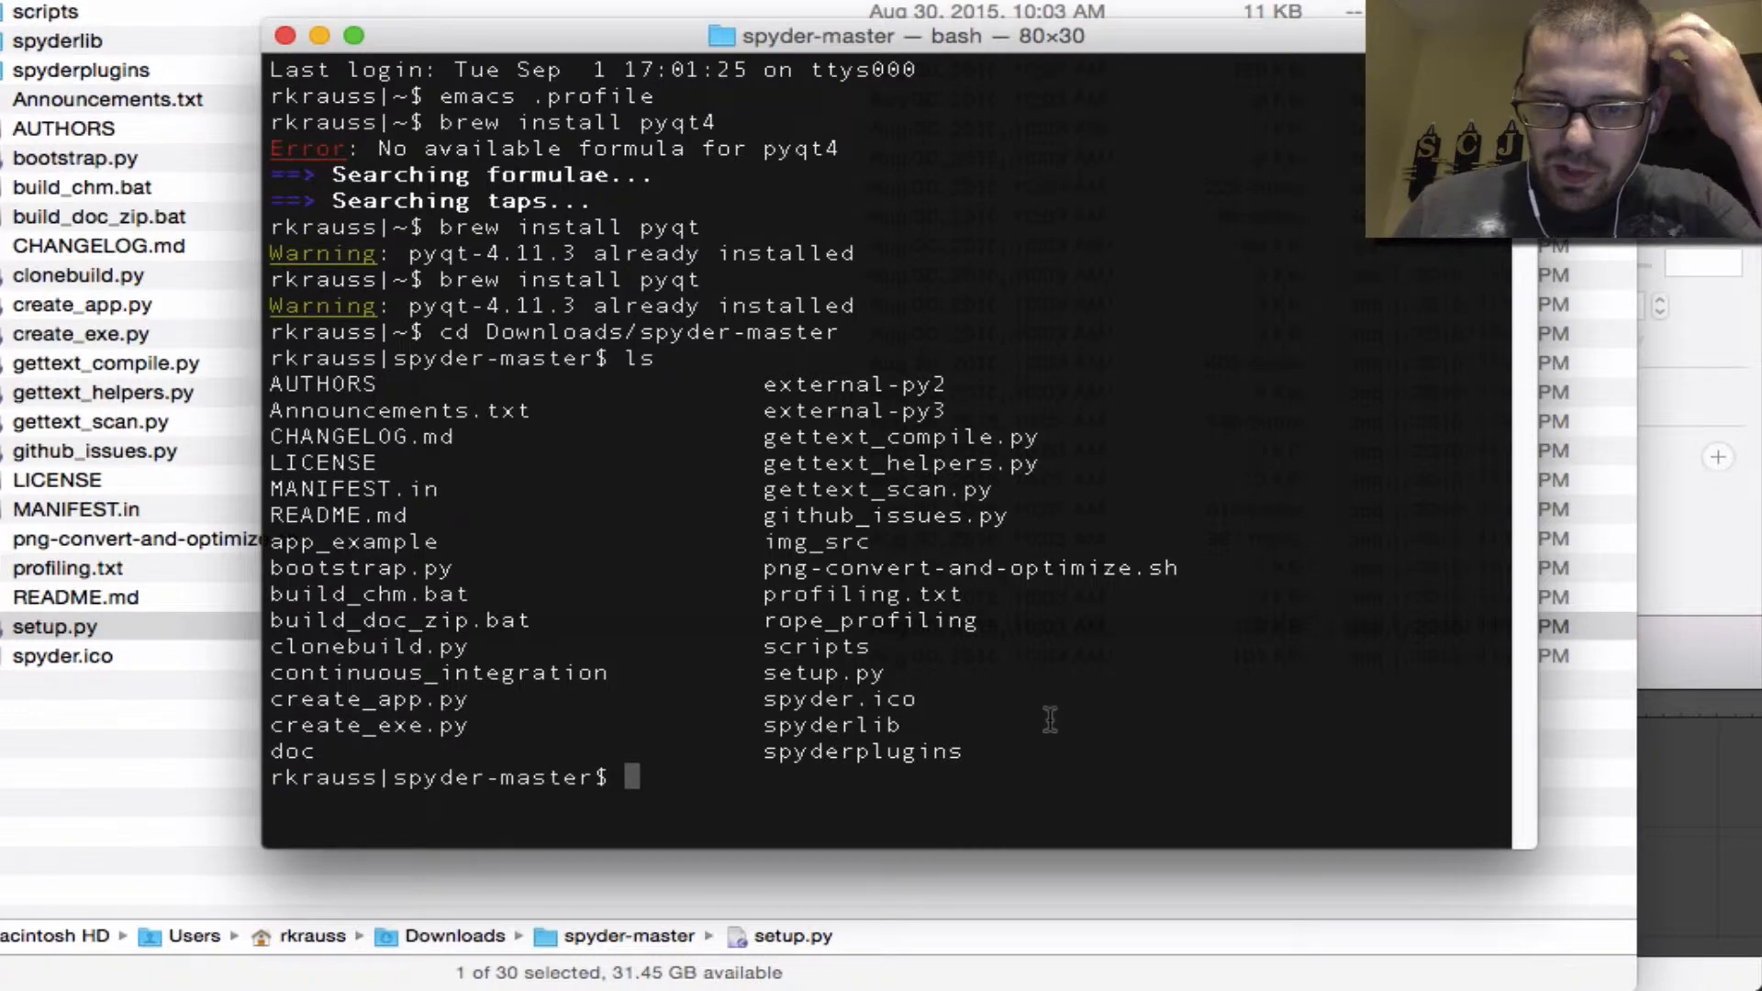
# Step: Install Spyder from source with 'sudo python setup.py install', entering the password
pyautogui.write('sudo python')
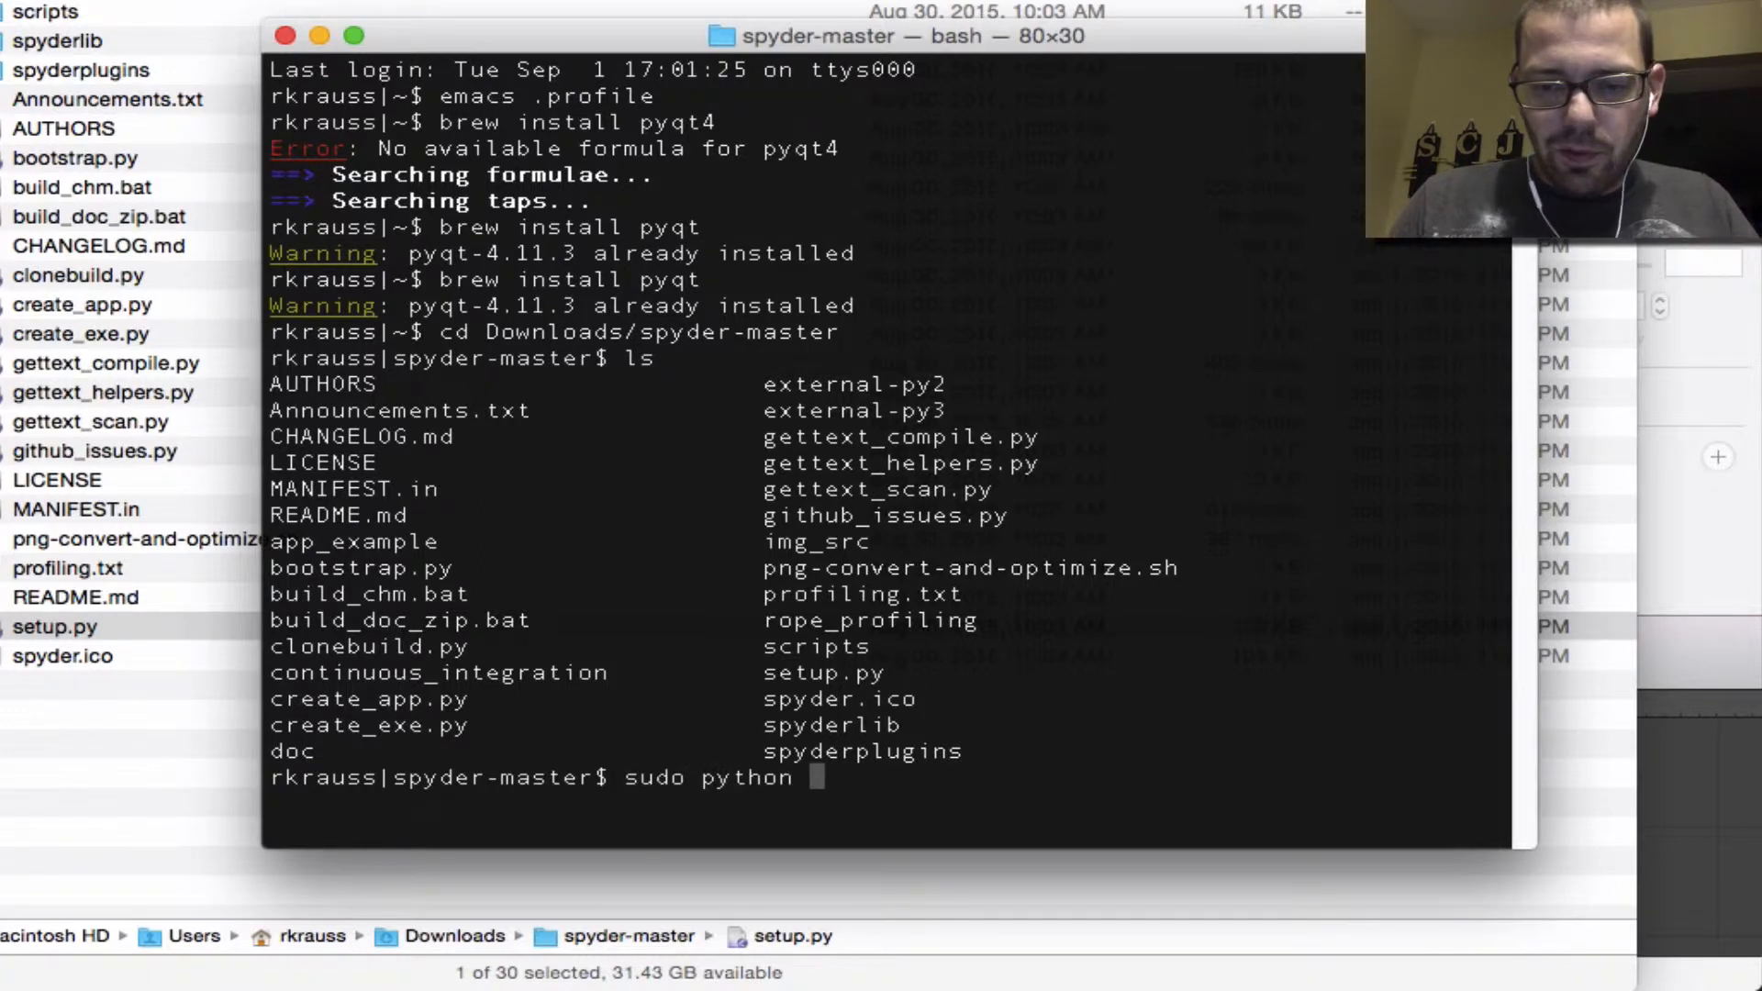
pyautogui.write('setup.py install')
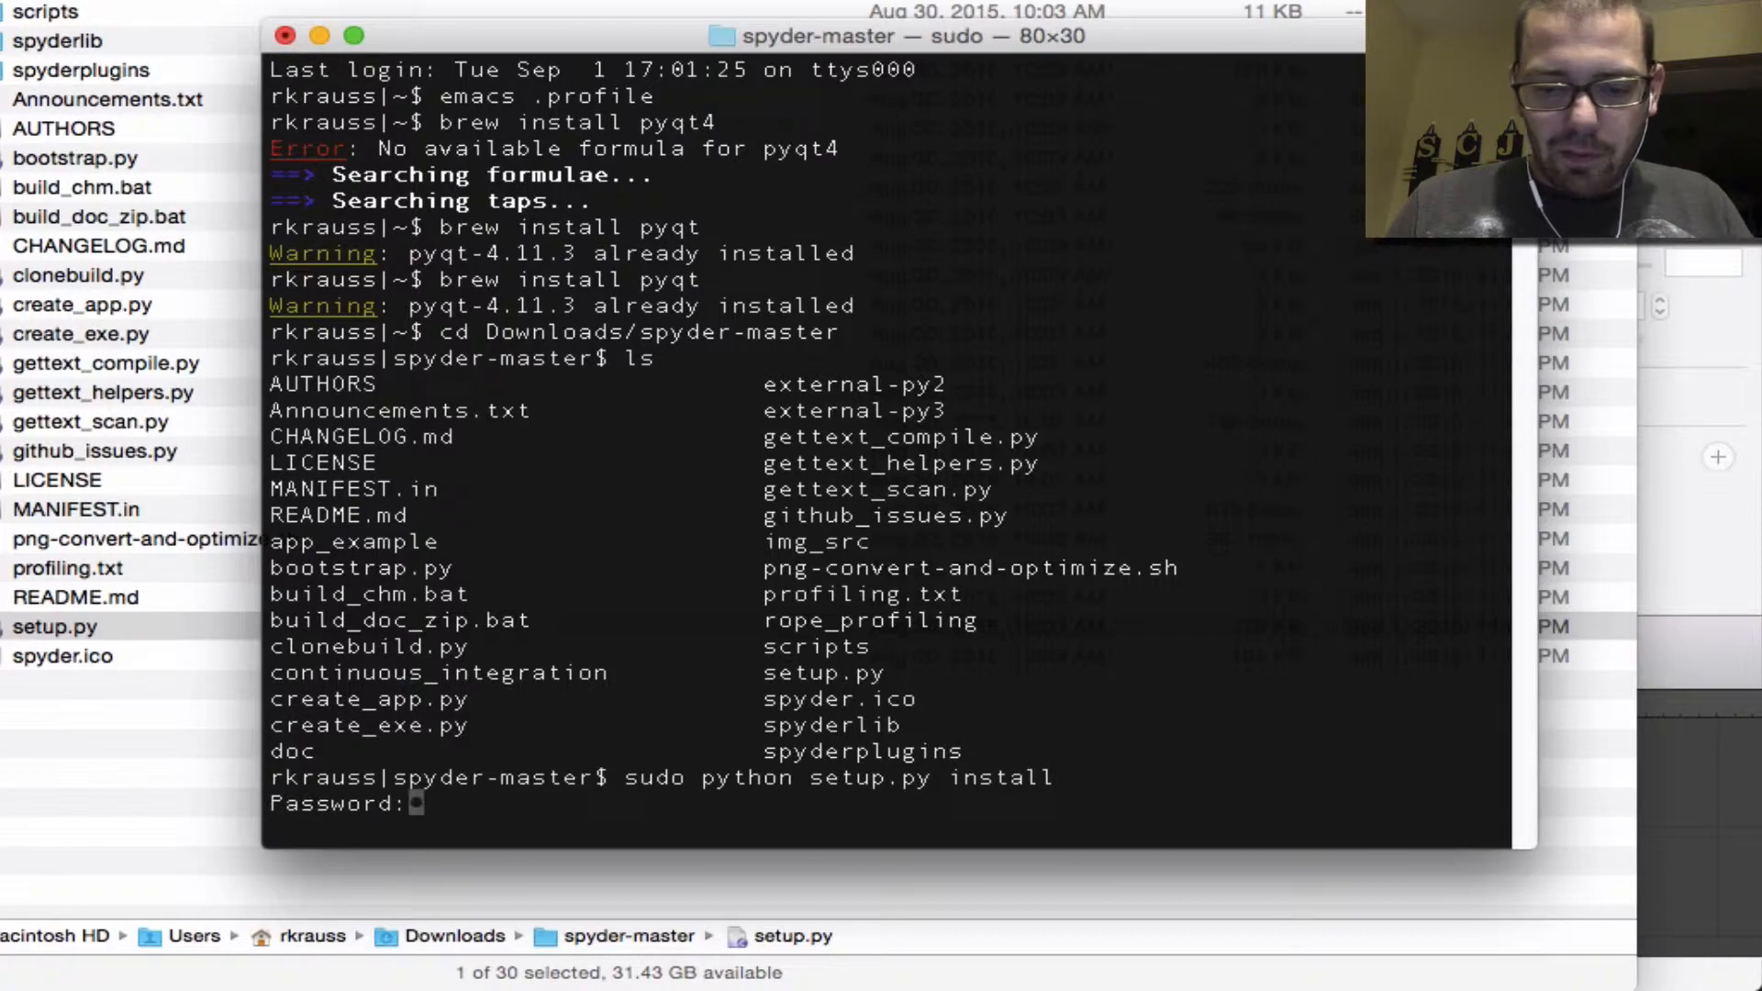
pyautogui.press('Return')
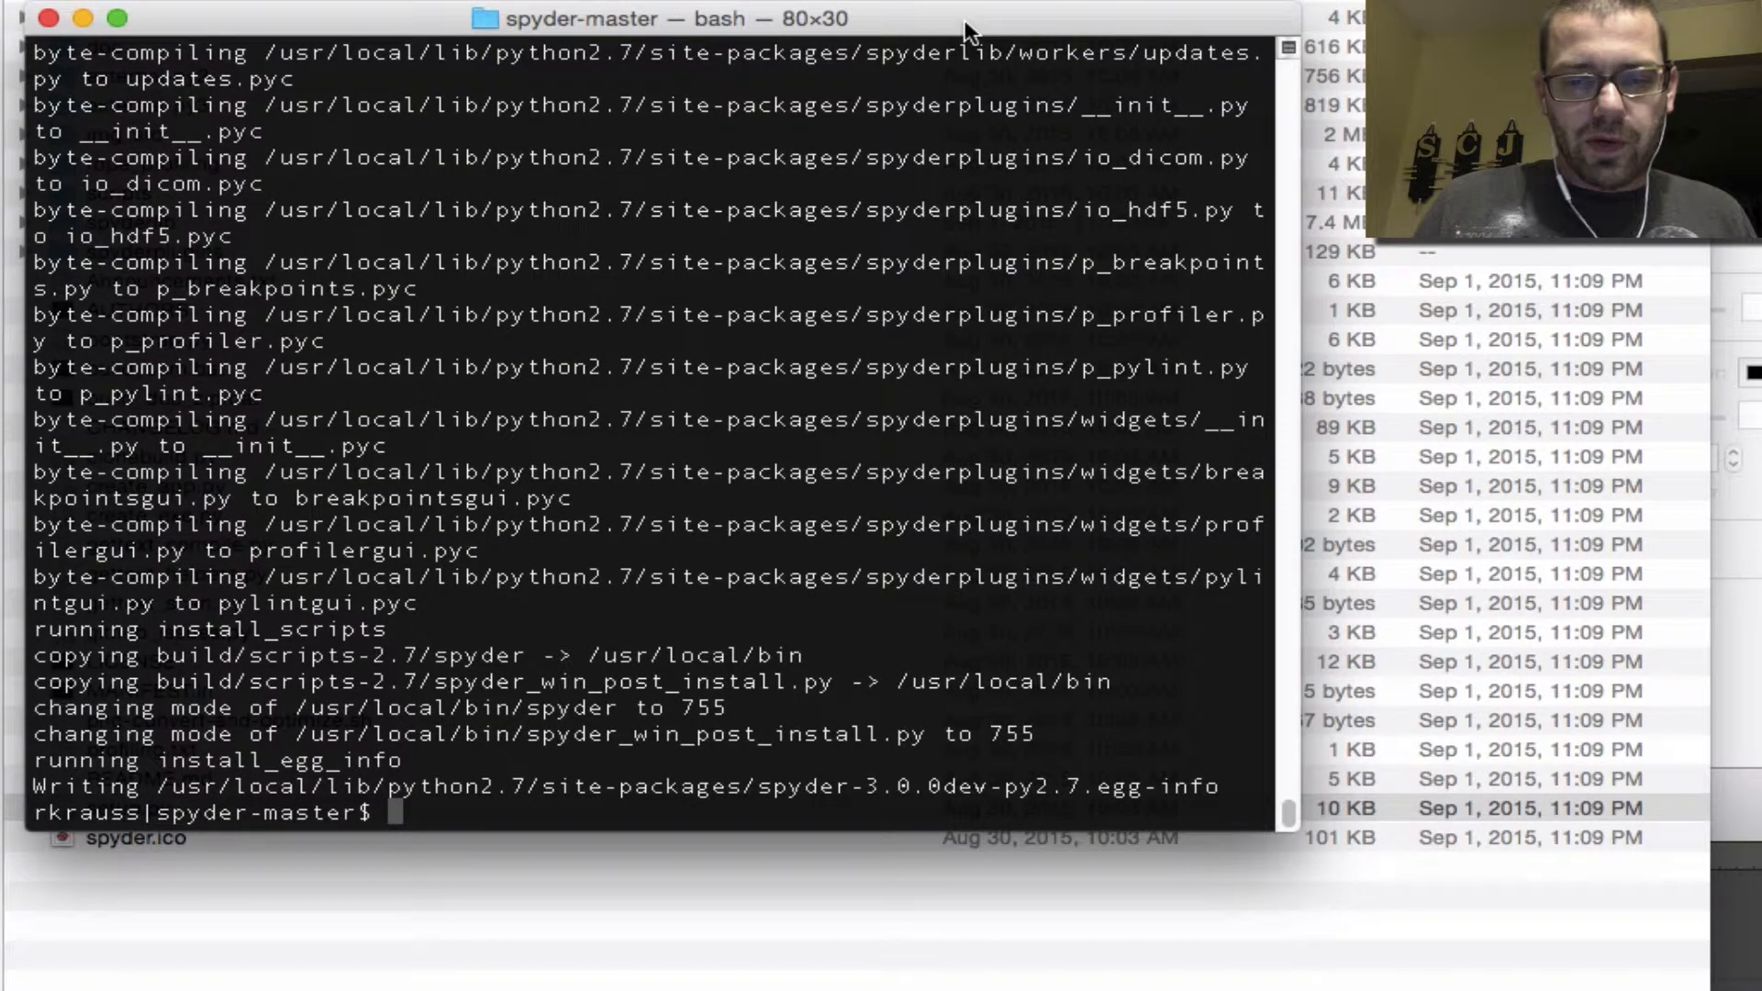
pyautogui.moveTo(860, 346)
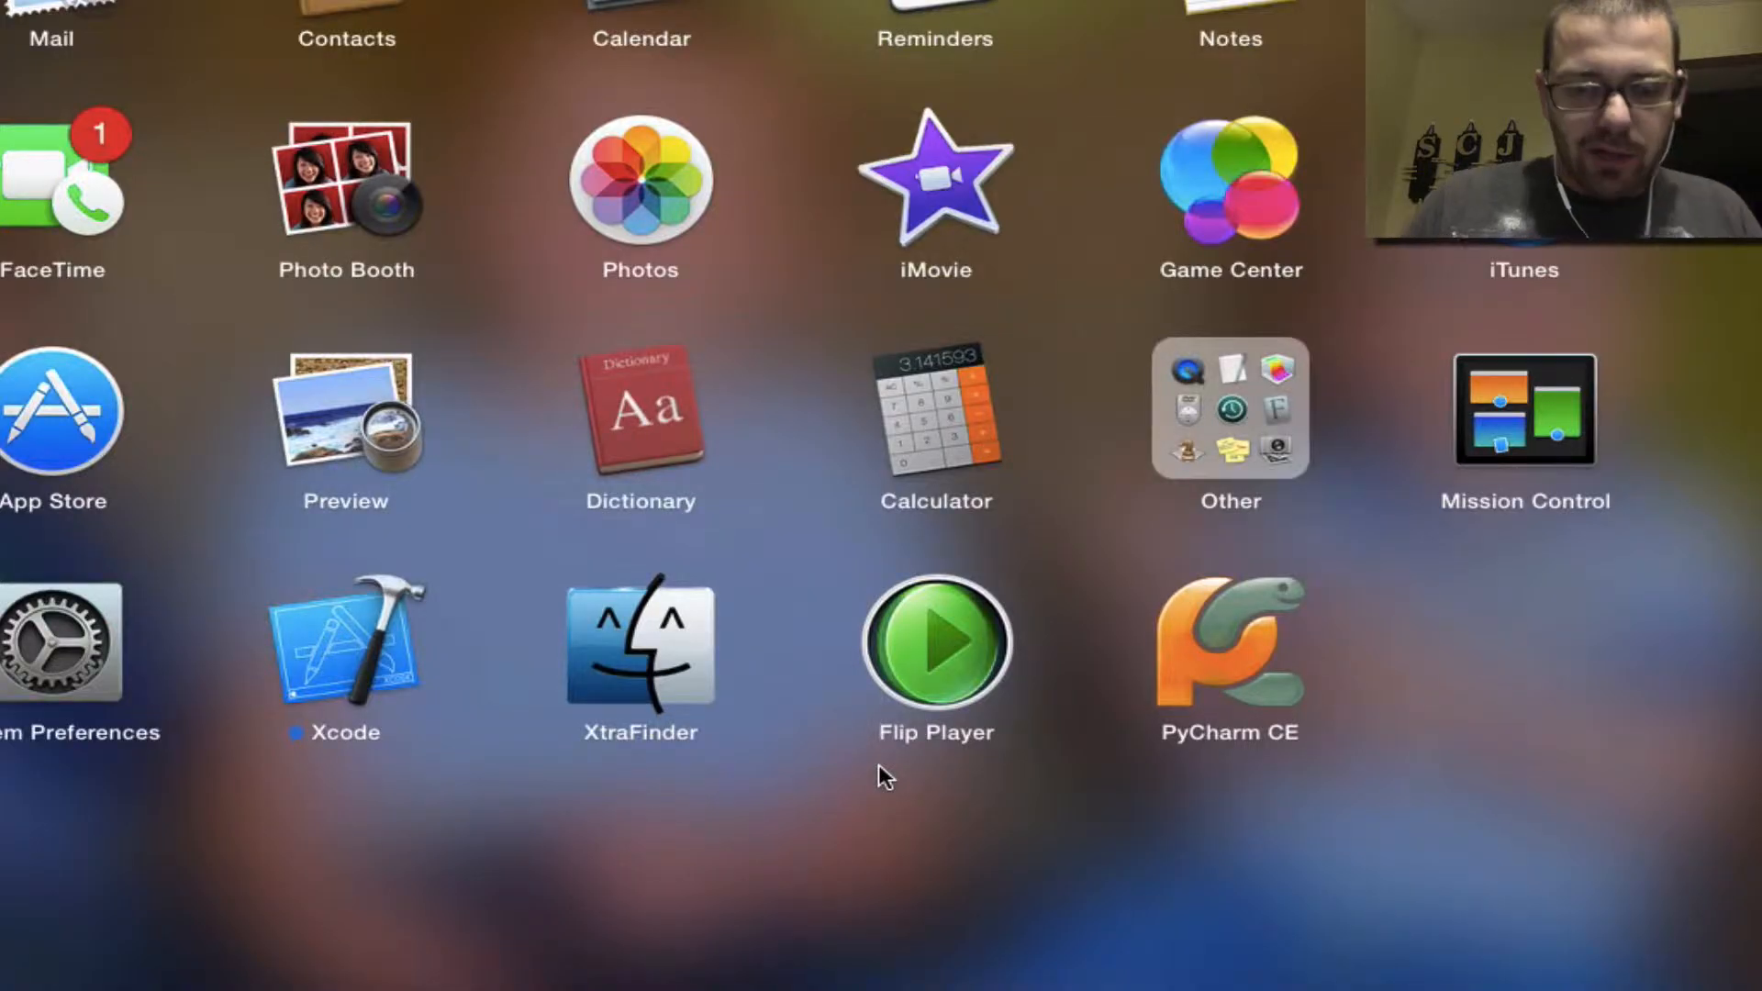
# Step: Search 'spy' in Launchpad, then open a new Terminal window from the Dock
pyautogui.write('spy')
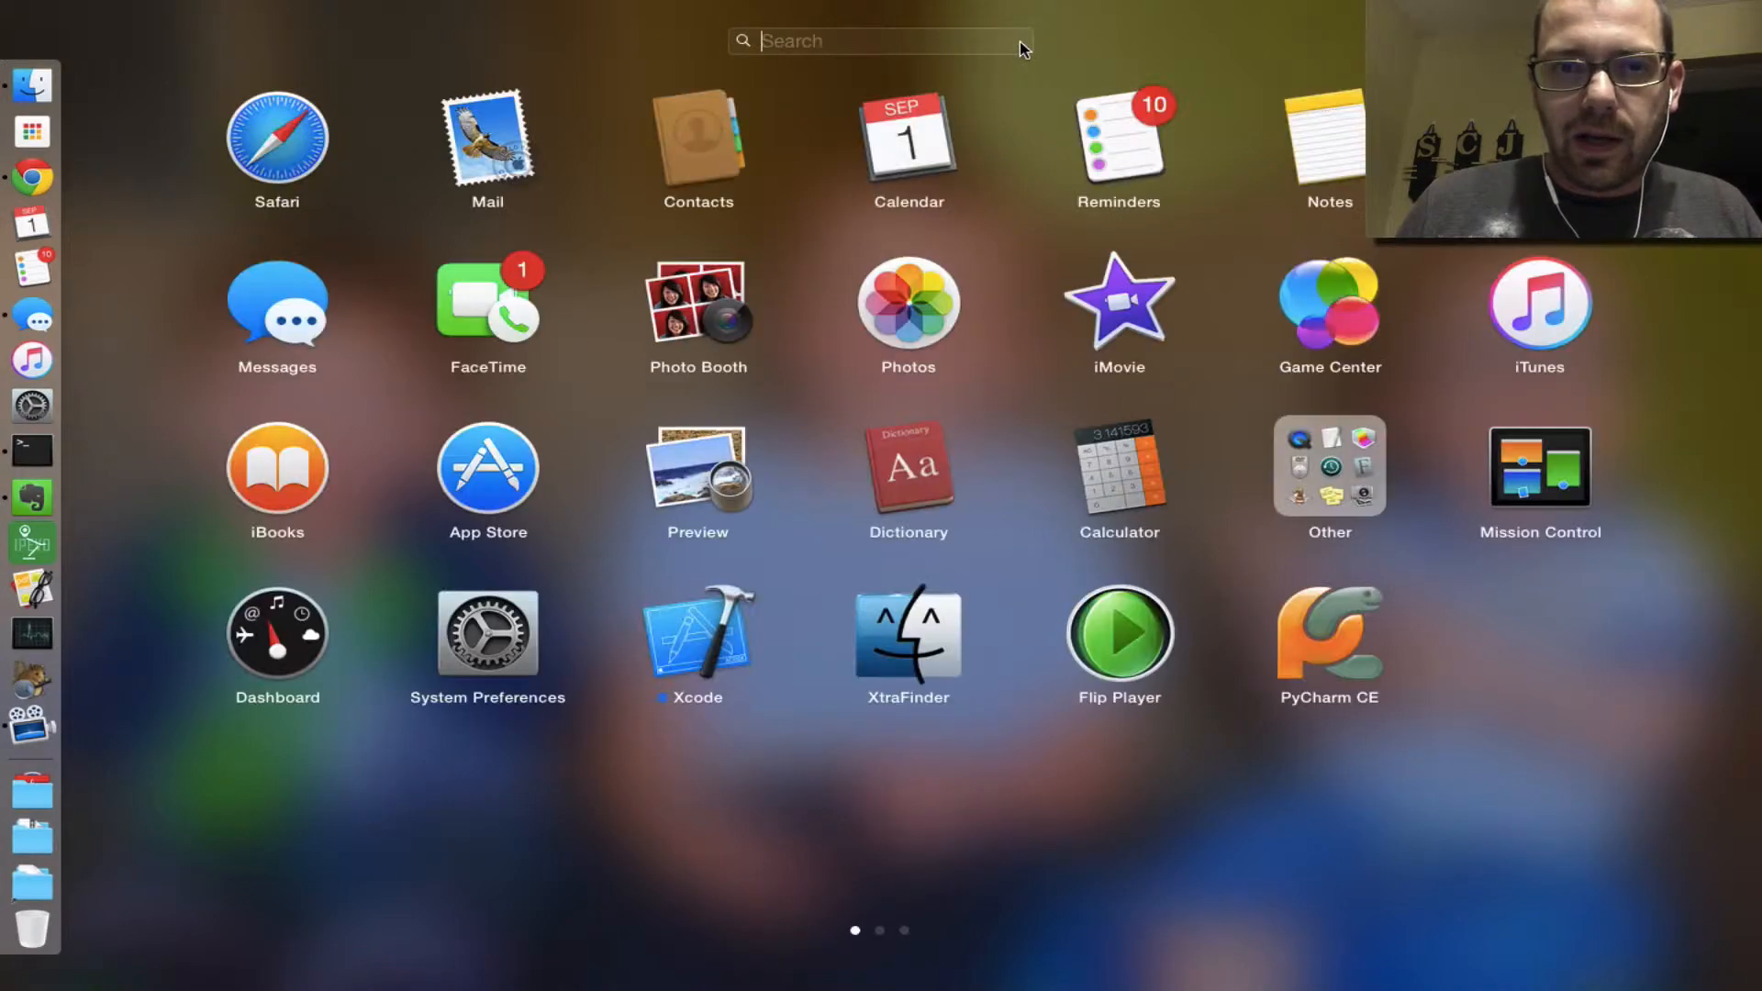
pyautogui.moveTo(972, 780)
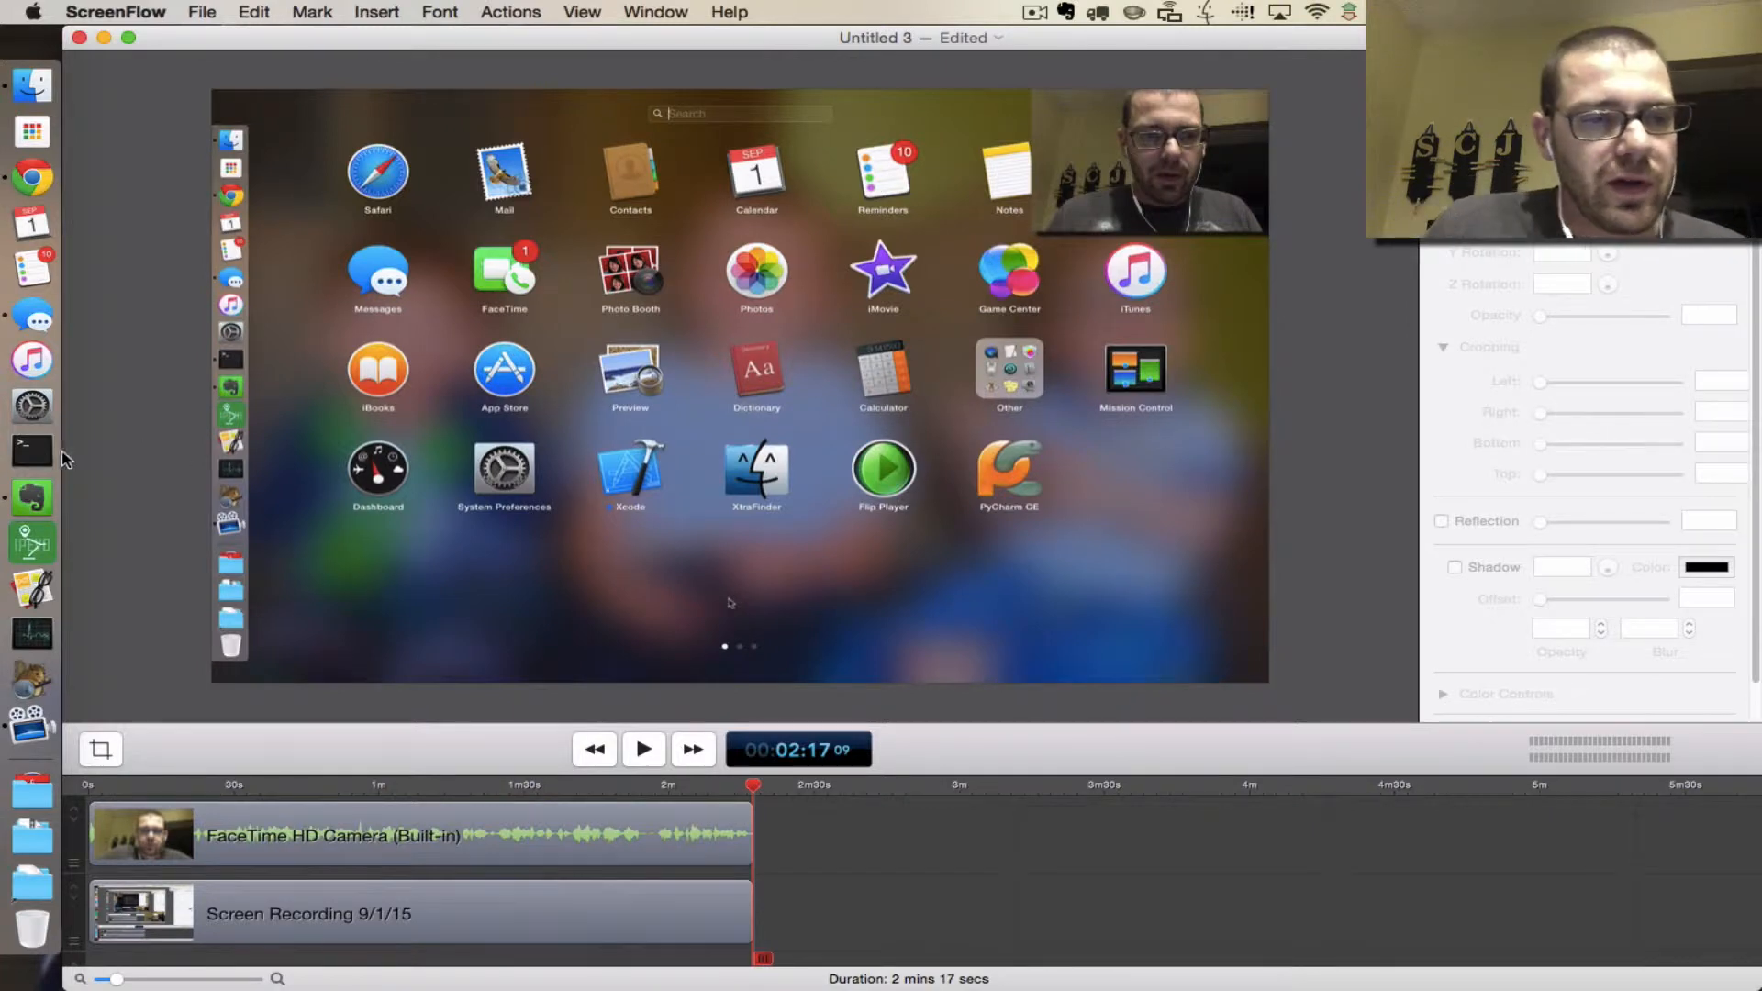
pyautogui.click(30, 449)
pyautogui.write('pip install six --upgrade')
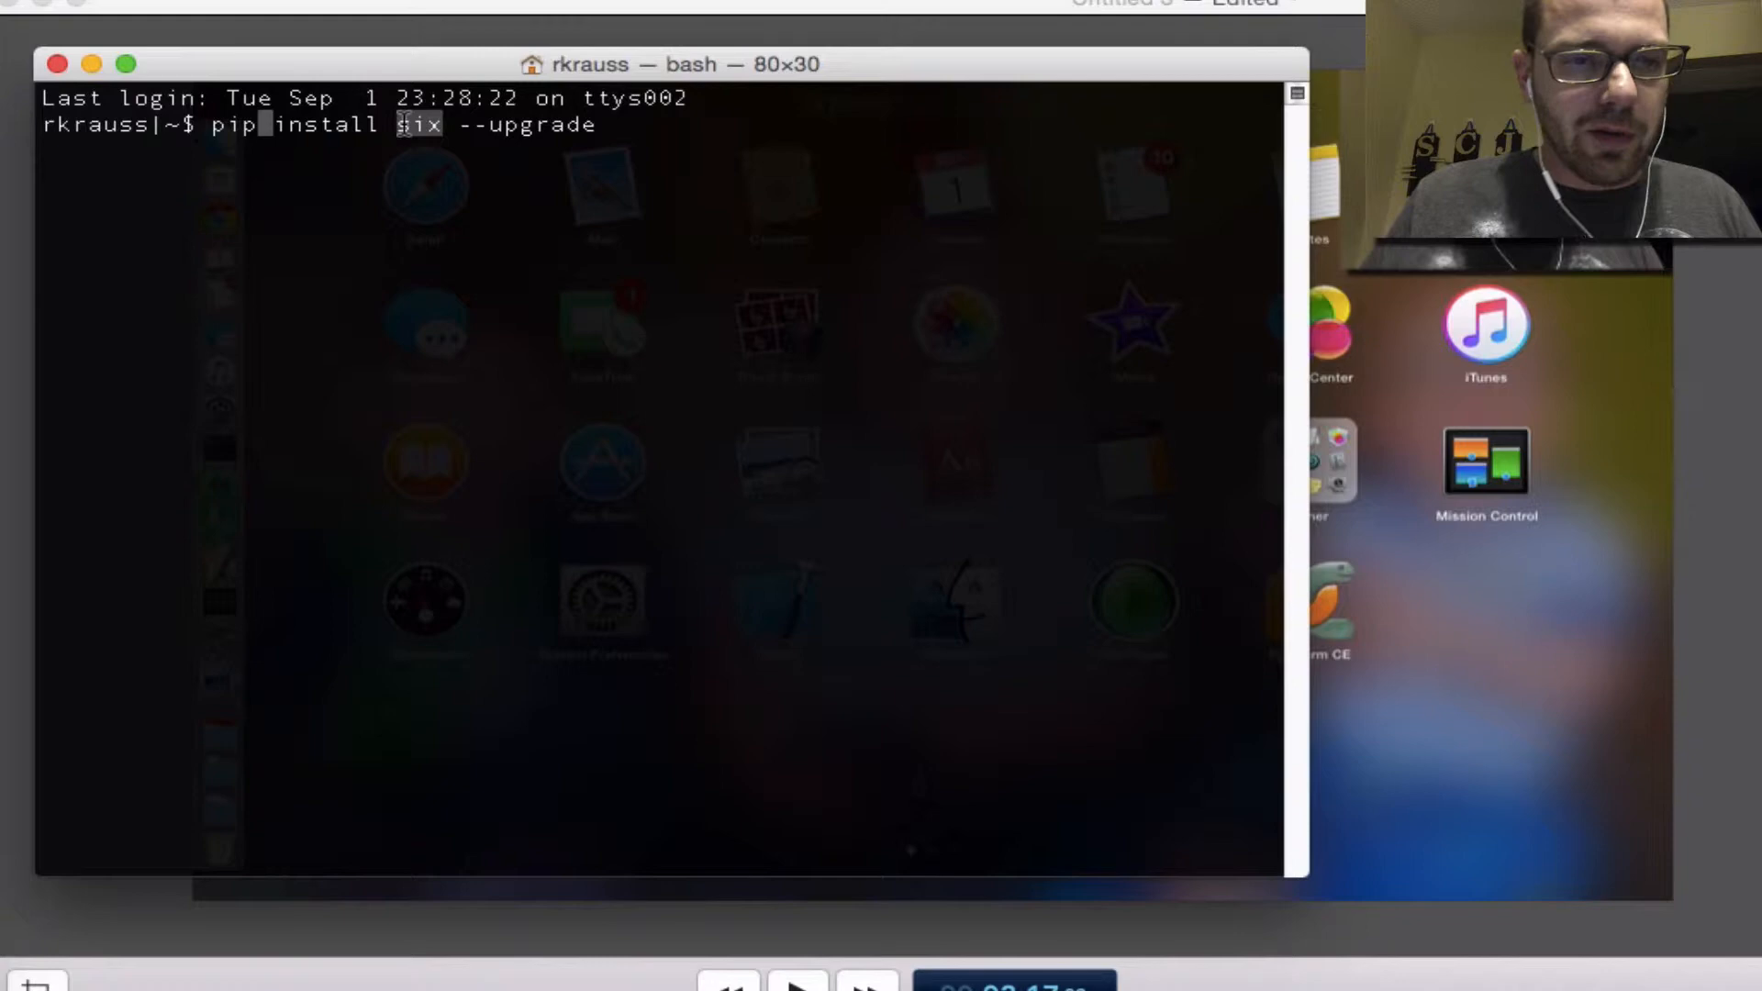
# Step: Run the typed pip command to upgrade six
pyautogui.press('Return')
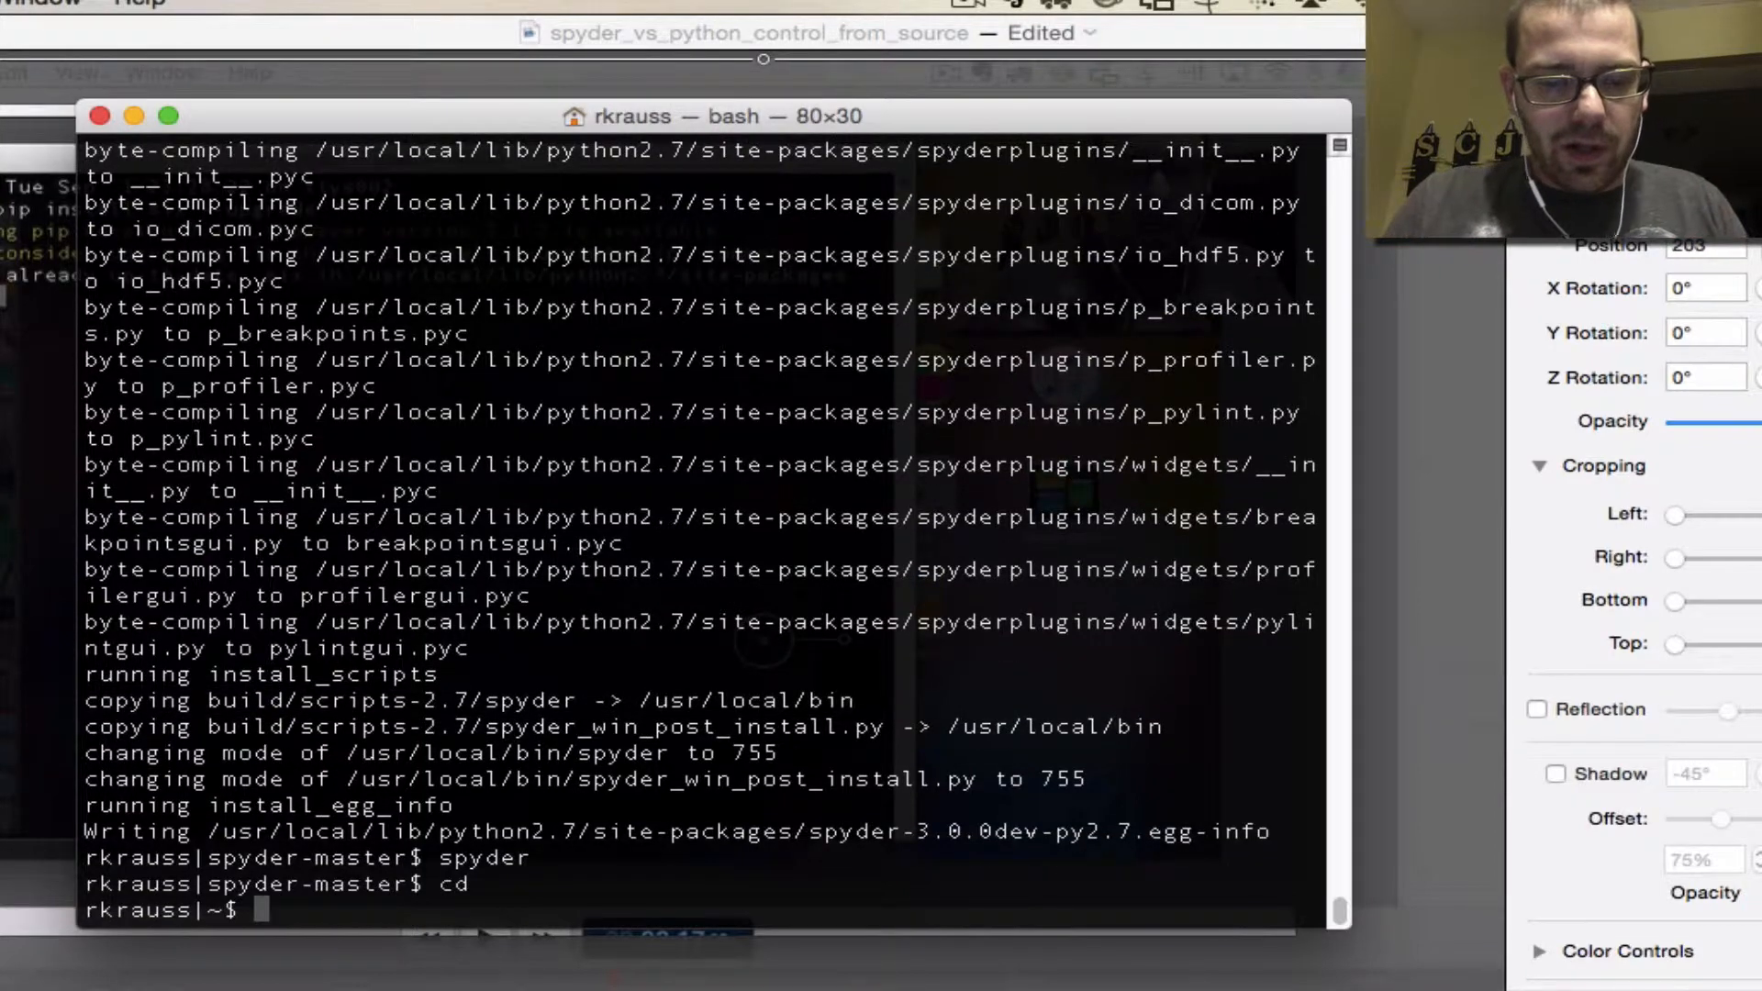
# Step: Locate the executable with 'which', print $PATH, and highlight a listed directory
pyautogui.write('which pytho')
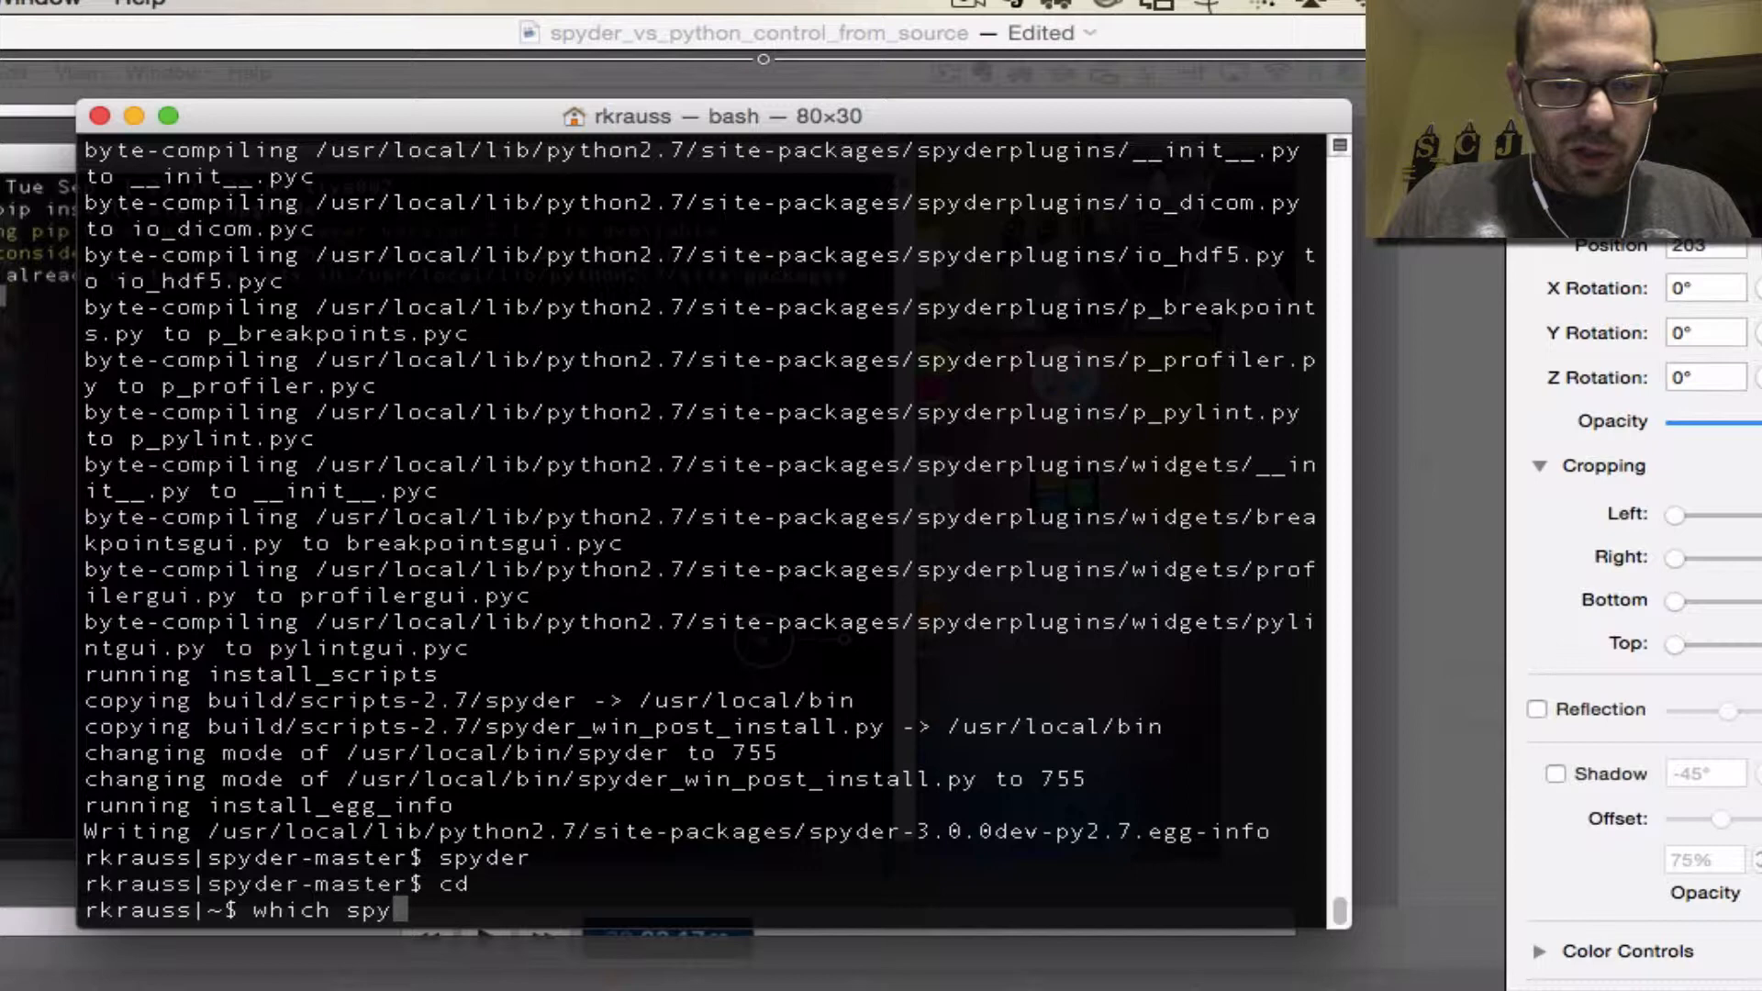
pyautogui.press('Return')
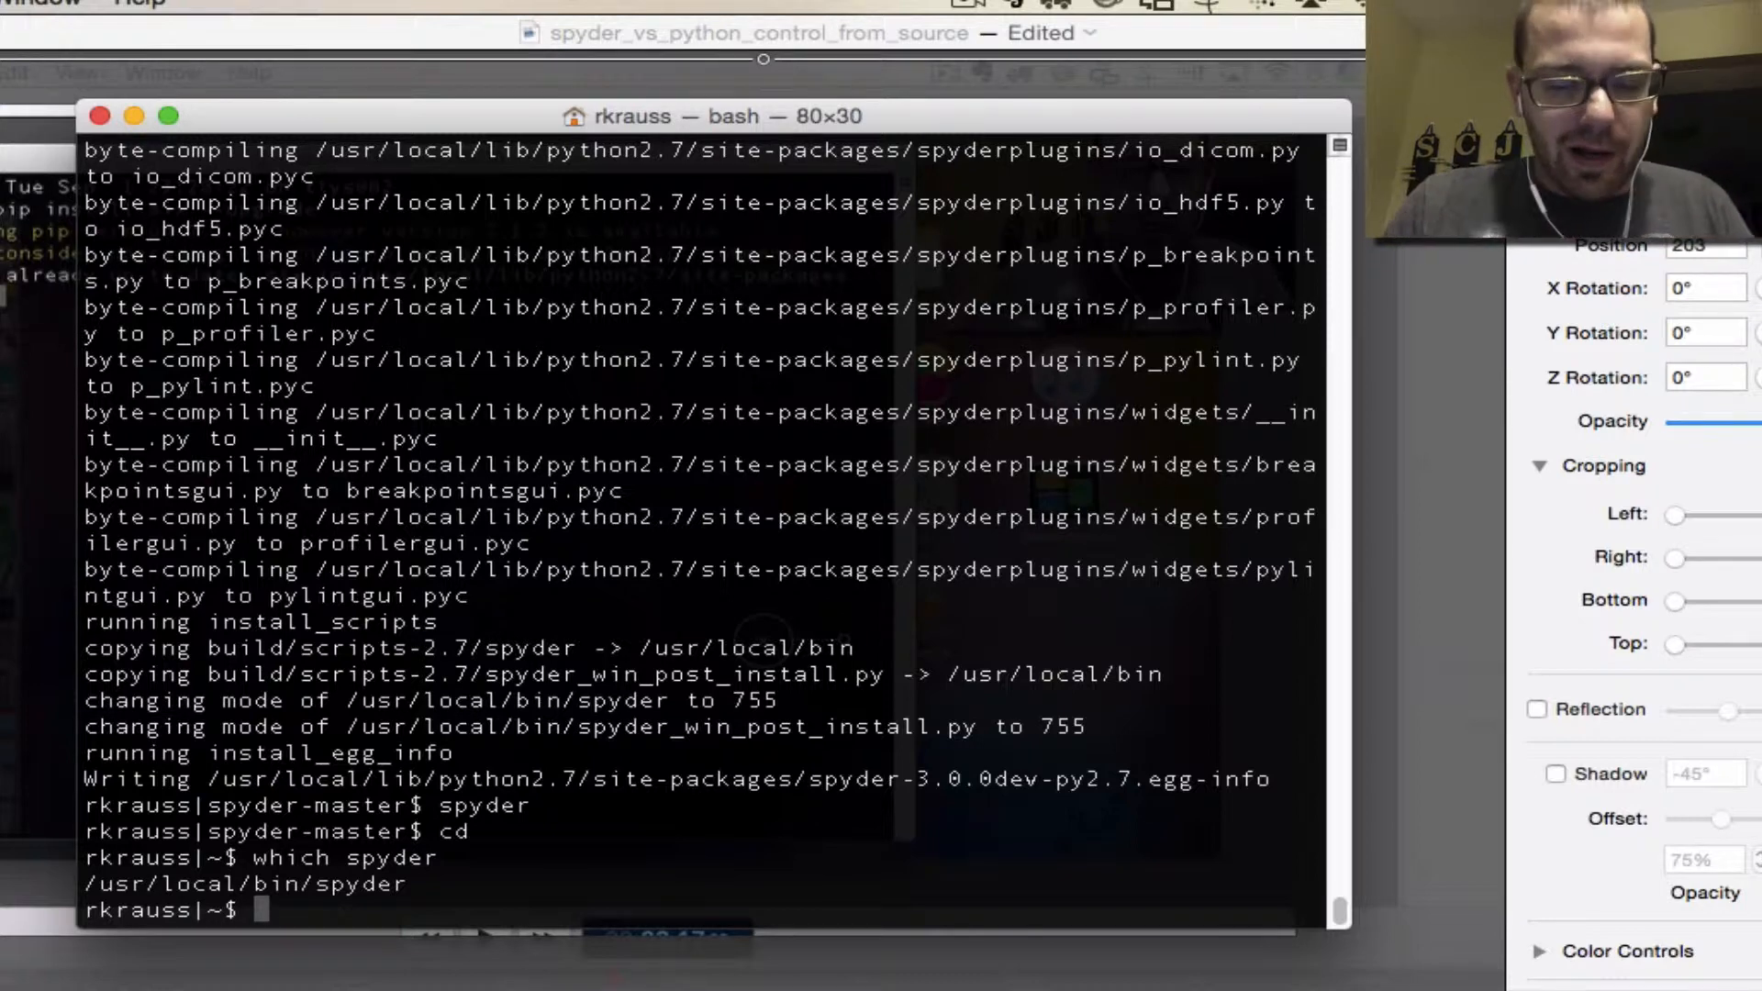
pyautogui.write('echo $PATH')
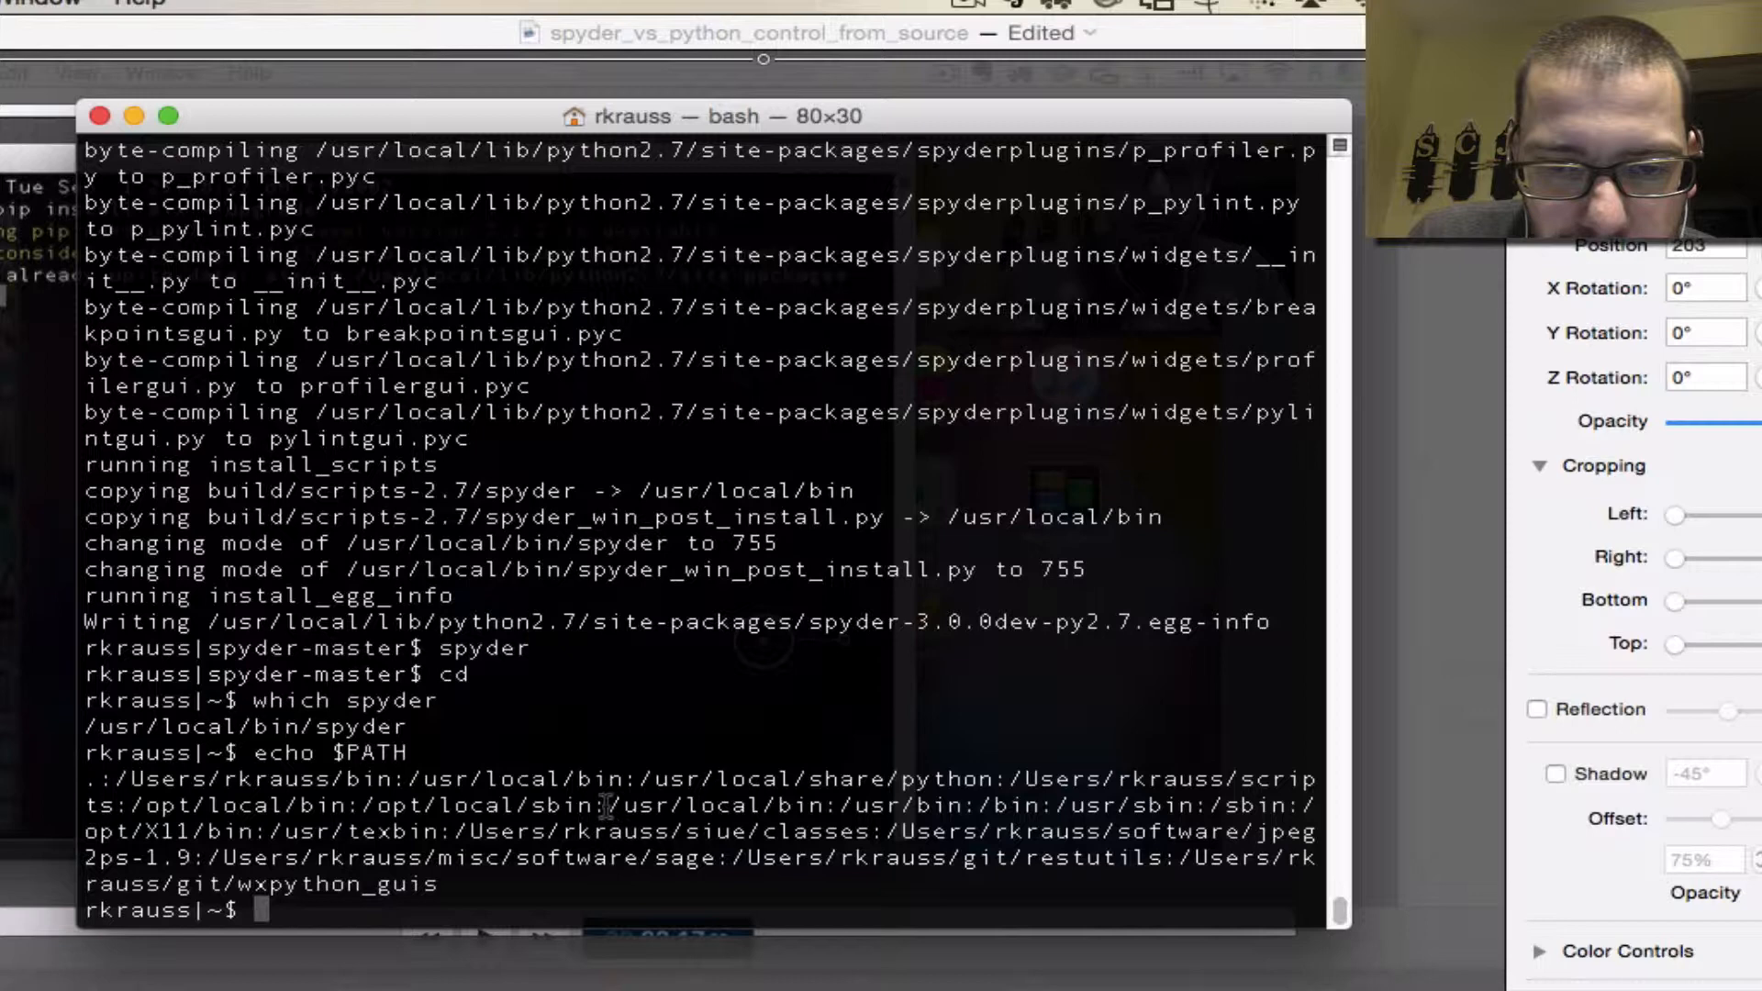
pyautogui.doubleClick(716, 804)
pyautogui.write('cd')
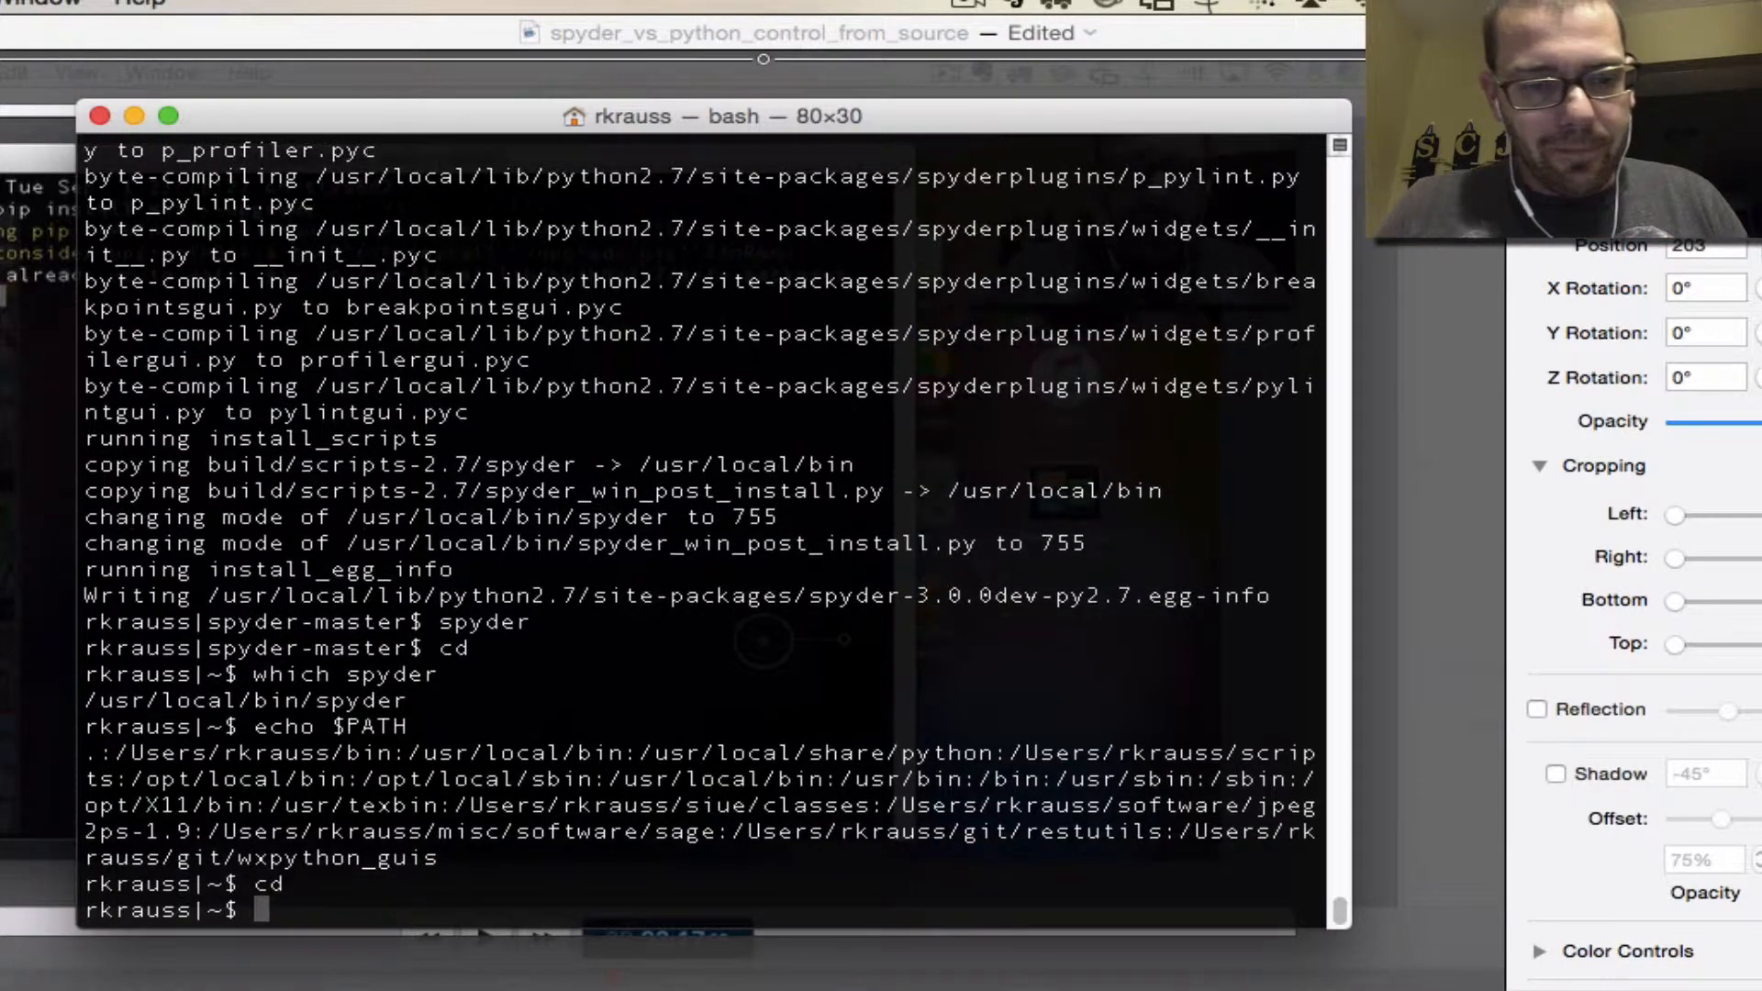
# Step: Open .profile in Emacs after a mistyped 'emac' attempt, then enter 'spyder' at the home prompt
pyautogui.write('emac')
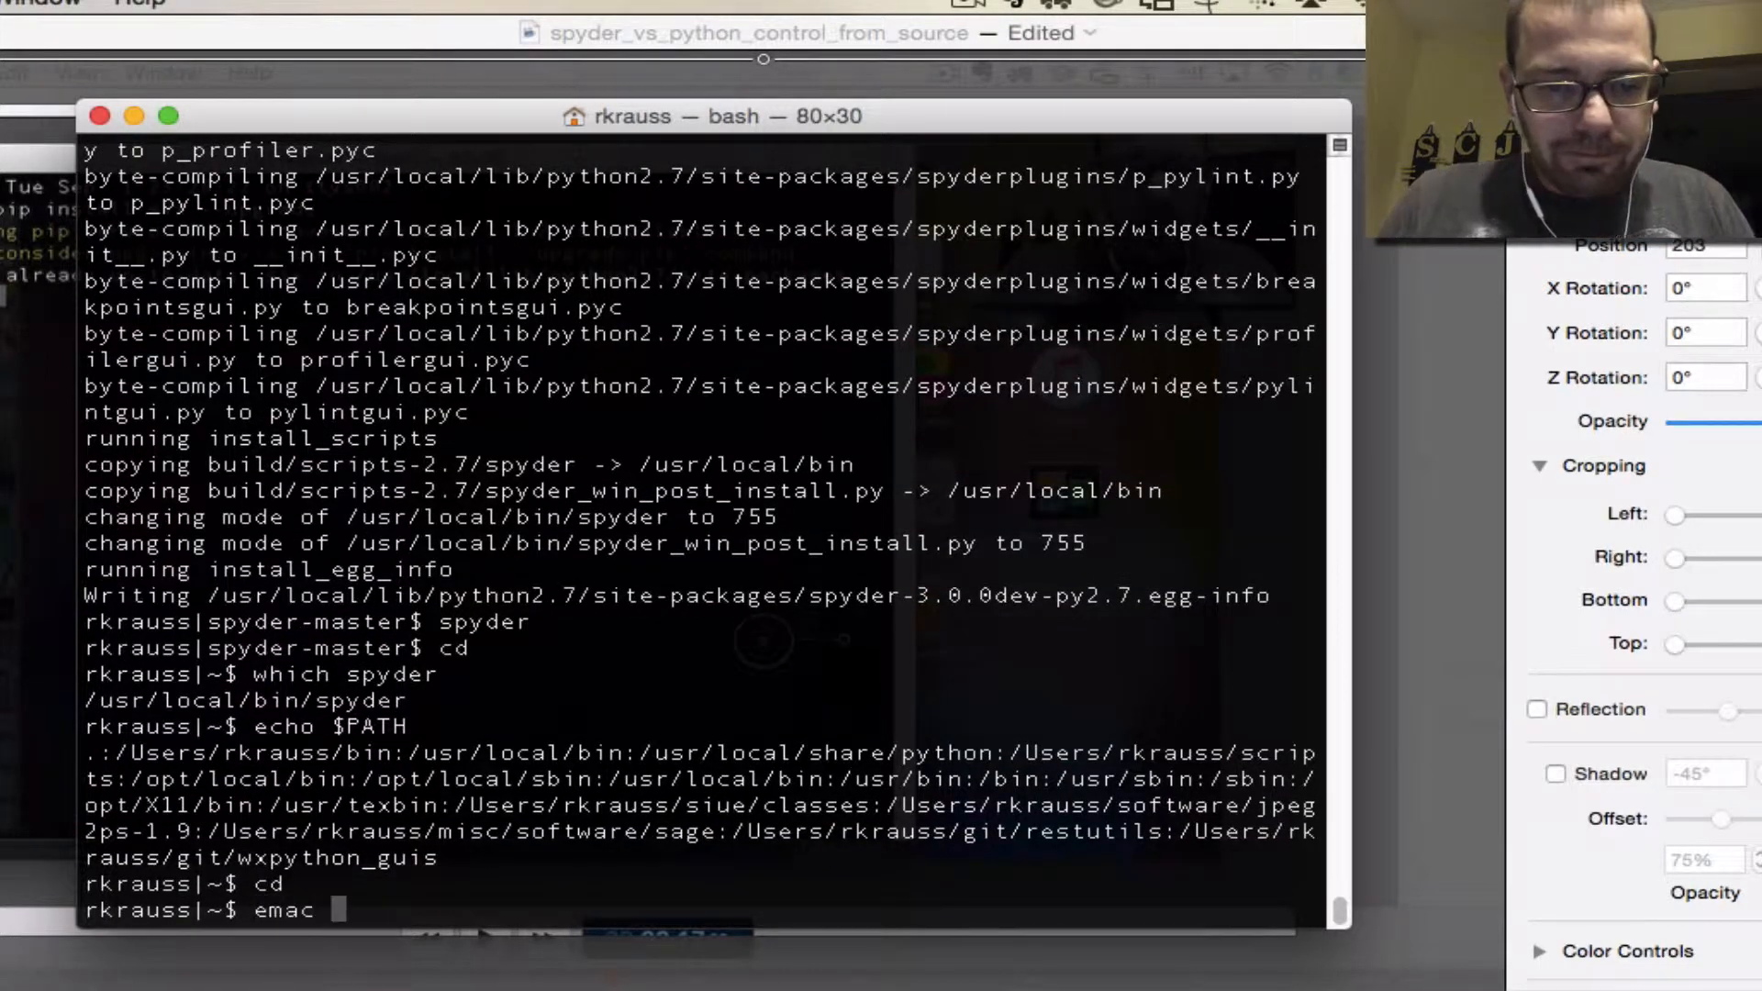
pyautogui.press('Return')
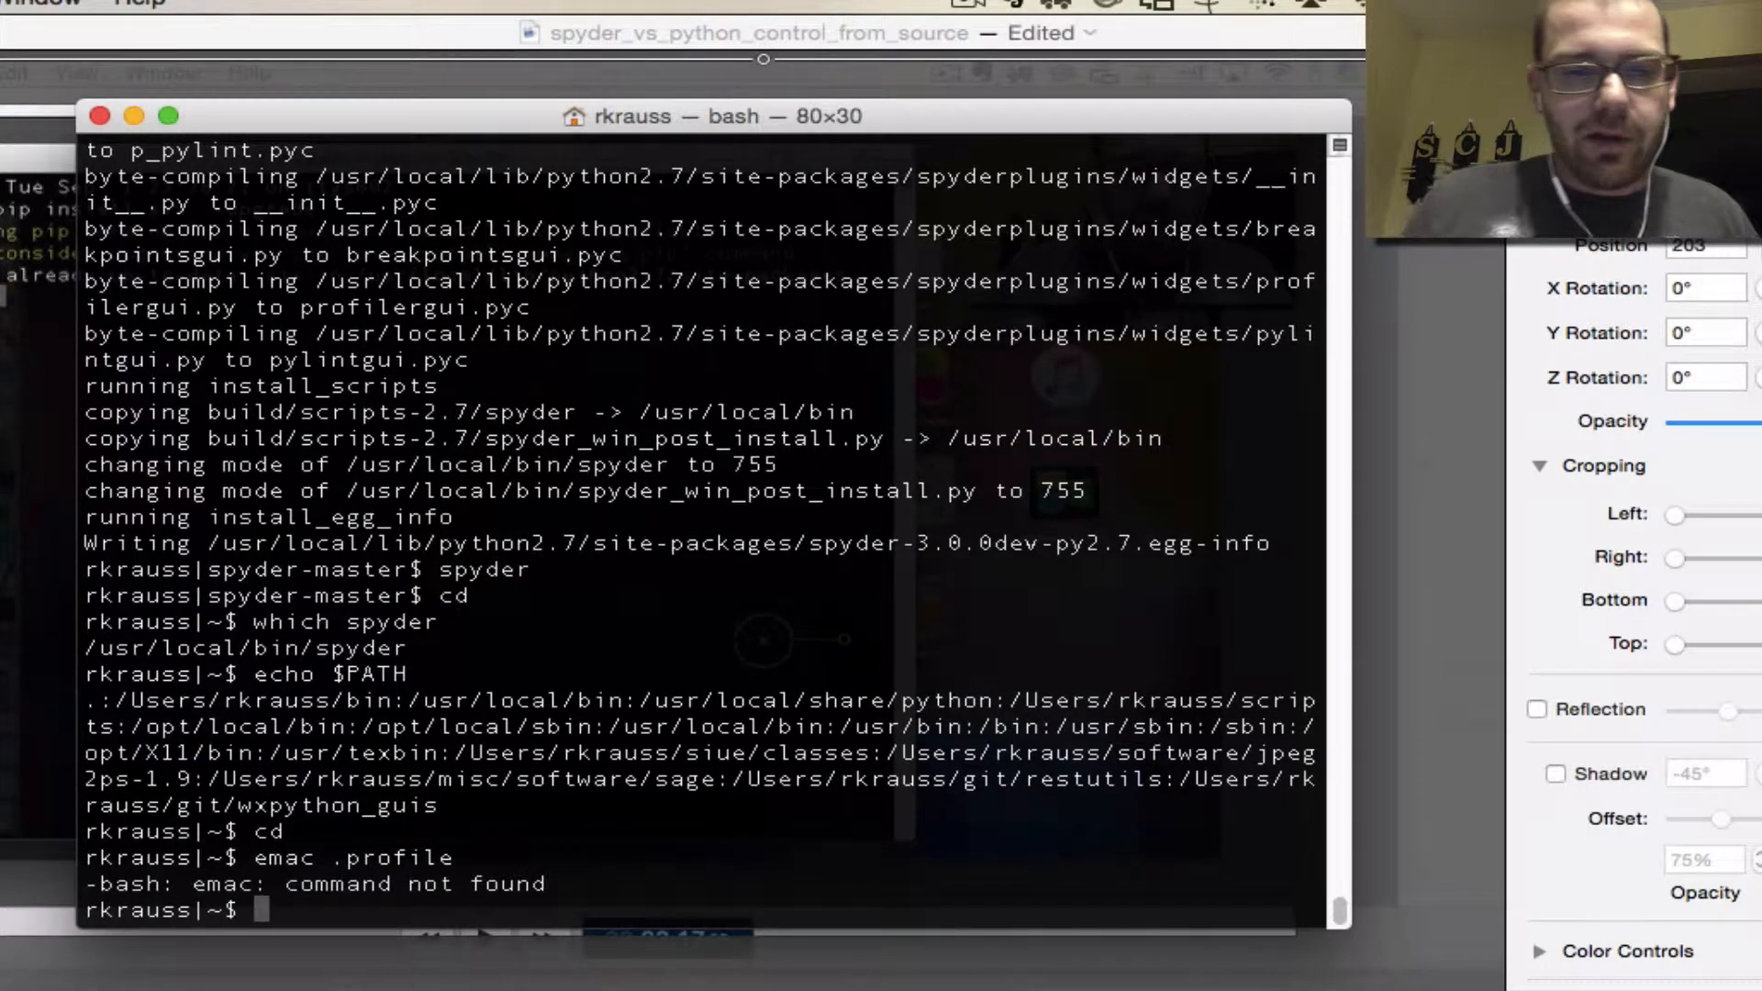
pyautogui.write('emac .profile')
pyautogui.write('echo $PATH')
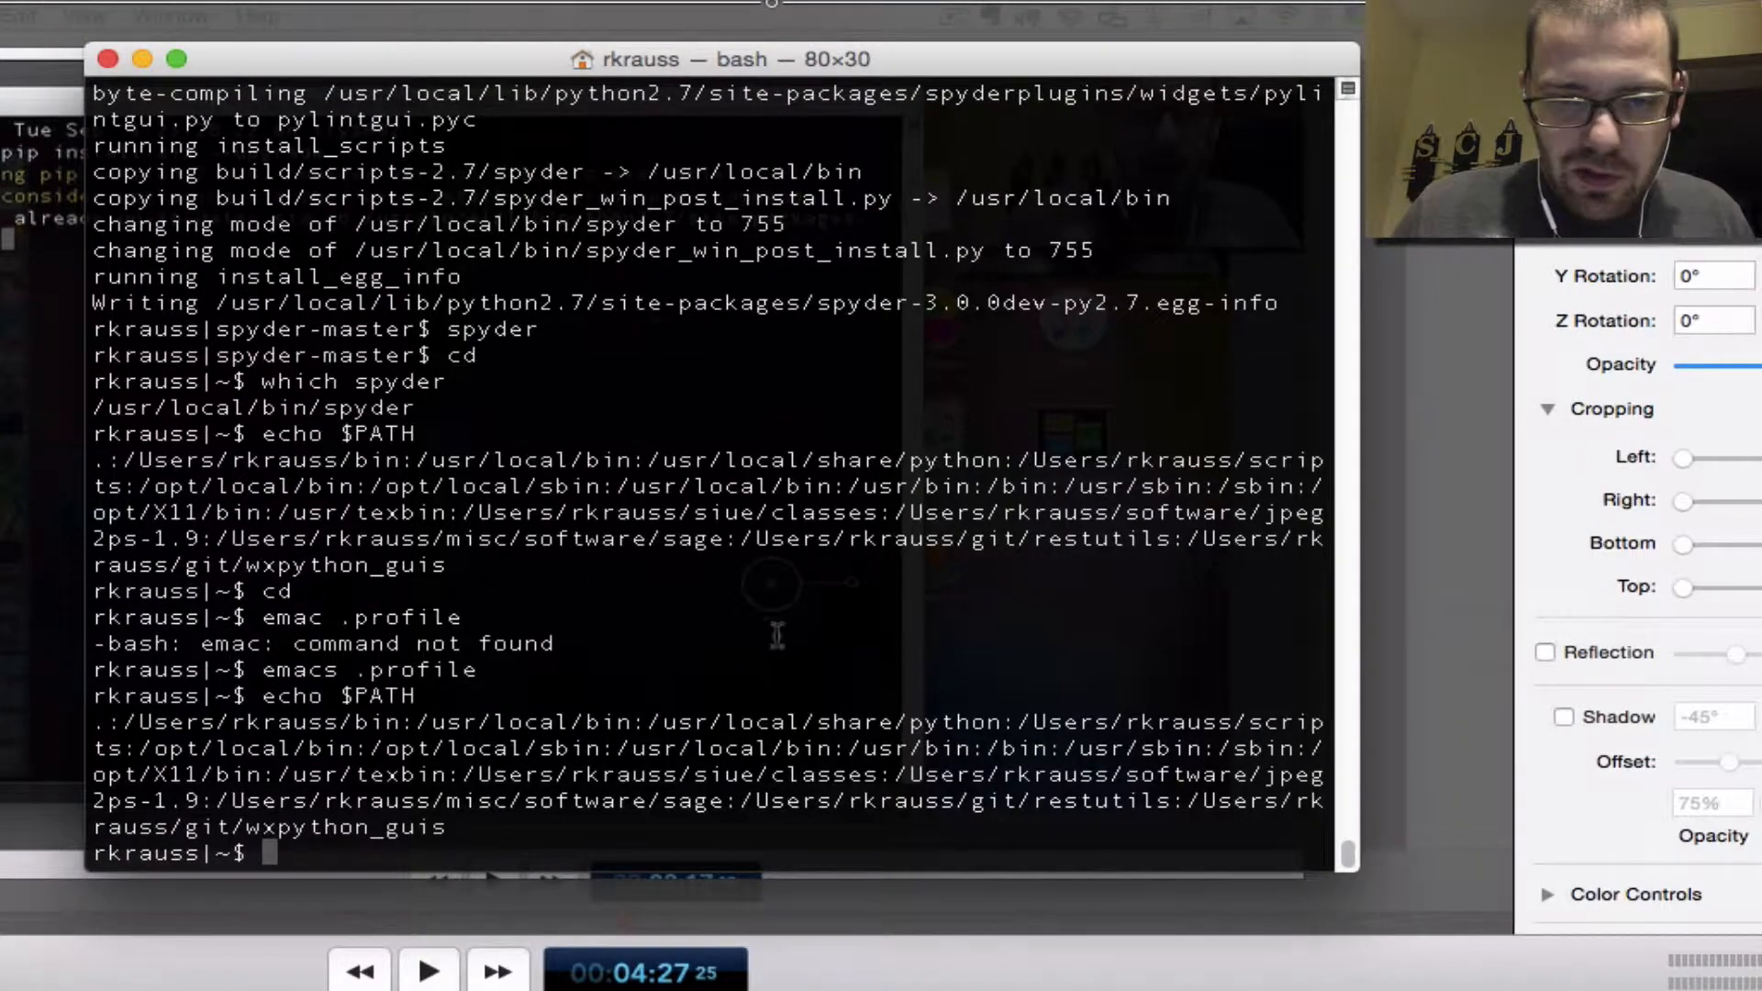
pyautogui.moveTo(562, 747)
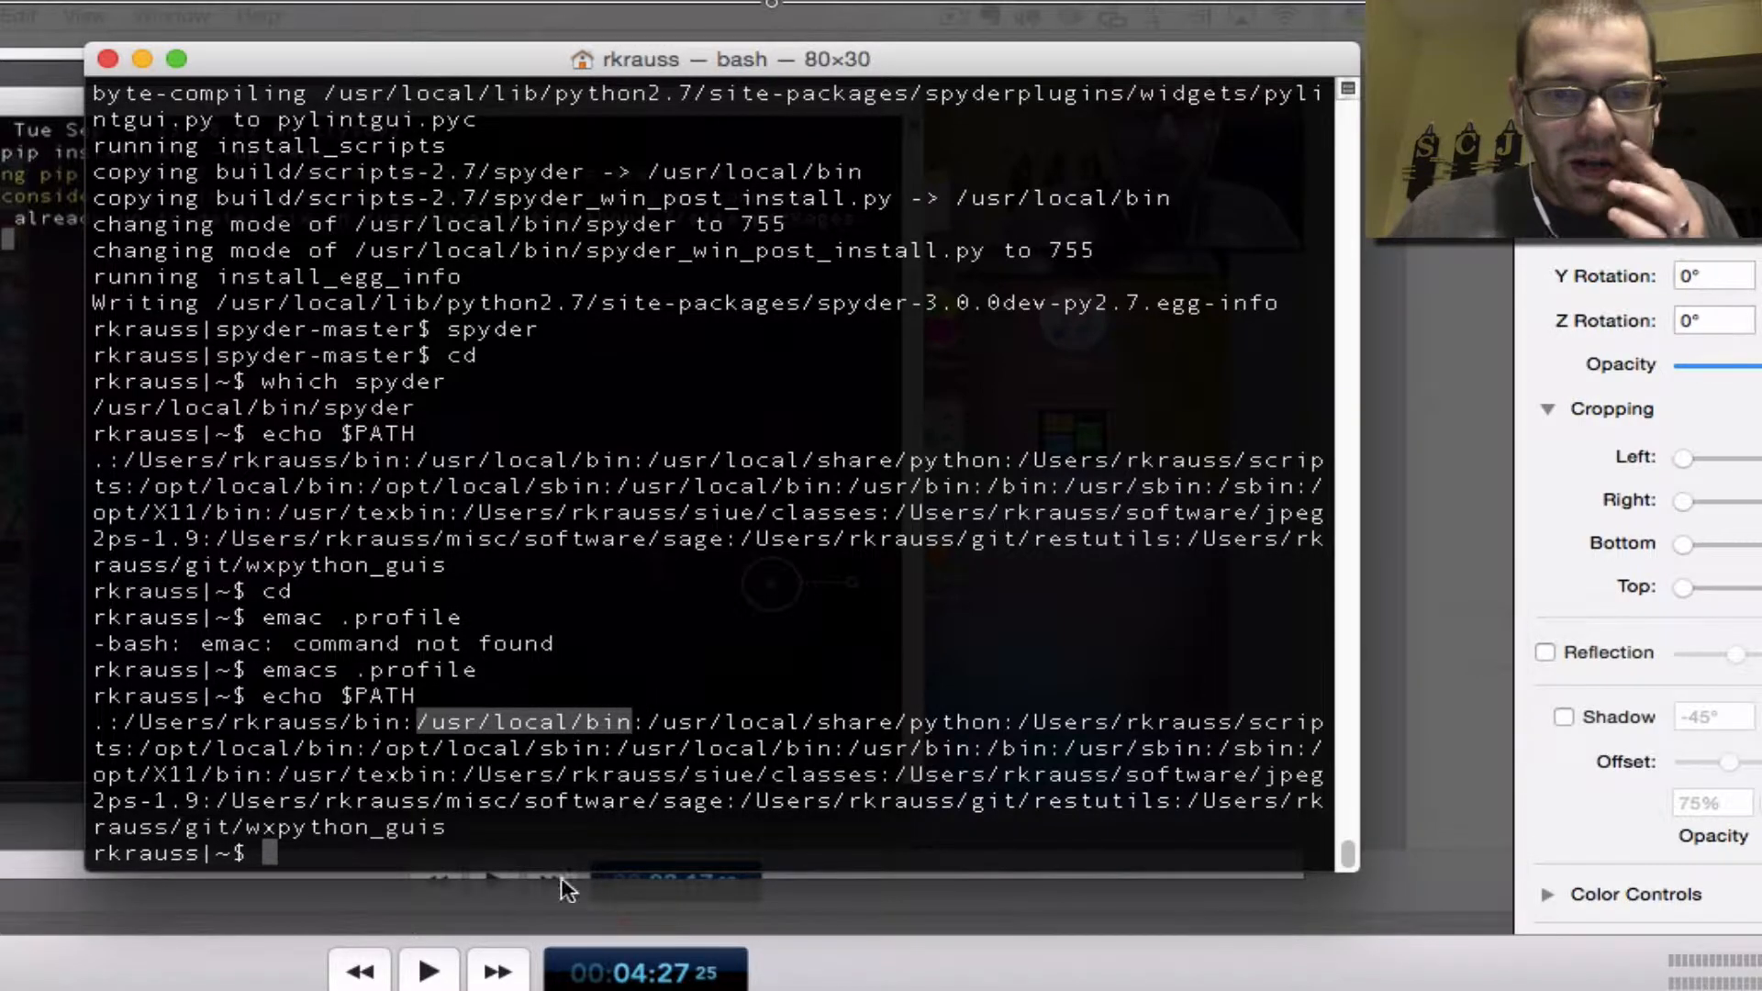
pyautogui.write('spyder')
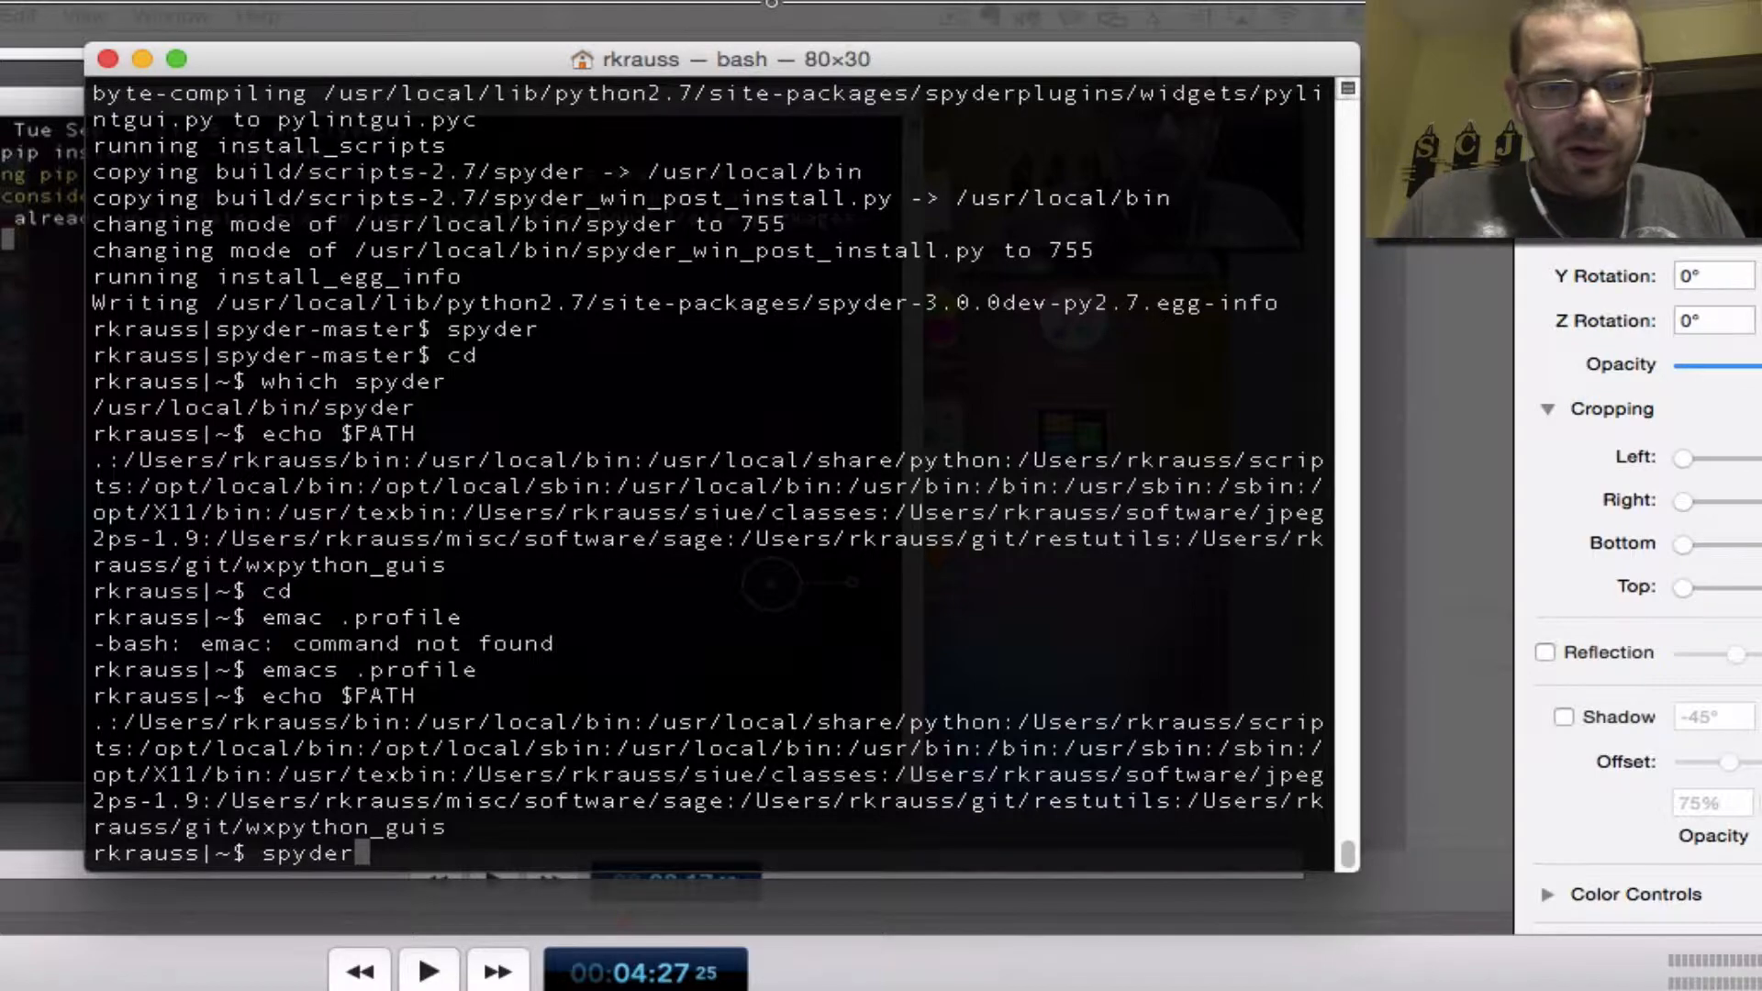
# Step: Launch Spyder and define import control, time vector t, wn, z and transfer function G
pyautogui.press('Return')
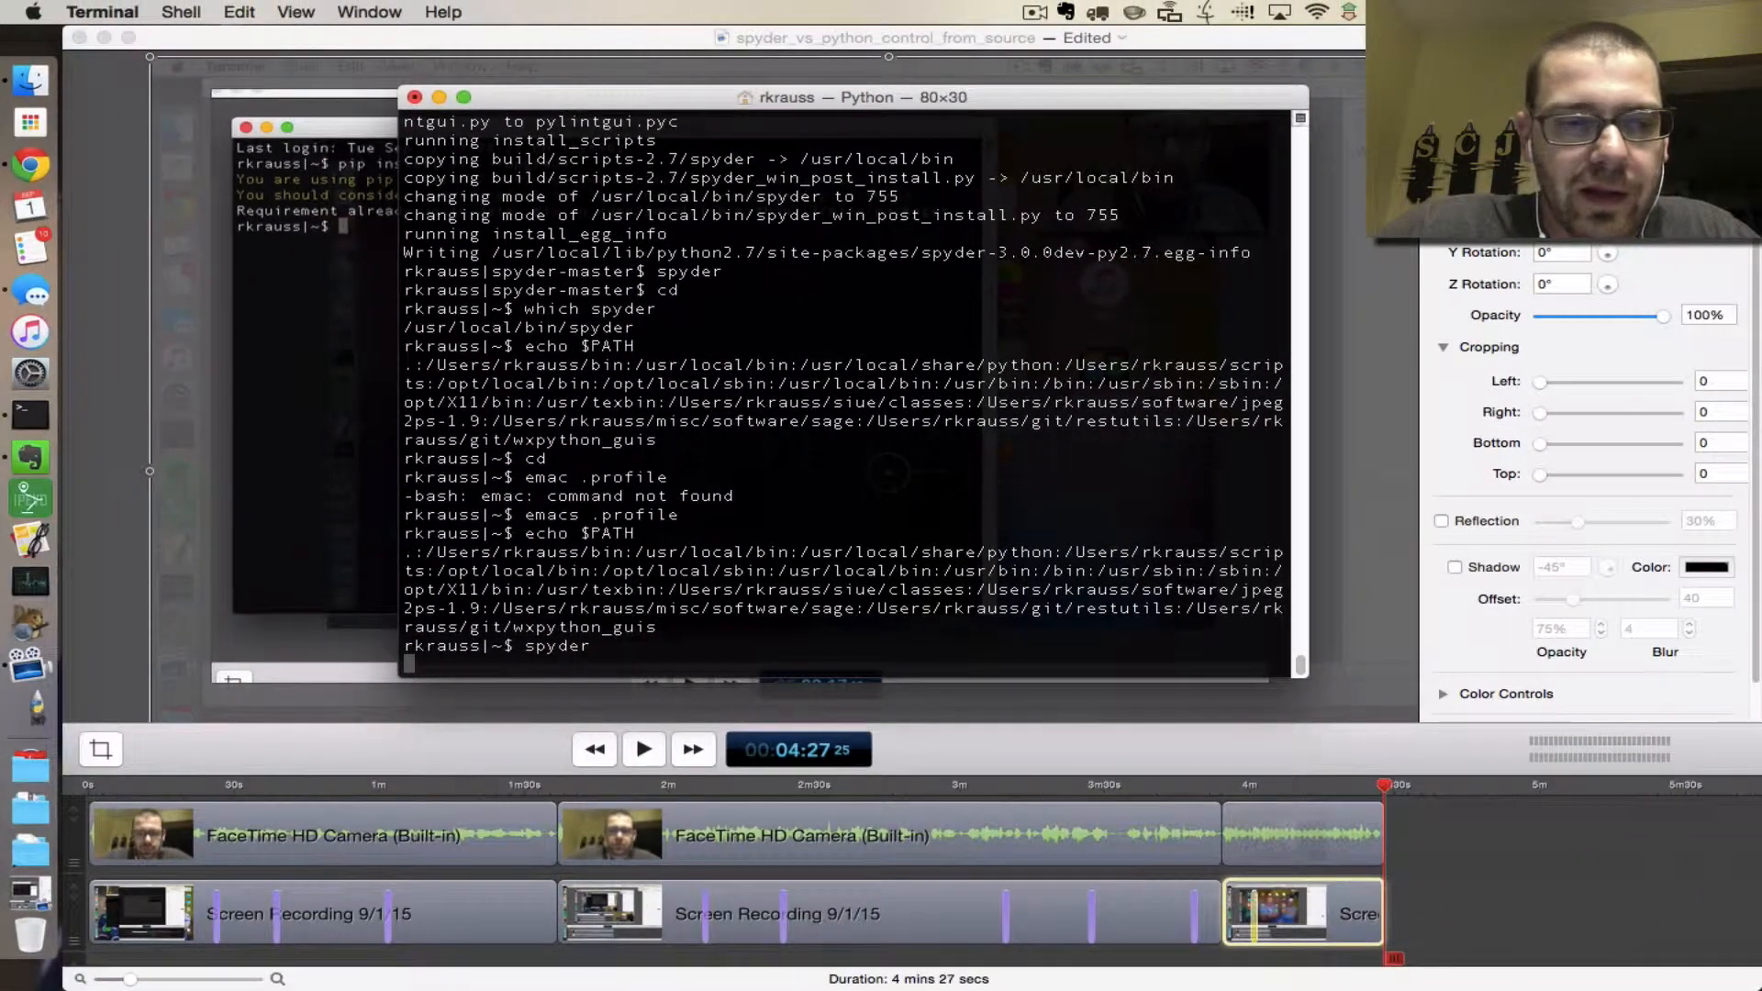
pyautogui.moveTo(30, 652)
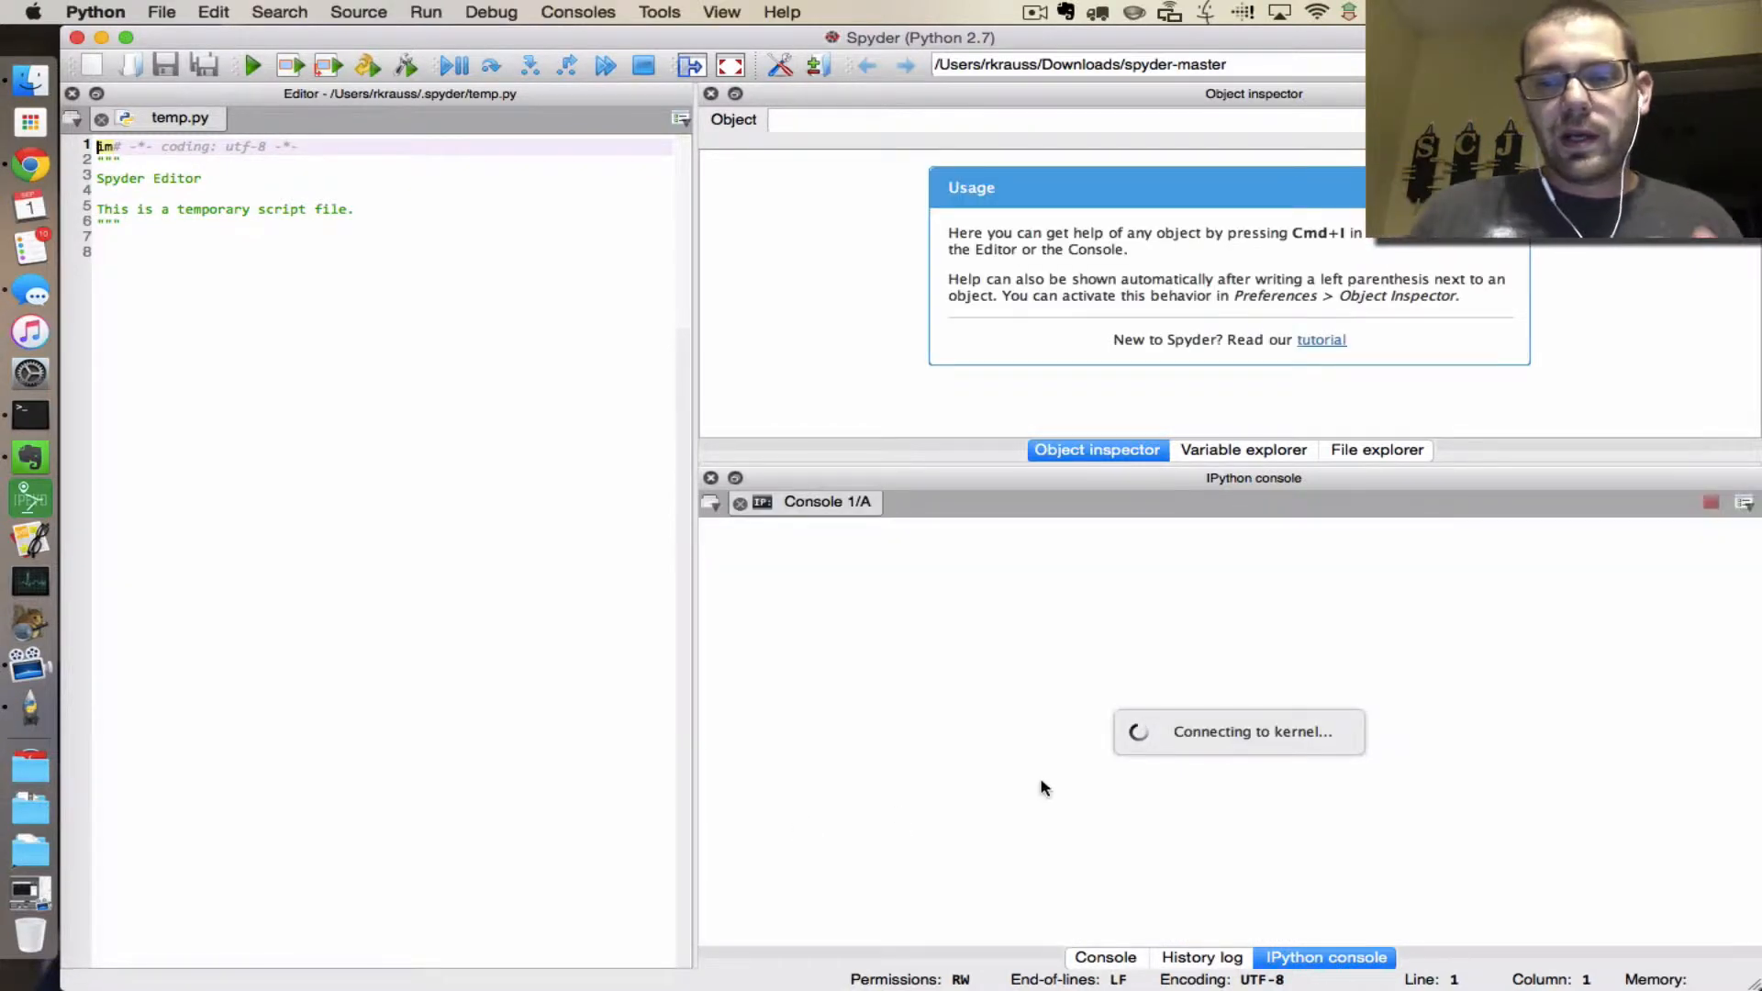
pyautogui.moveTo(929, 702)
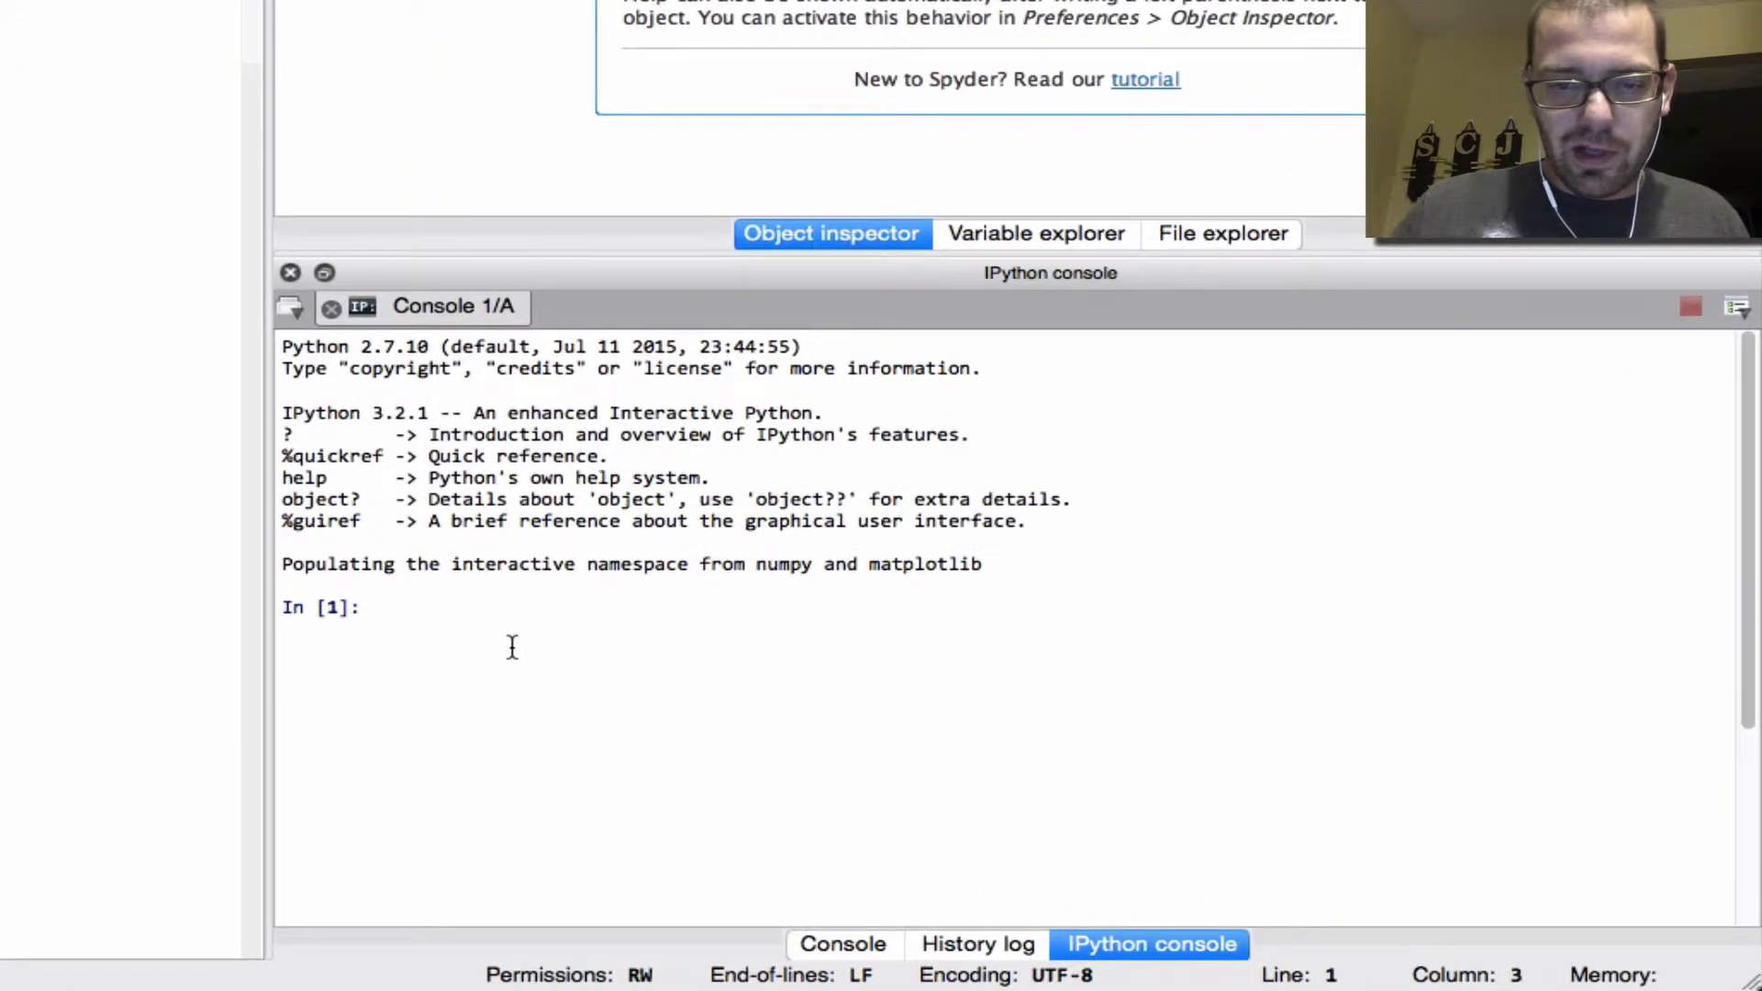
pyautogui.write('import control')
pyautogui.write('t = arange(0,1,0.01')
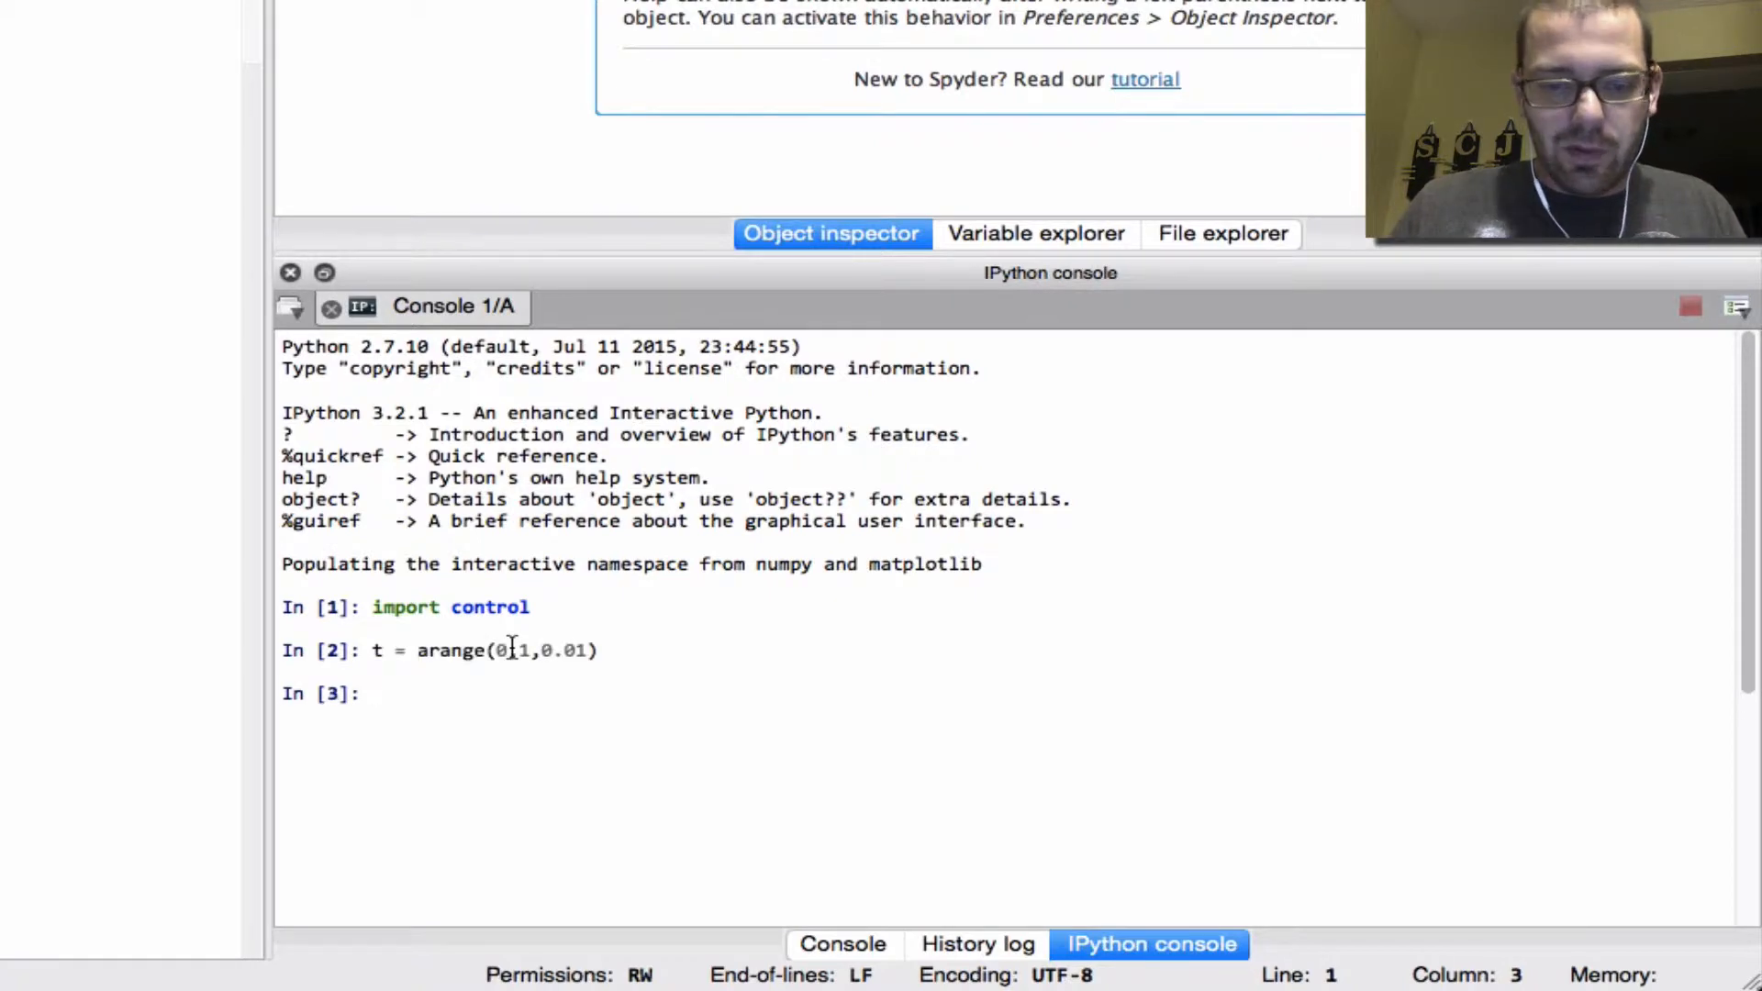
pyautogui.write('wn =')
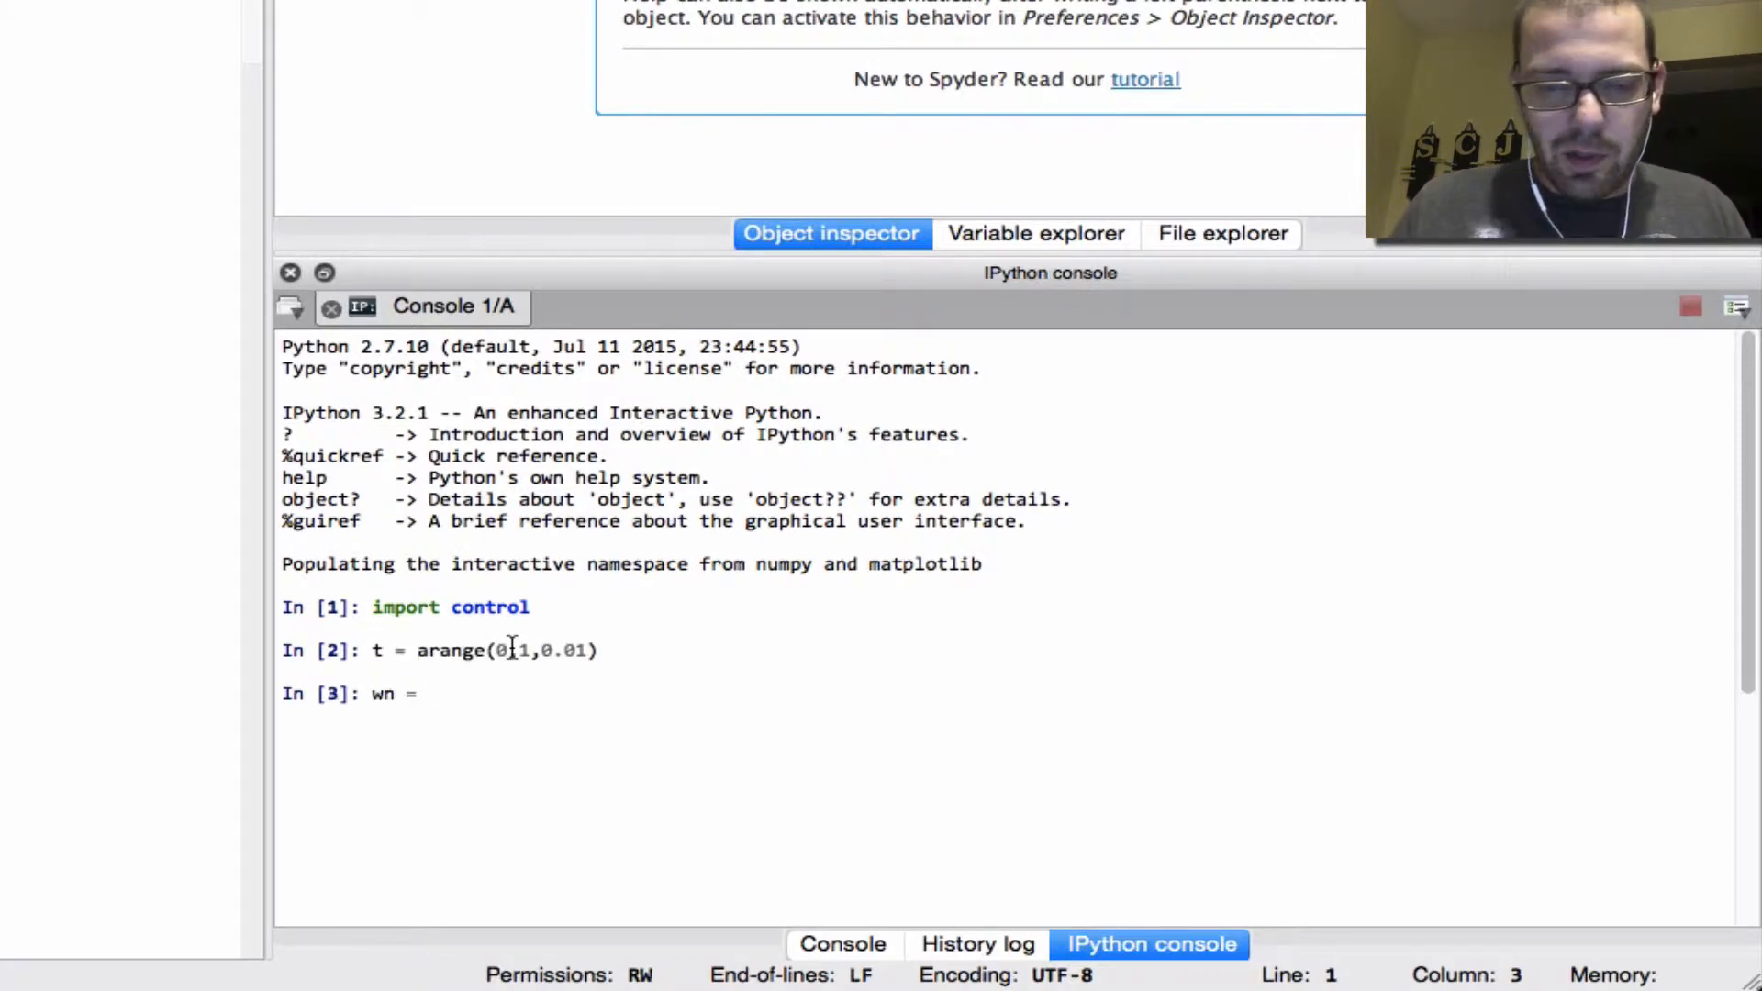
pyautogui.press('Return')
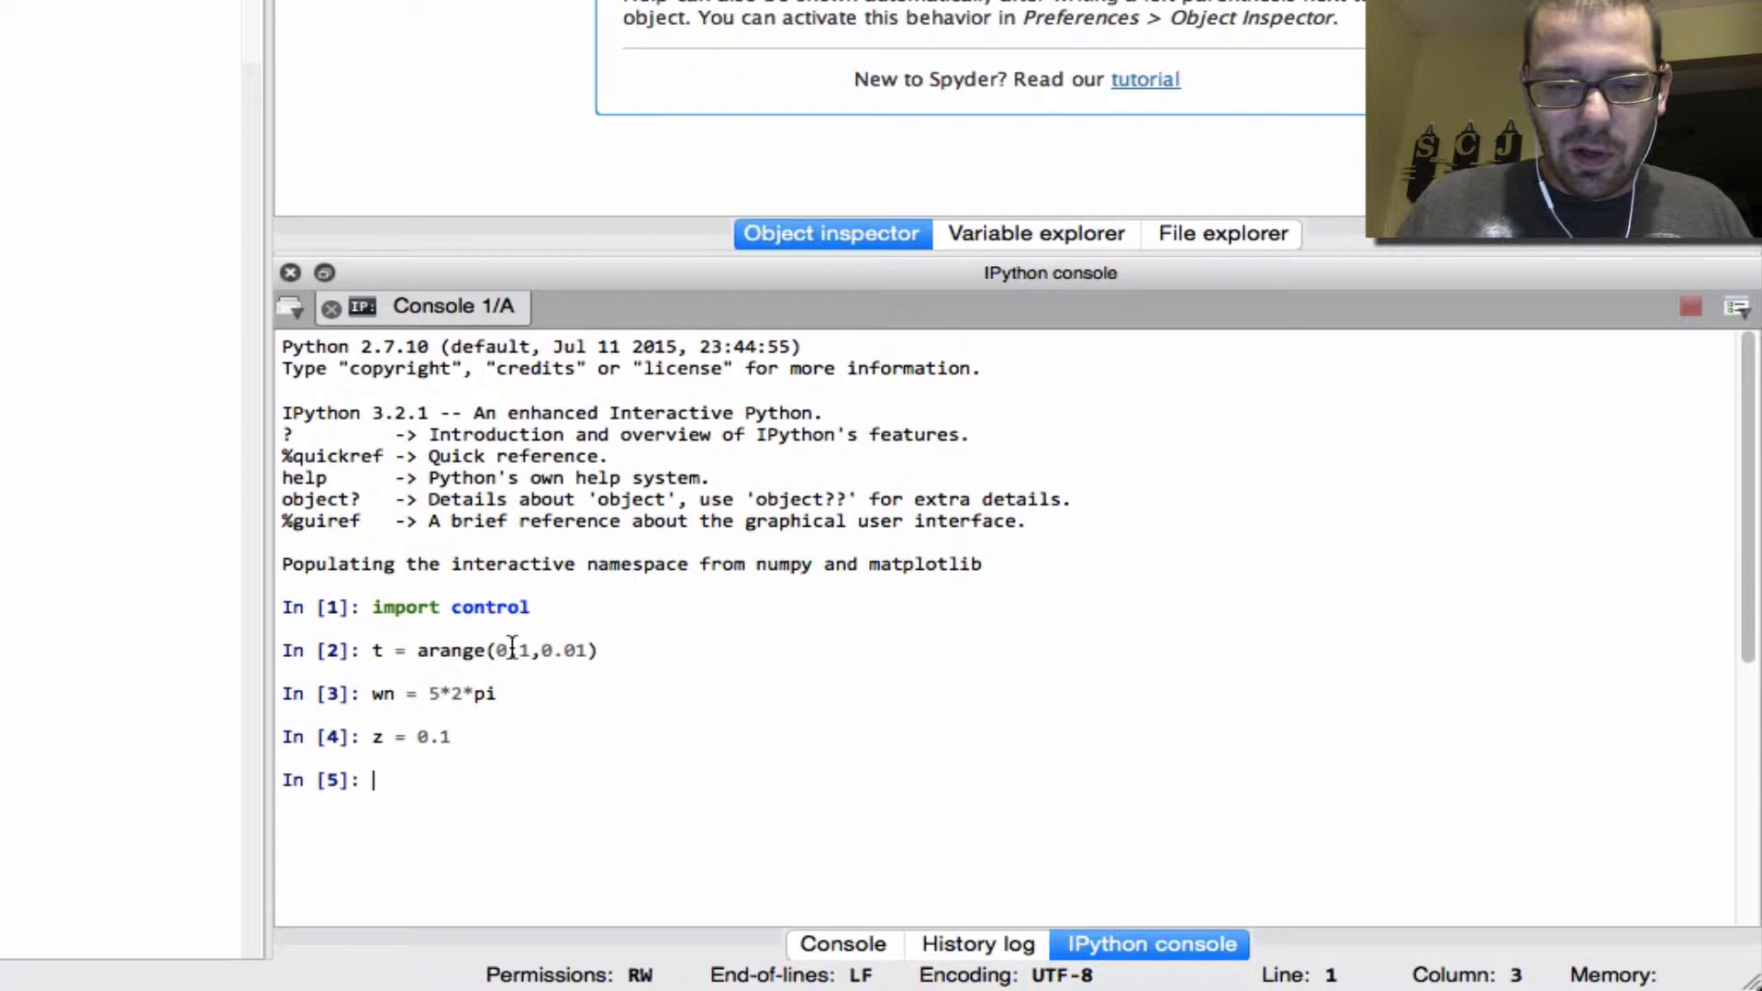
pyautogui.press('Return')
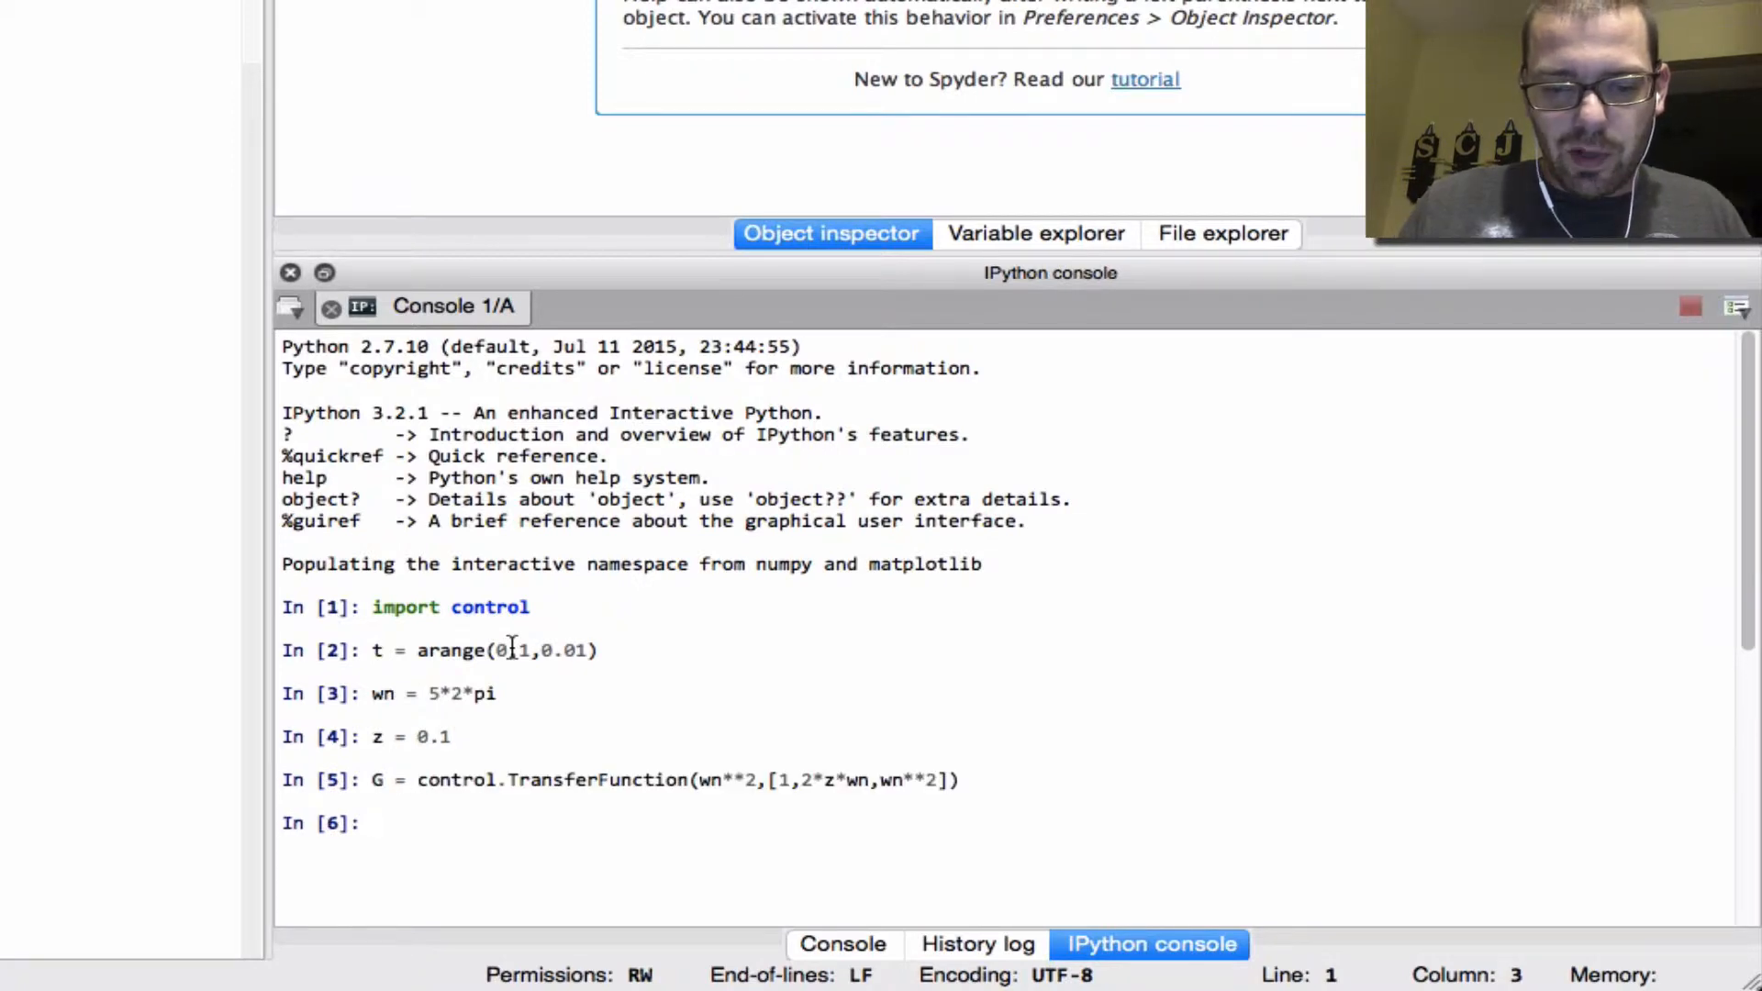
# Step: Plot G's step response with control.step_response(G,t), then import sys and print sys.path
pyautogui.press('Return')
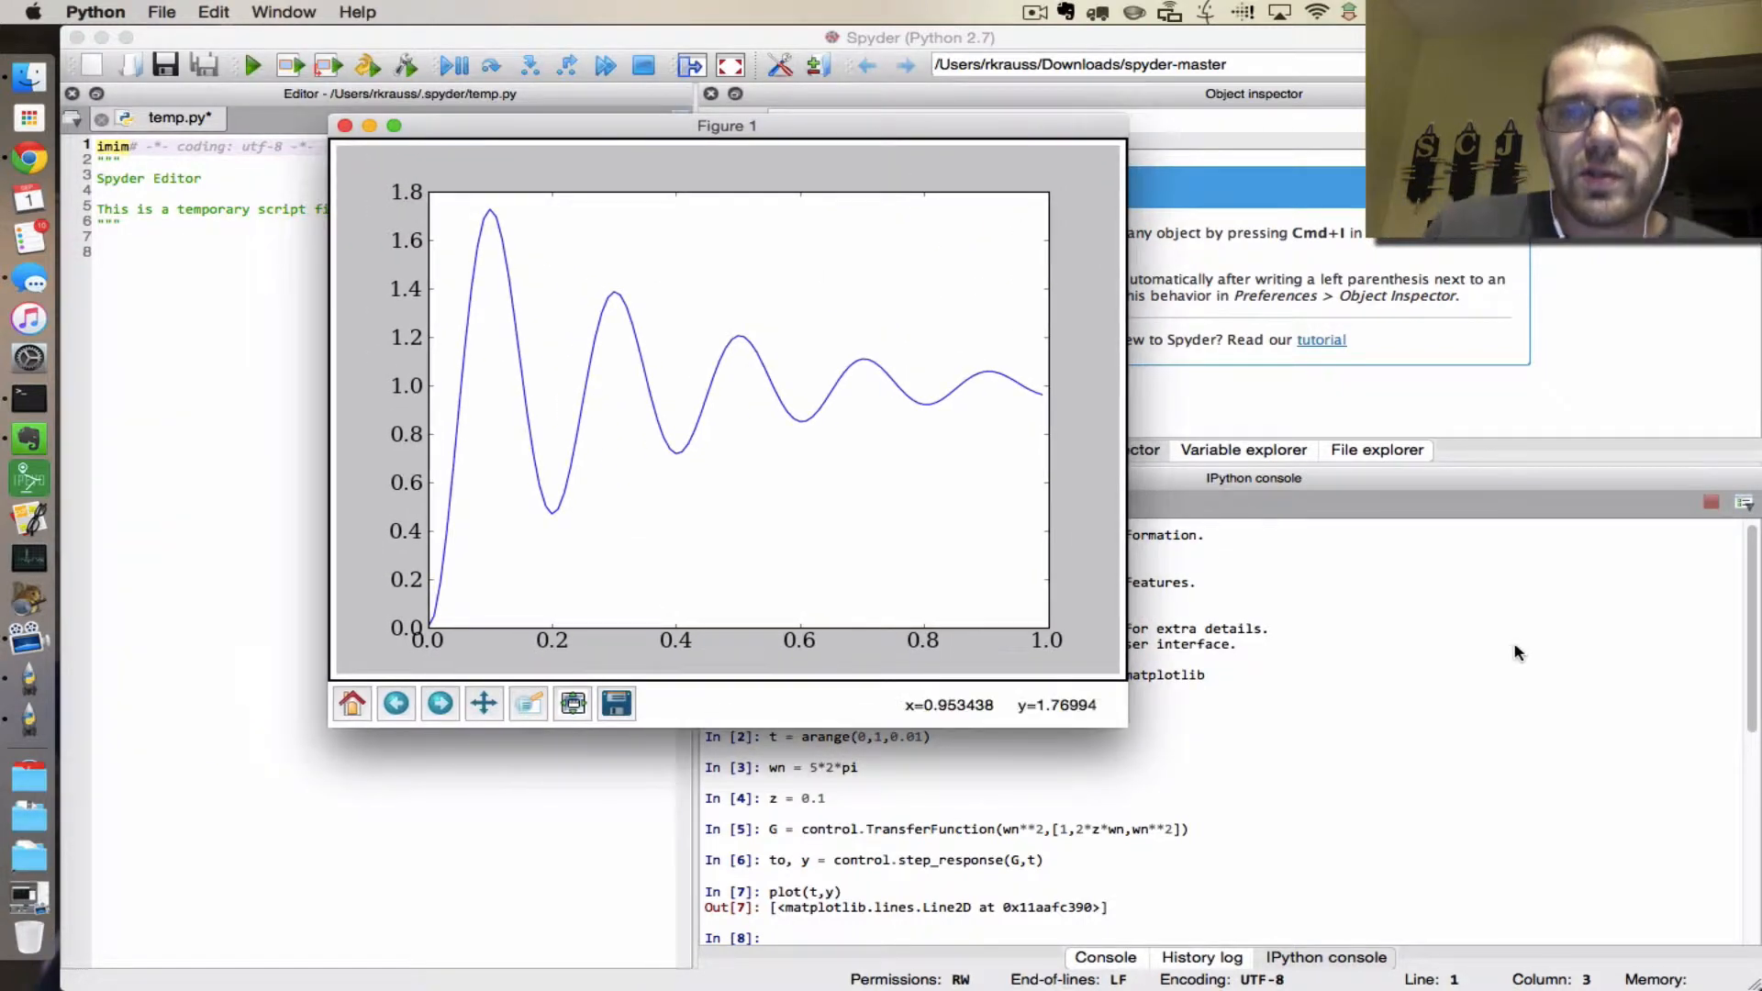
pyautogui.click(345, 125)
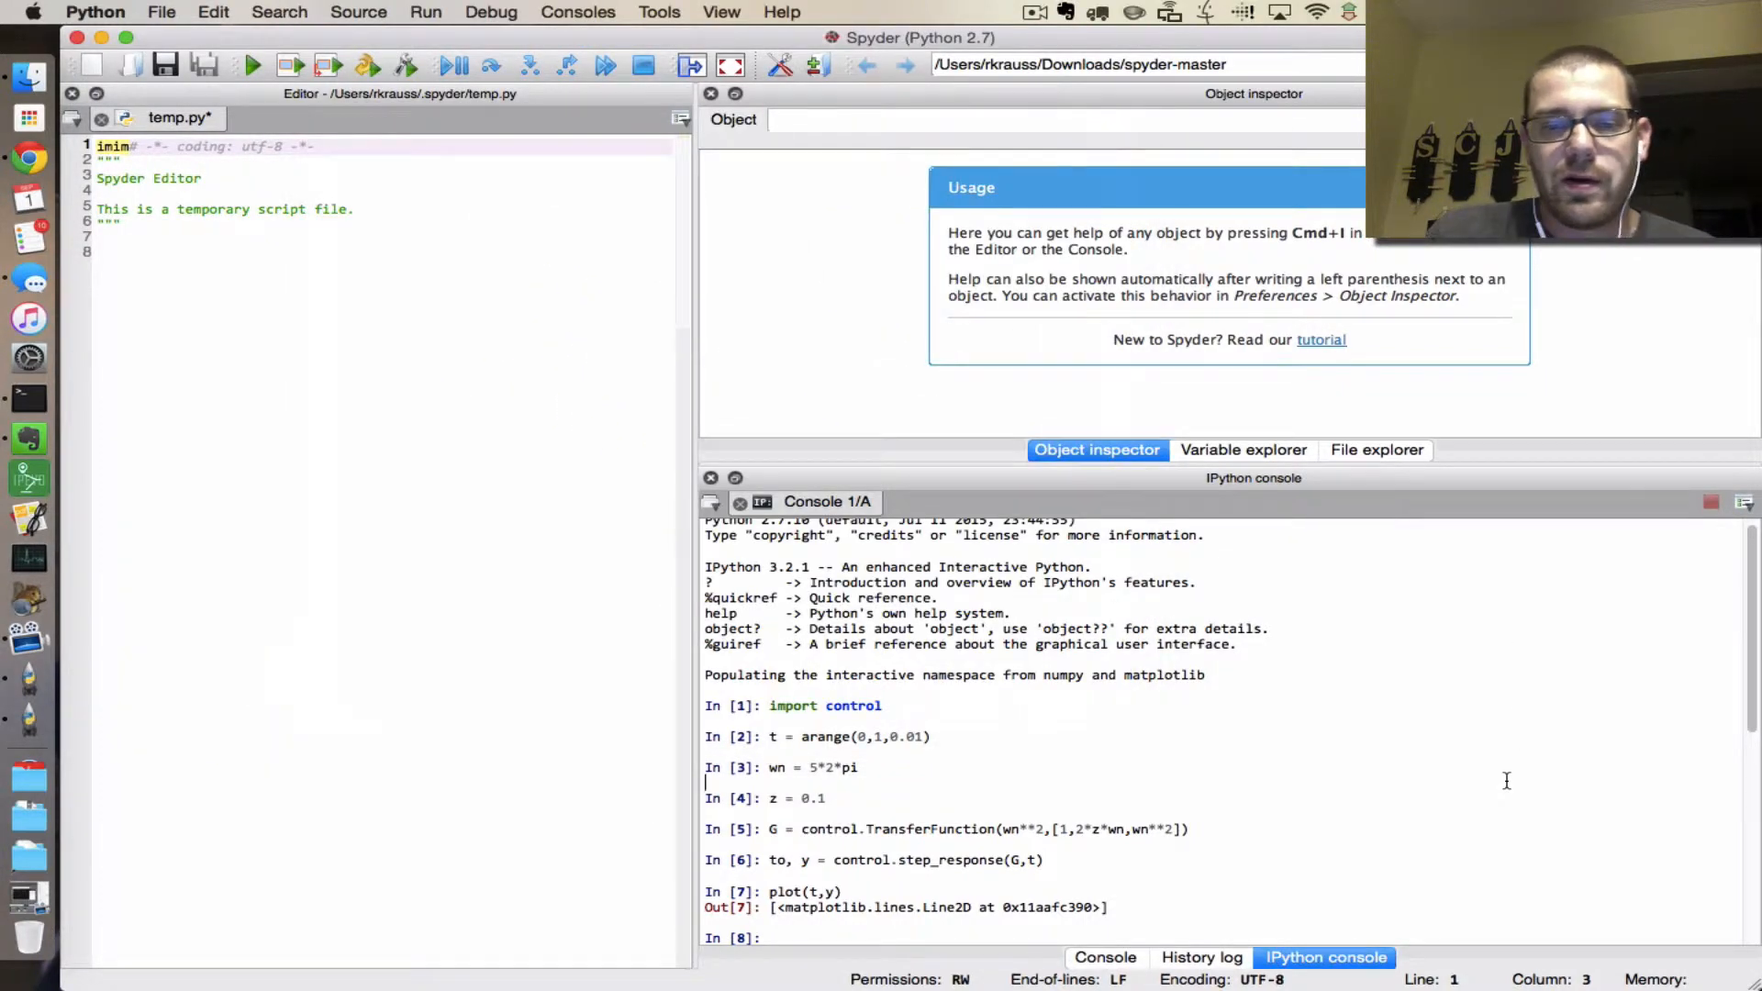
pyautogui.write('import sys')
pyautogui.write('sys.pah')
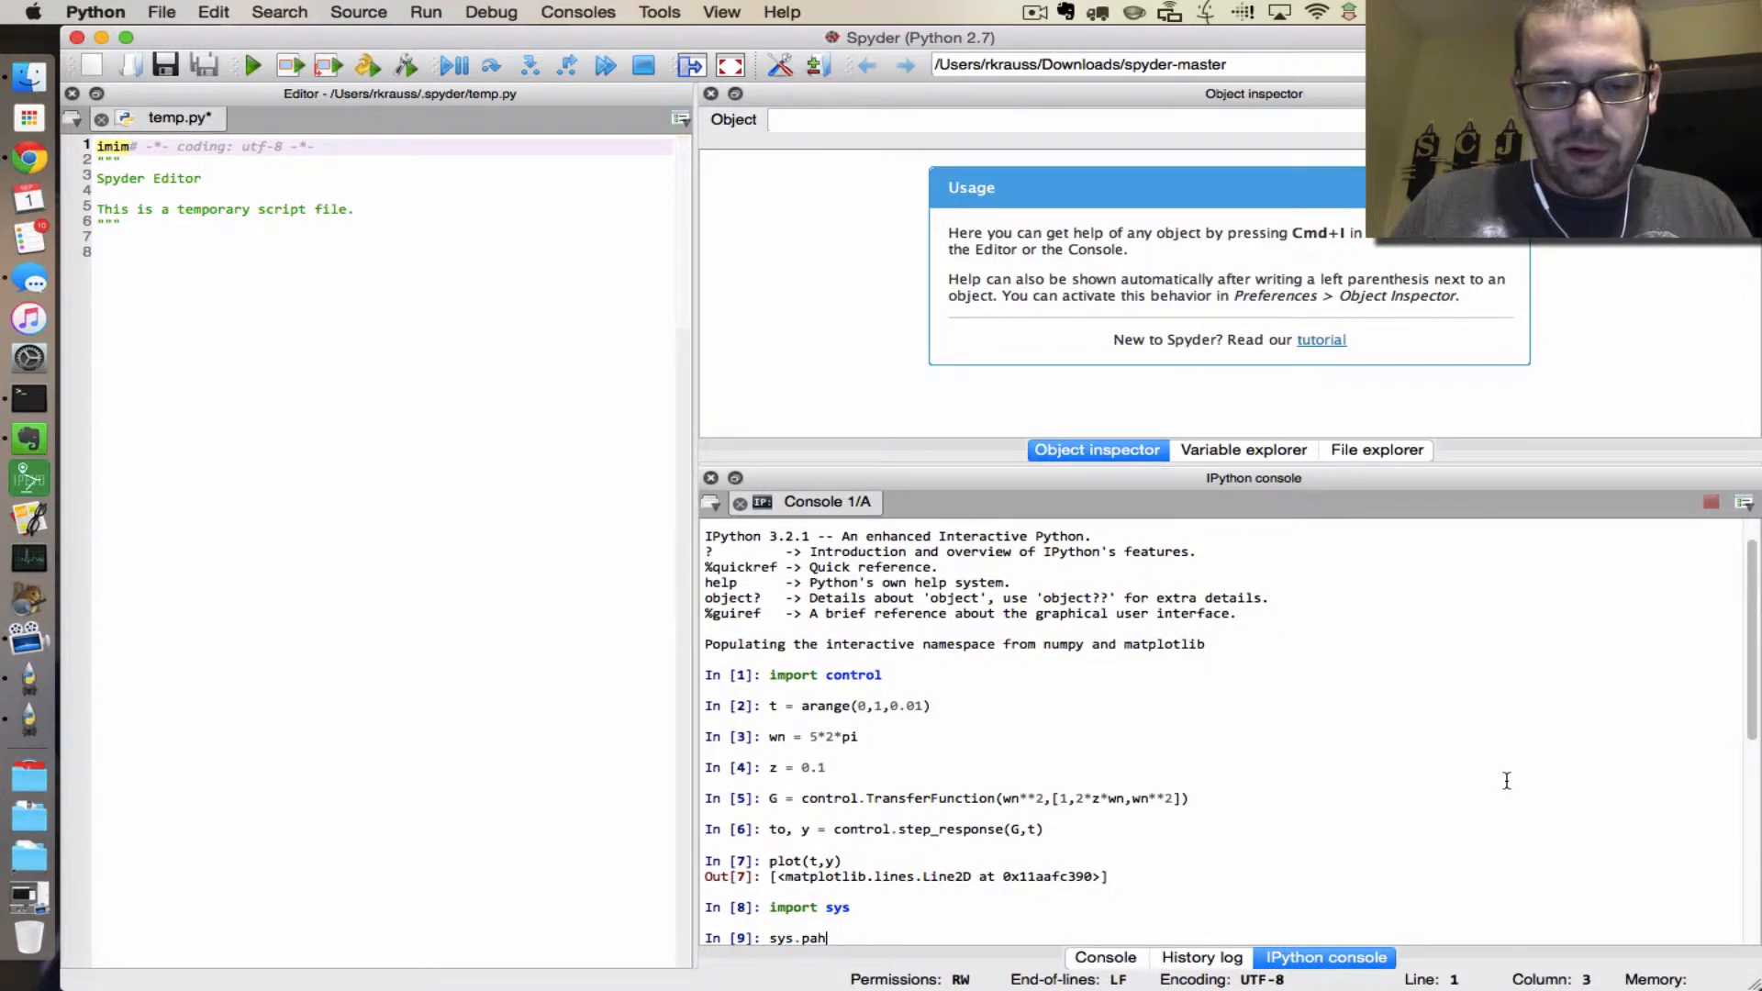
pyautogui.press('Return')
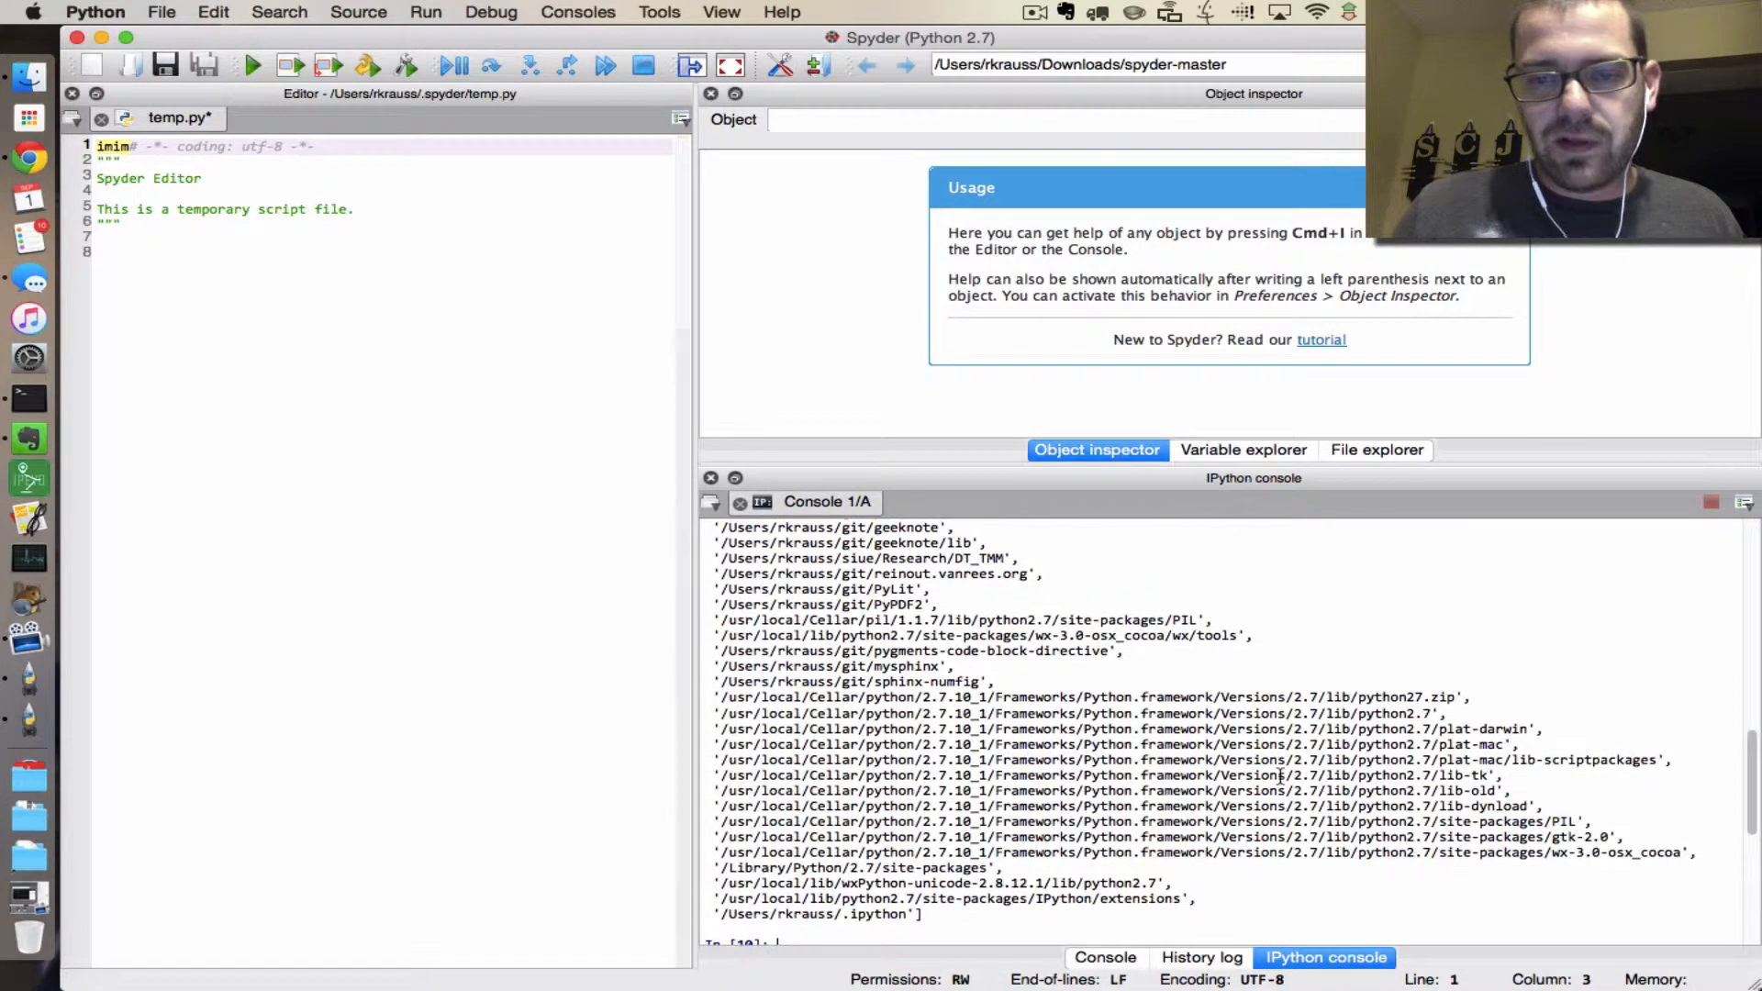